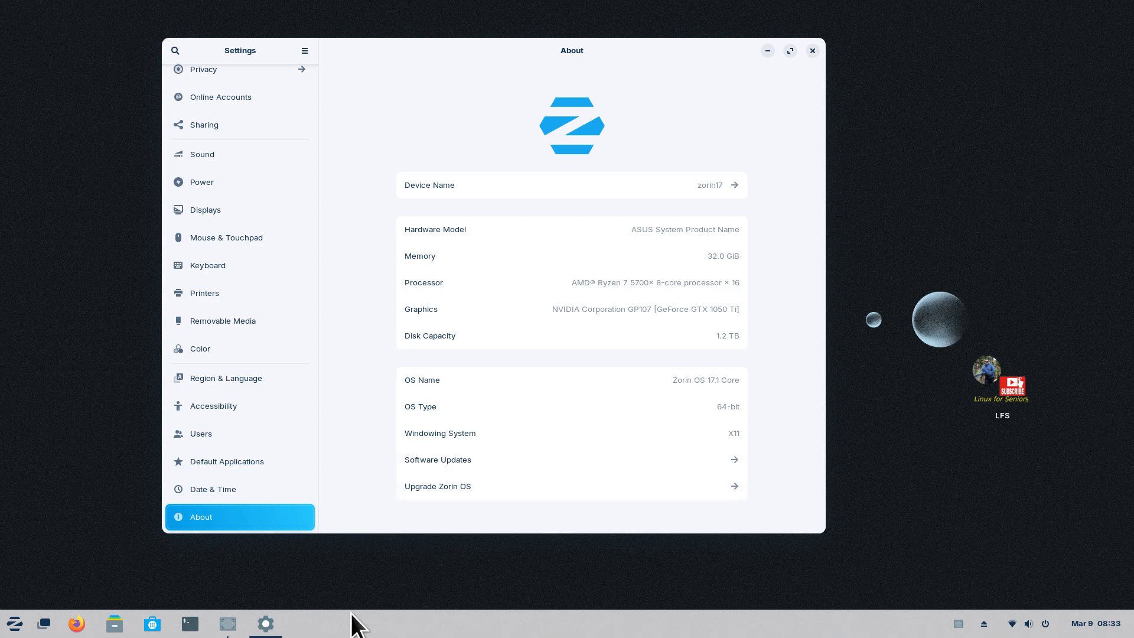
{"action": "mouse_move", "coordinate": [851, 497]}
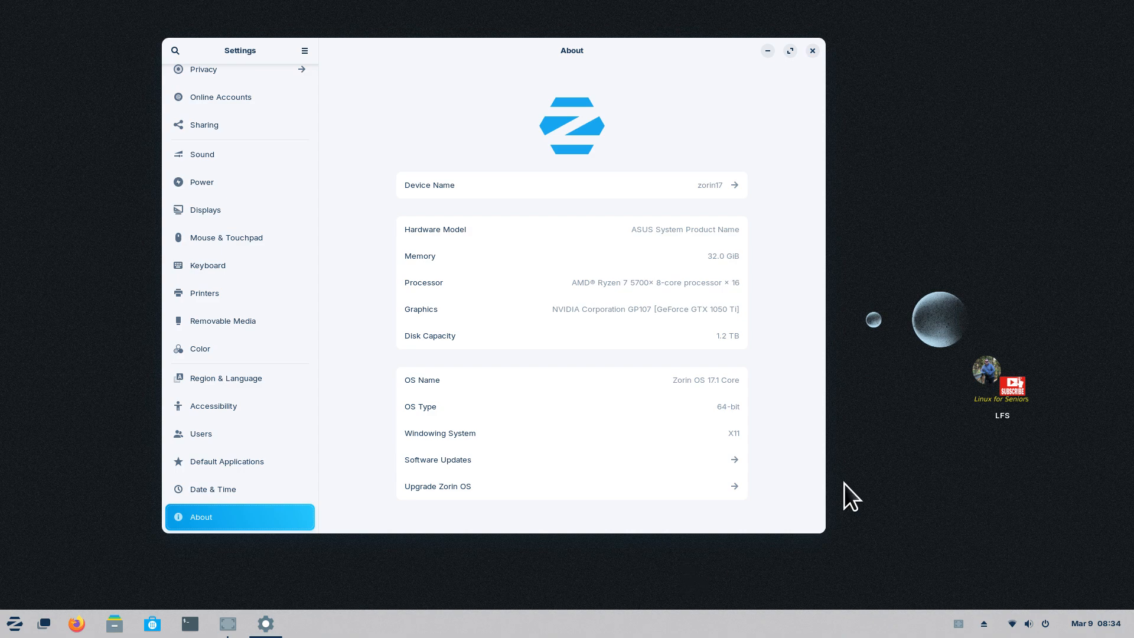
{"action": "mouse_move", "coordinate": [817, 503]}
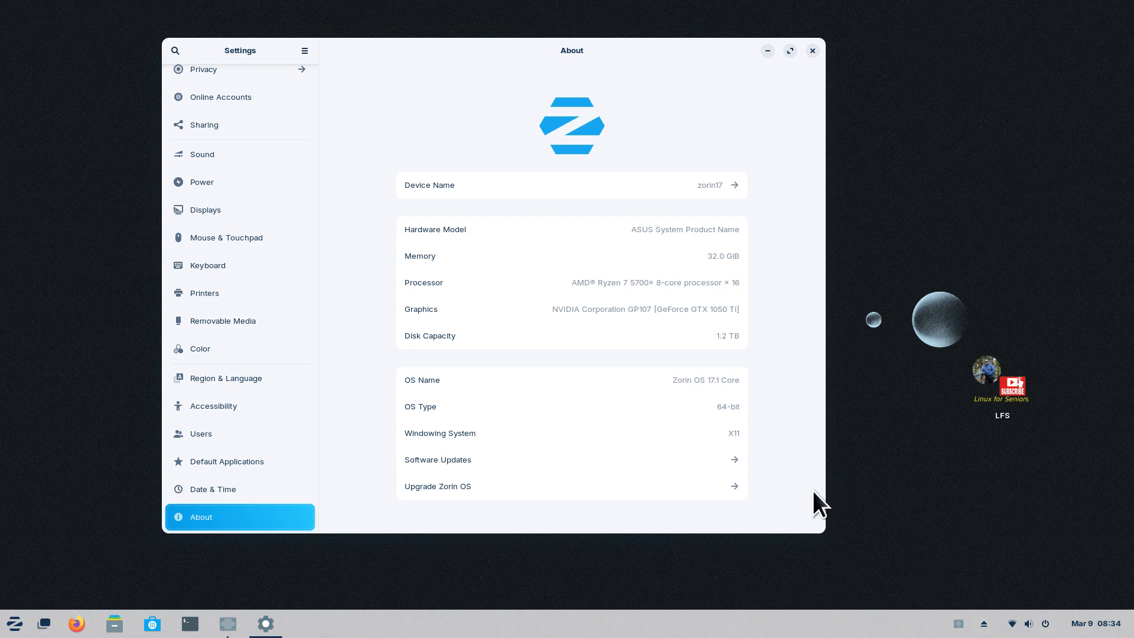
{"action": "mouse_move", "coordinate": [786, 426]}
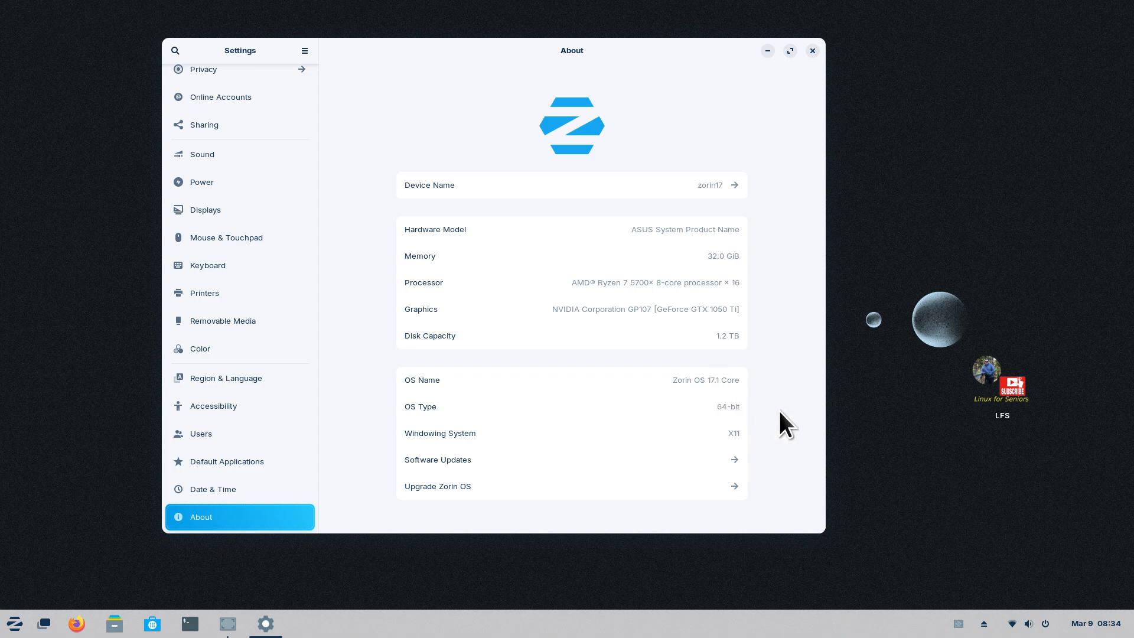
{"action": "mouse_move", "coordinate": [808, 473]}
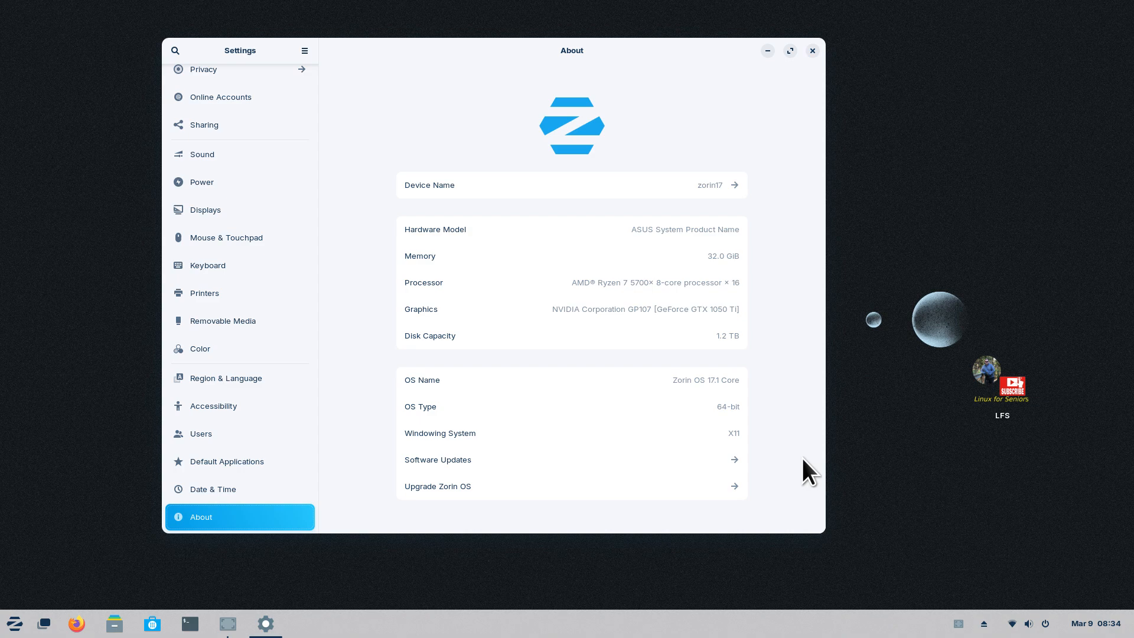
{"action": "mouse_move", "coordinate": [644, 582]}
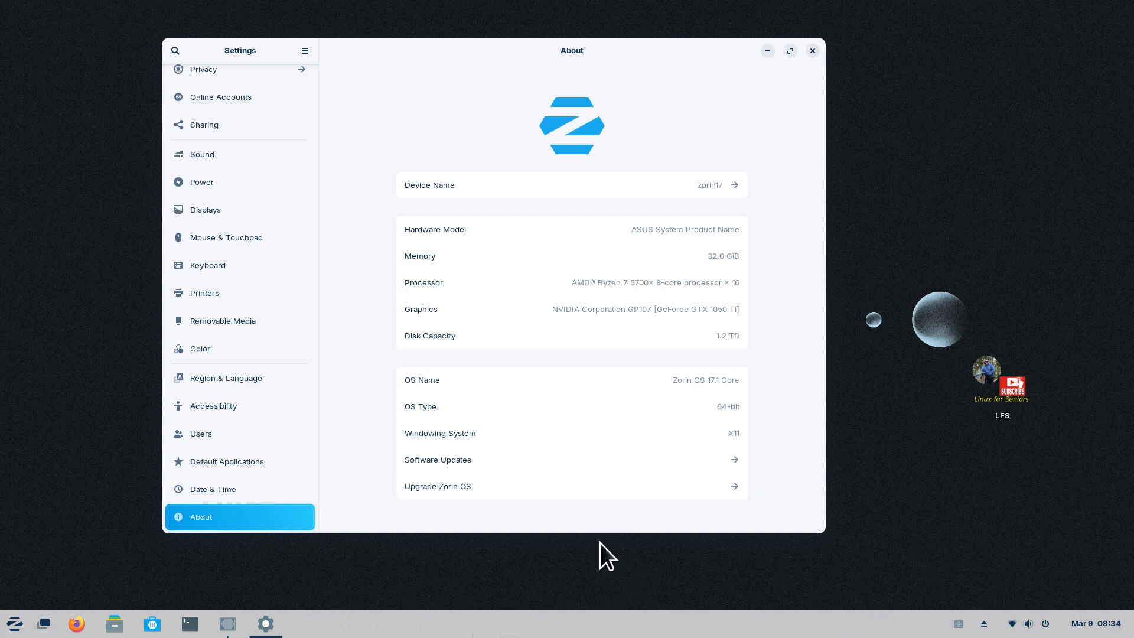
{"action": "mouse_move", "coordinate": [794, 583]}
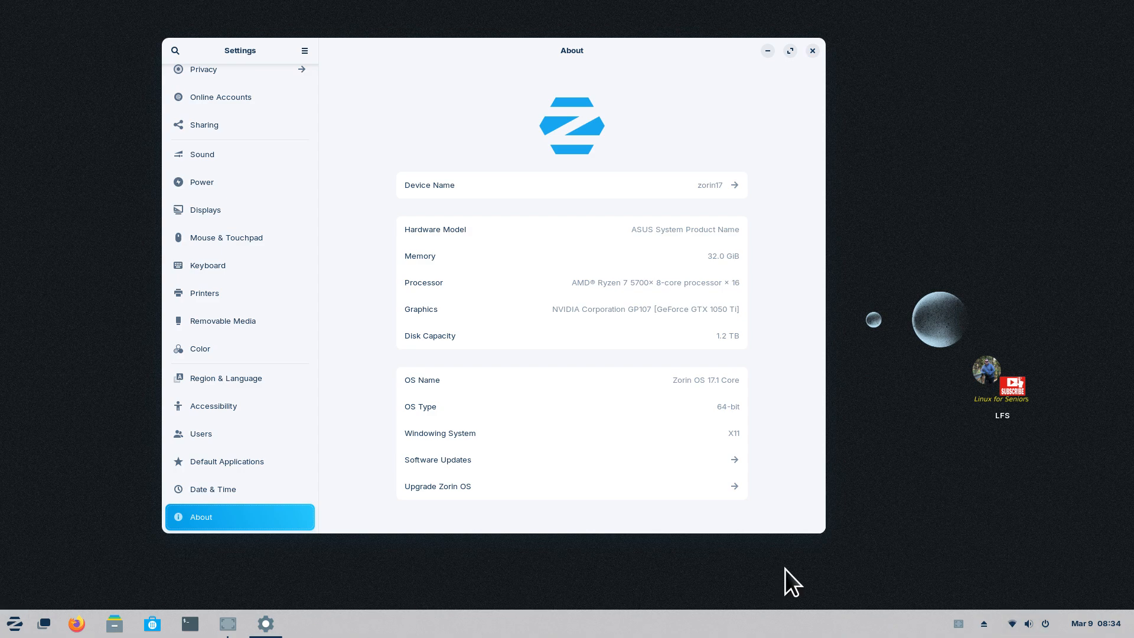
{"action": "mouse_move", "coordinate": [548, 566]}
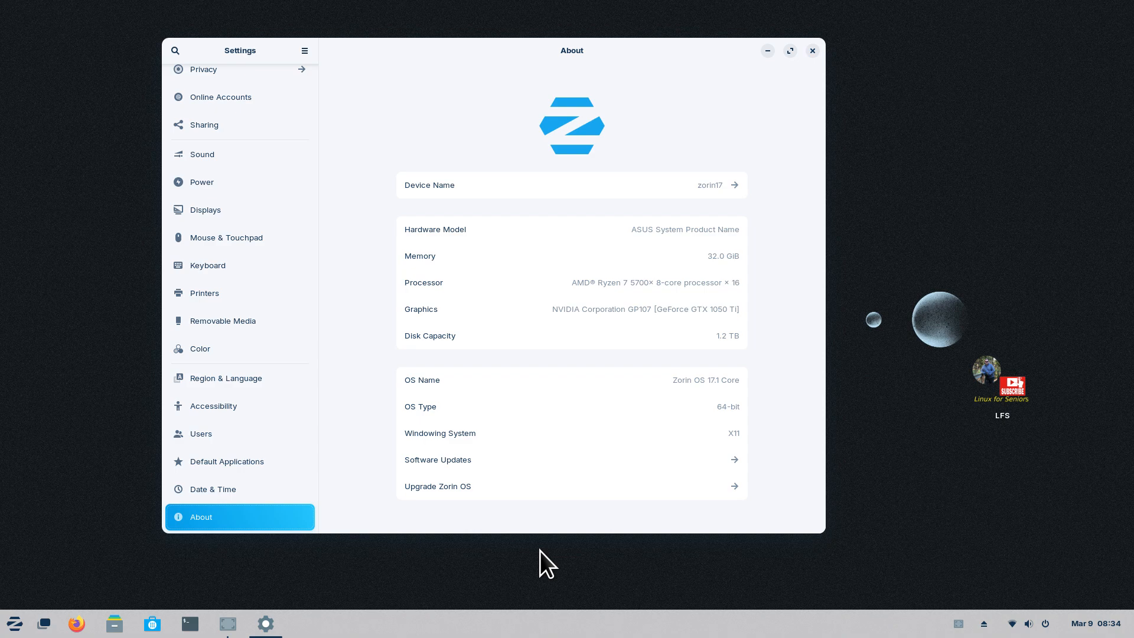
{"action": "mouse_move", "coordinate": [680, 562]}
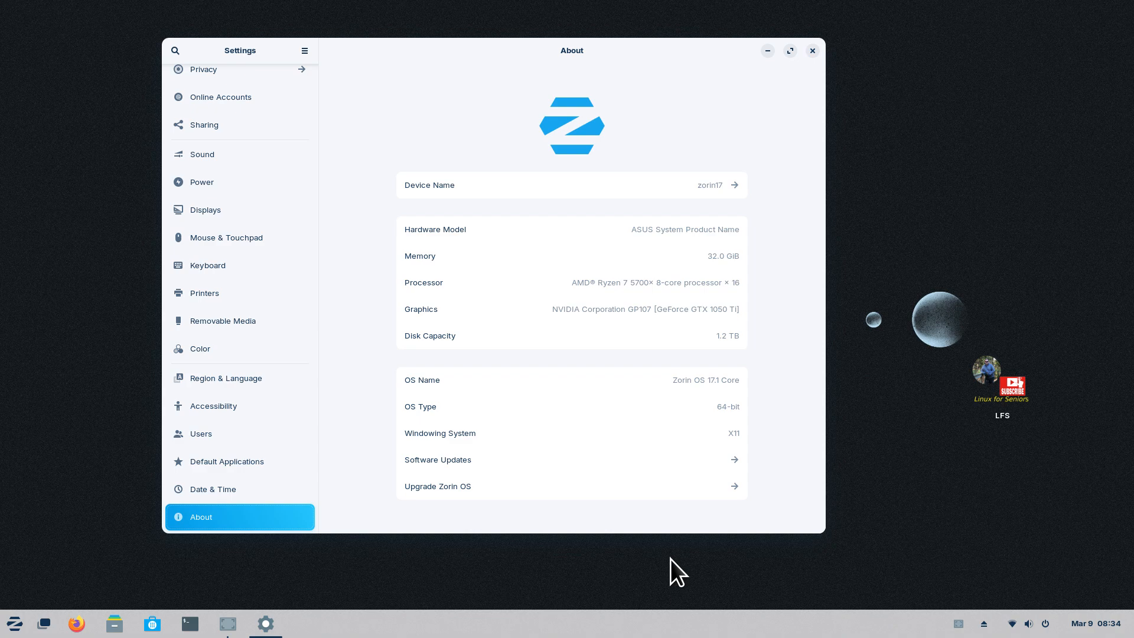
{"action": "mouse_move", "coordinate": [794, 466]}
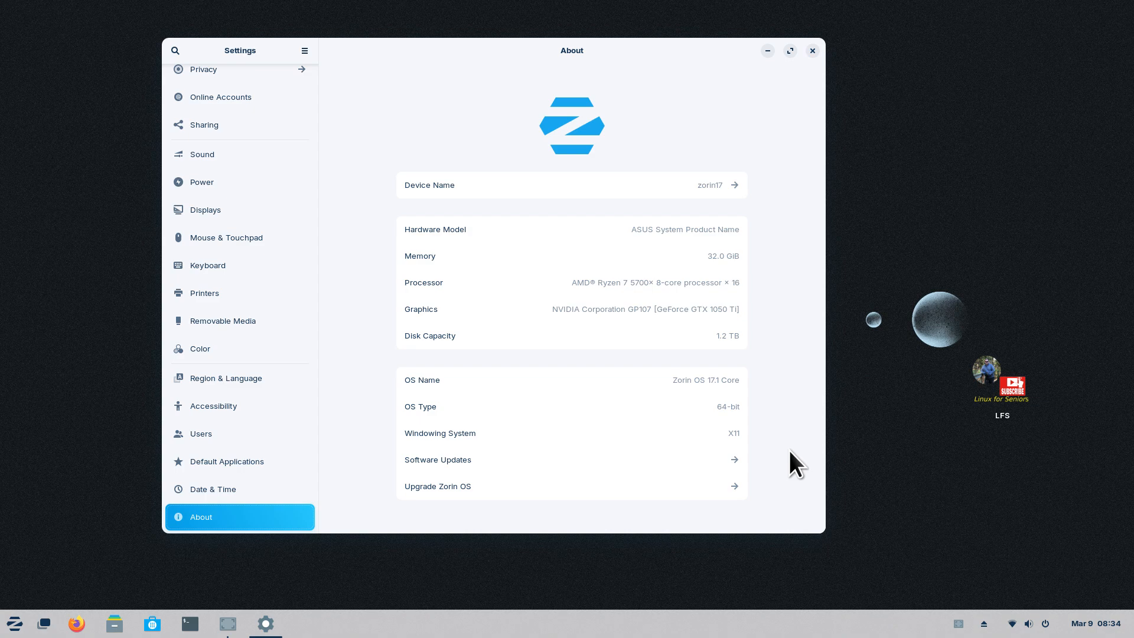
{"action": "mouse_move", "coordinate": [817, 91]}
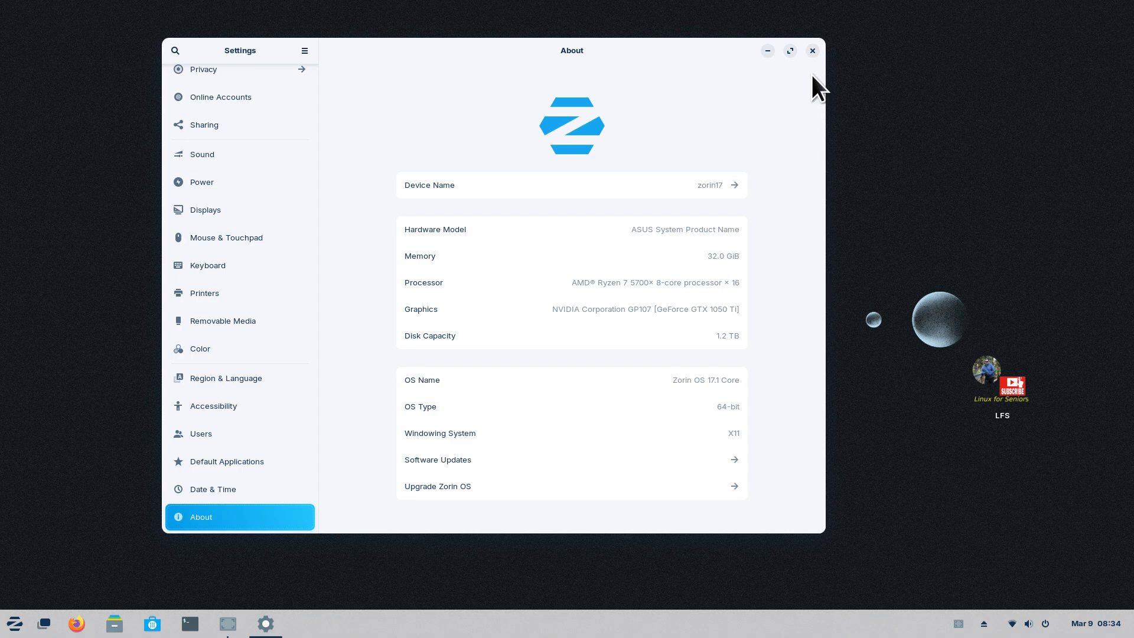
{"action": "mouse_move", "coordinate": [555, 339]}
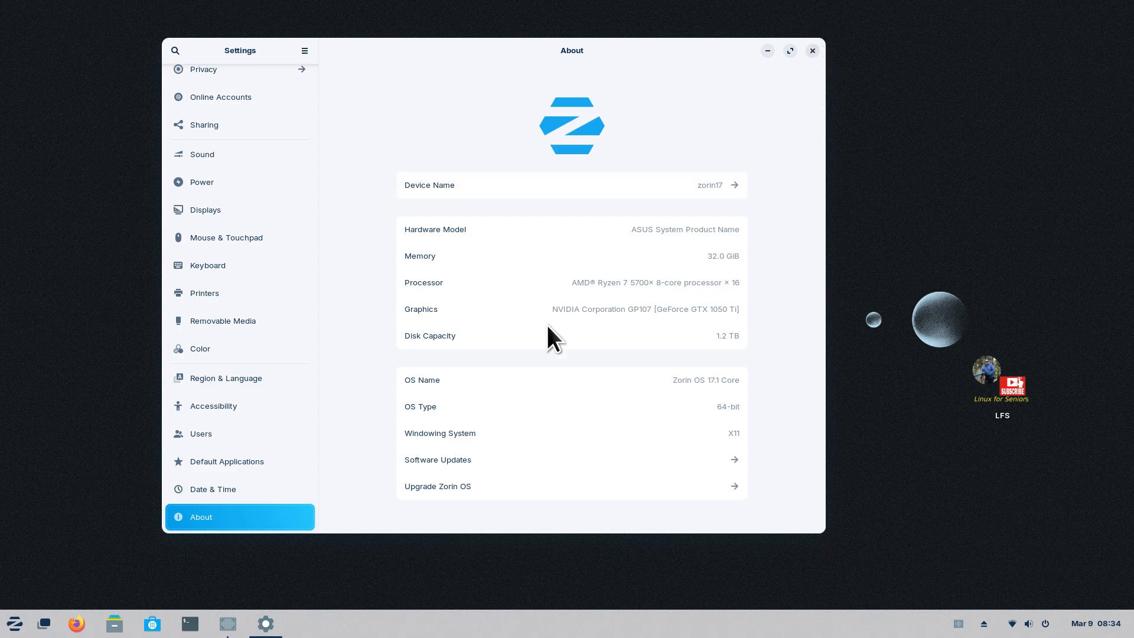
{"action": "mouse_move", "coordinate": [215, 214]}
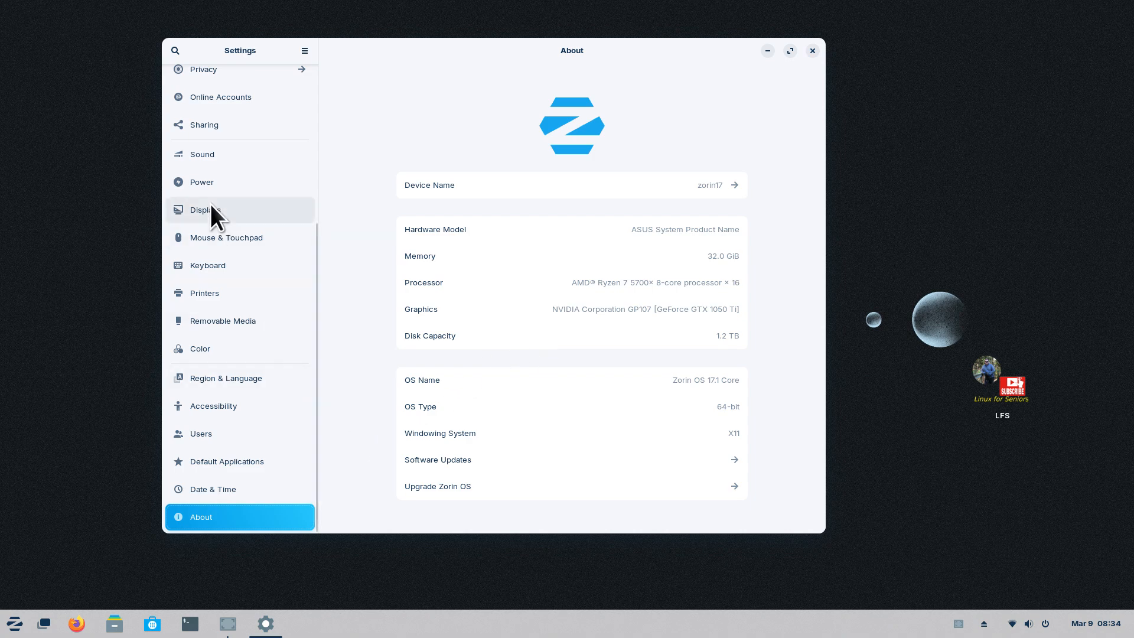
- Review the Displays page in GNOME Settings, then close Settings to show the desktop
{"action": "left_click", "coordinate": [206, 210]}
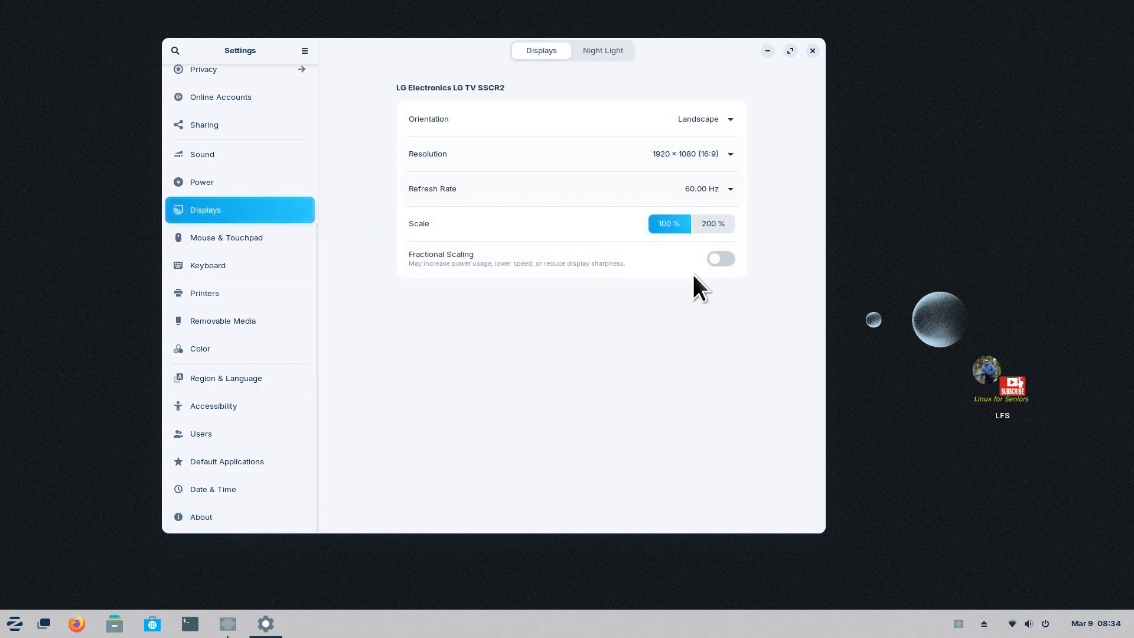
{"action": "mouse_move", "coordinate": [823, 63]}
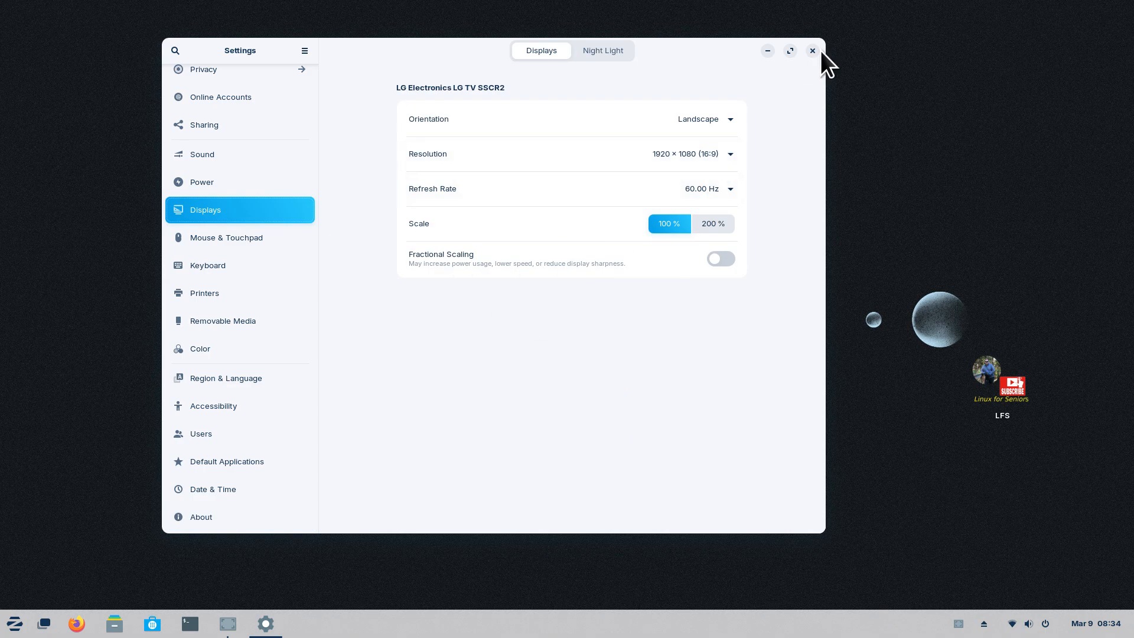
{"action": "left_click", "coordinate": [812, 51]}
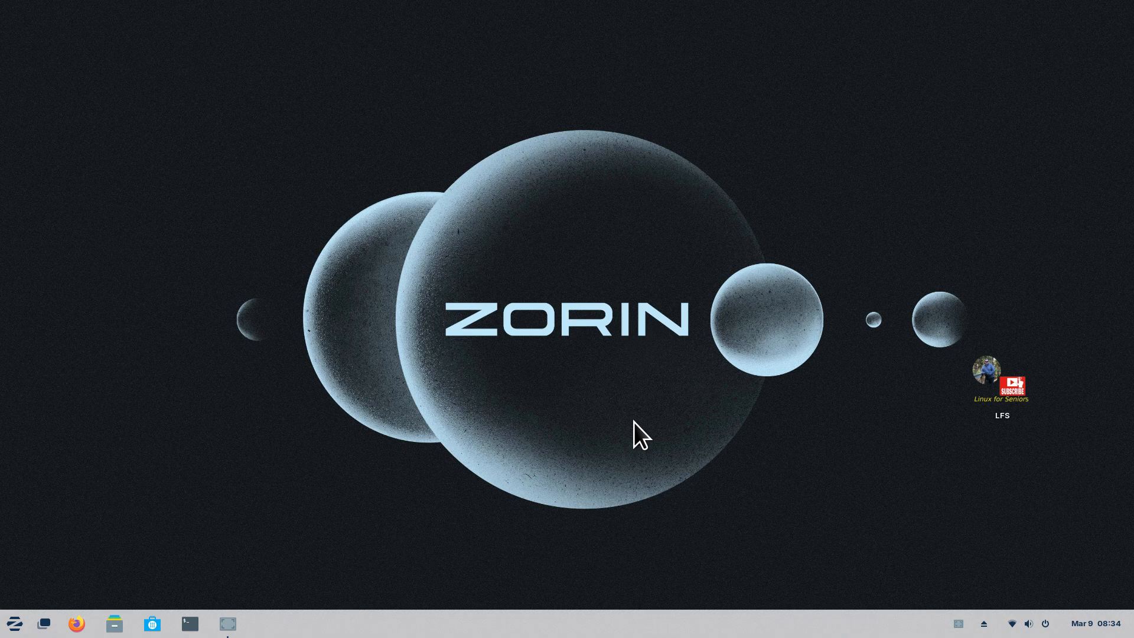
{"action": "mouse_move", "coordinate": [958, 456]}
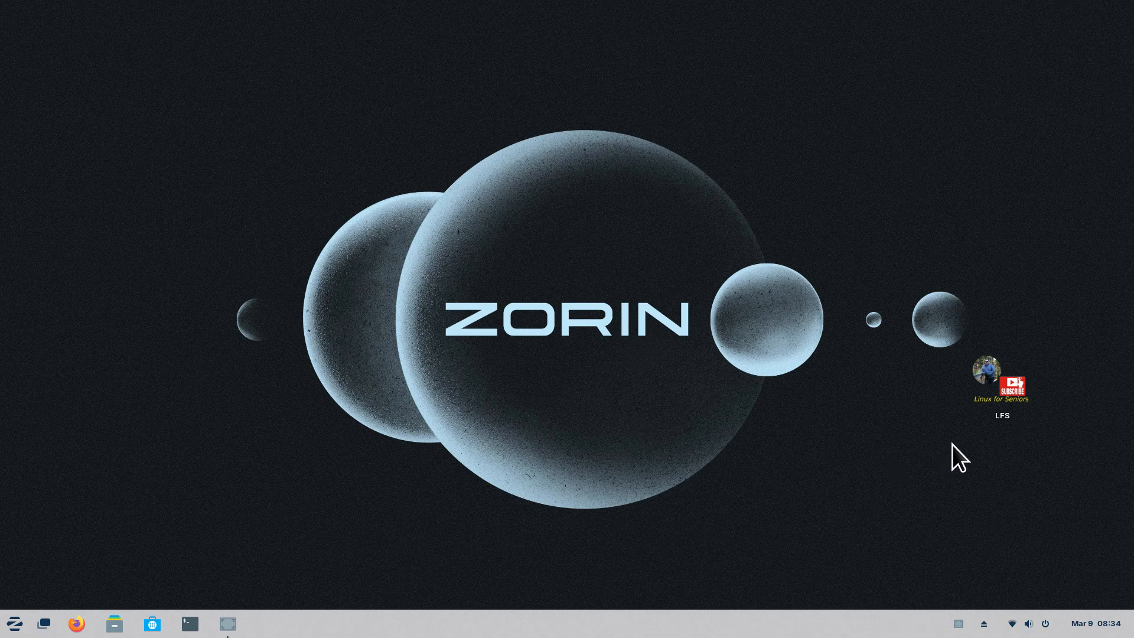
{"action": "mouse_move", "coordinate": [985, 433]}
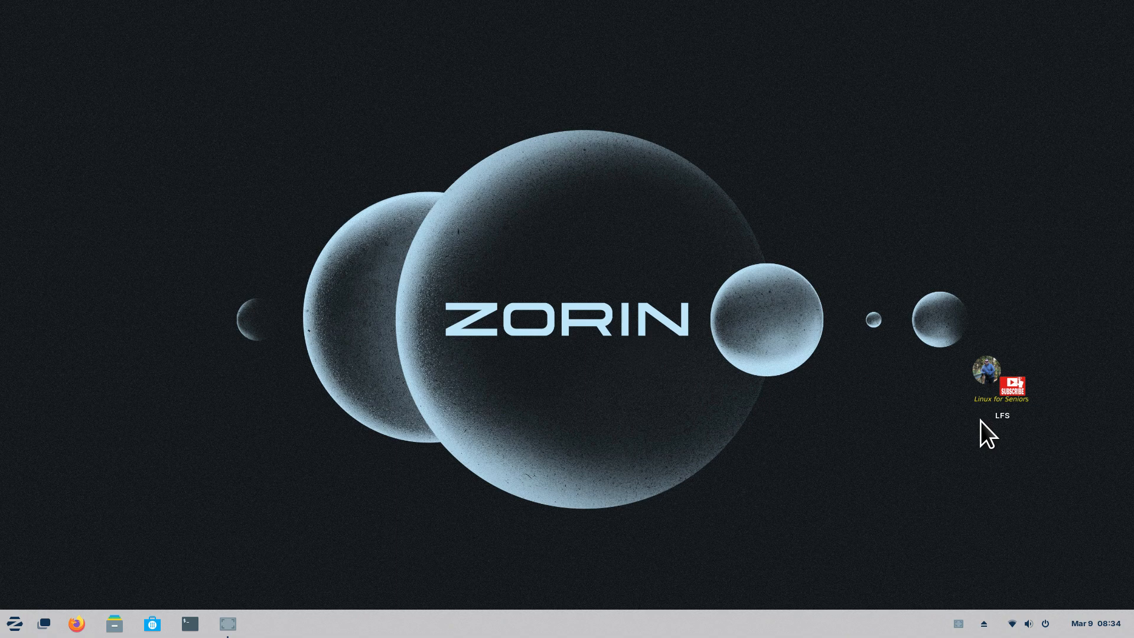
{"action": "mouse_move", "coordinate": [982, 524]}
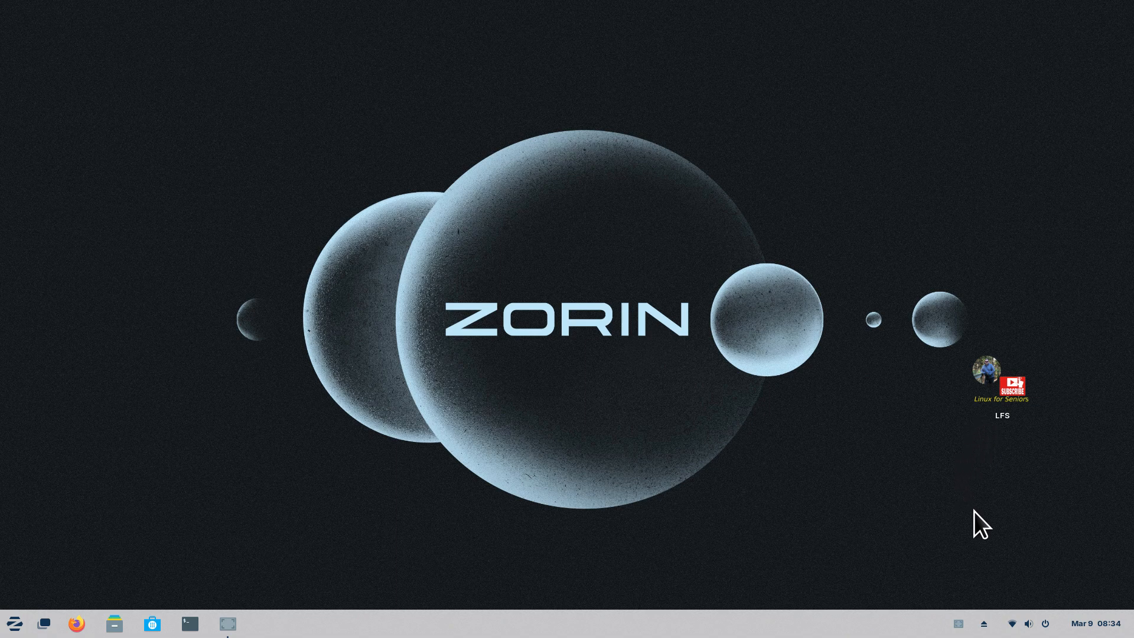
{"action": "mouse_move", "coordinate": [1080, 568]}
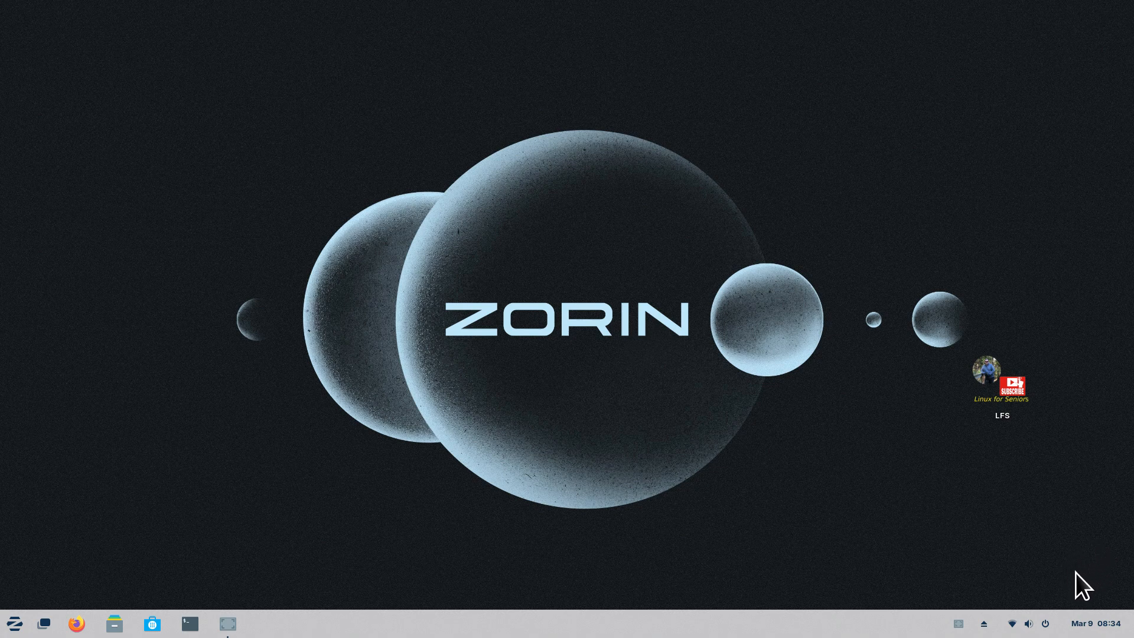
{"action": "mouse_move", "coordinate": [1069, 569]}
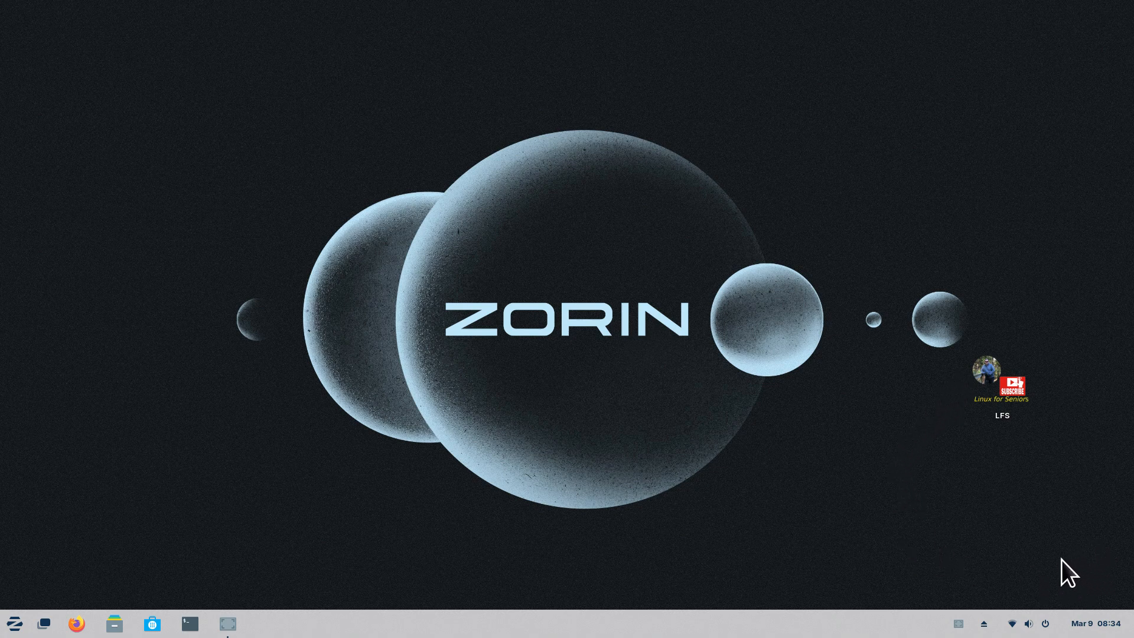
{"action": "mouse_move", "coordinate": [1091, 578]}
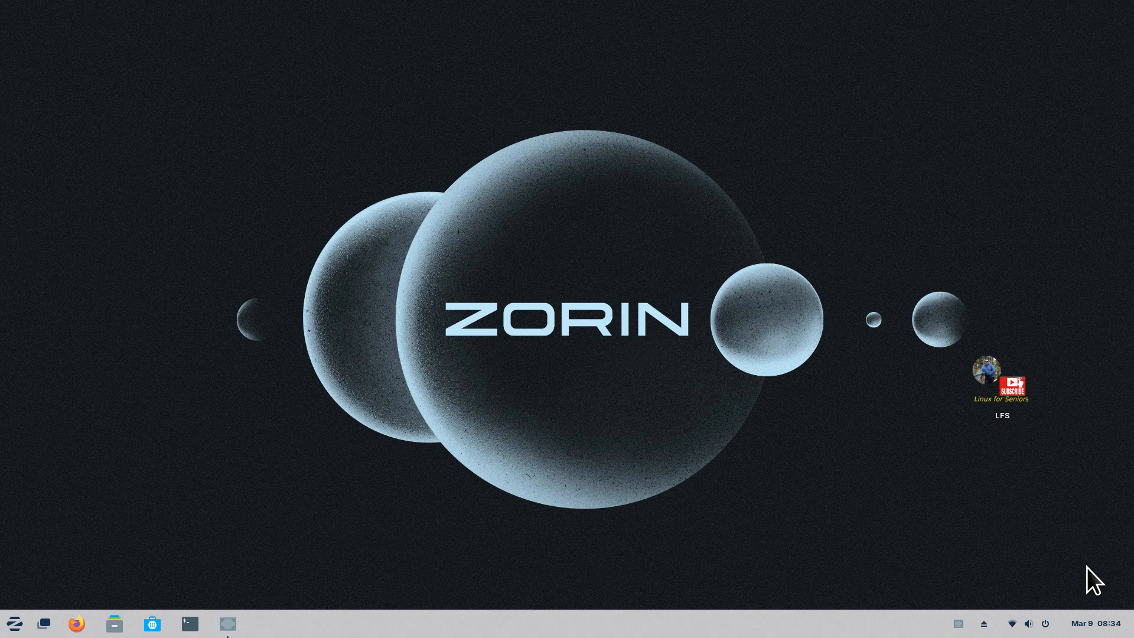
{"action": "mouse_move", "coordinate": [600, 511]}
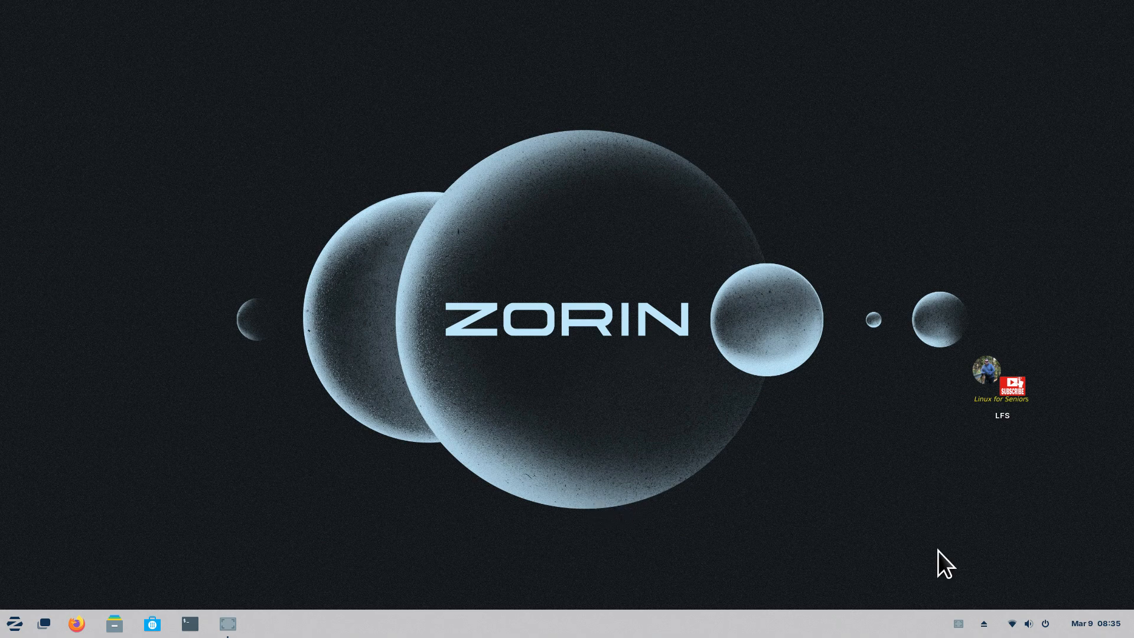
{"action": "mouse_move", "coordinate": [387, 503]}
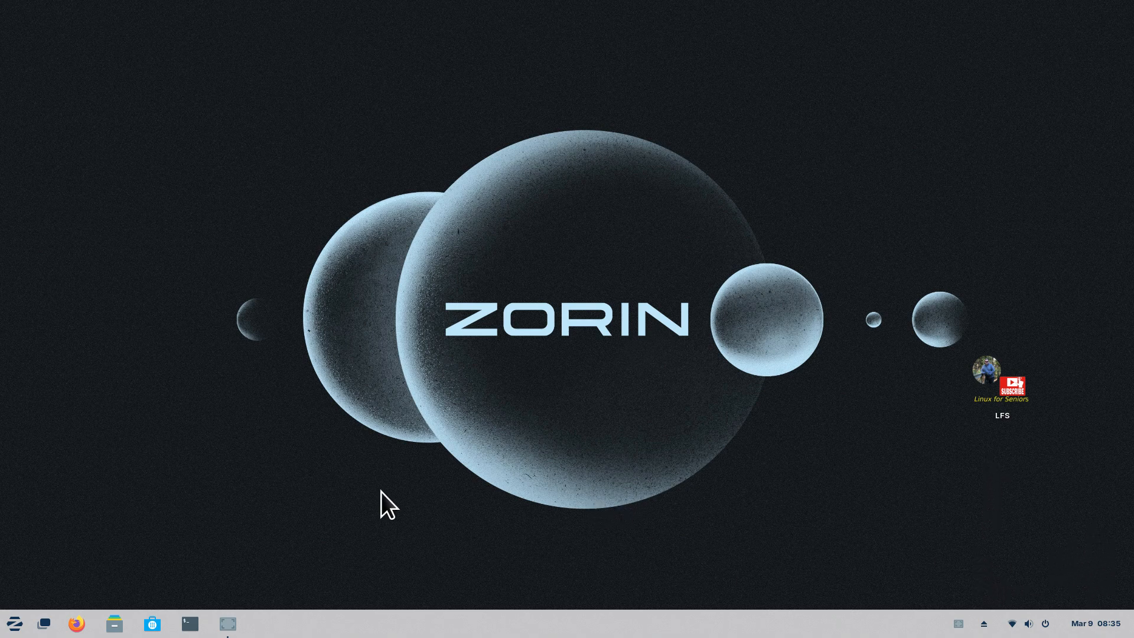
{"action": "mouse_move", "coordinate": [112, 592]}
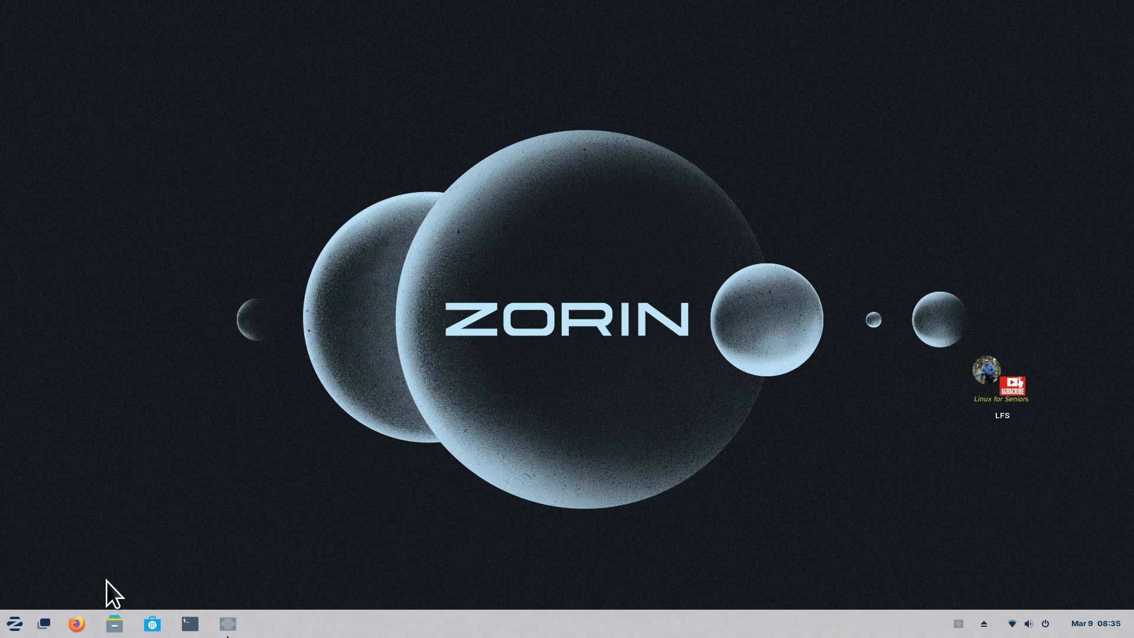
{"action": "mouse_move", "coordinate": [511, 556]}
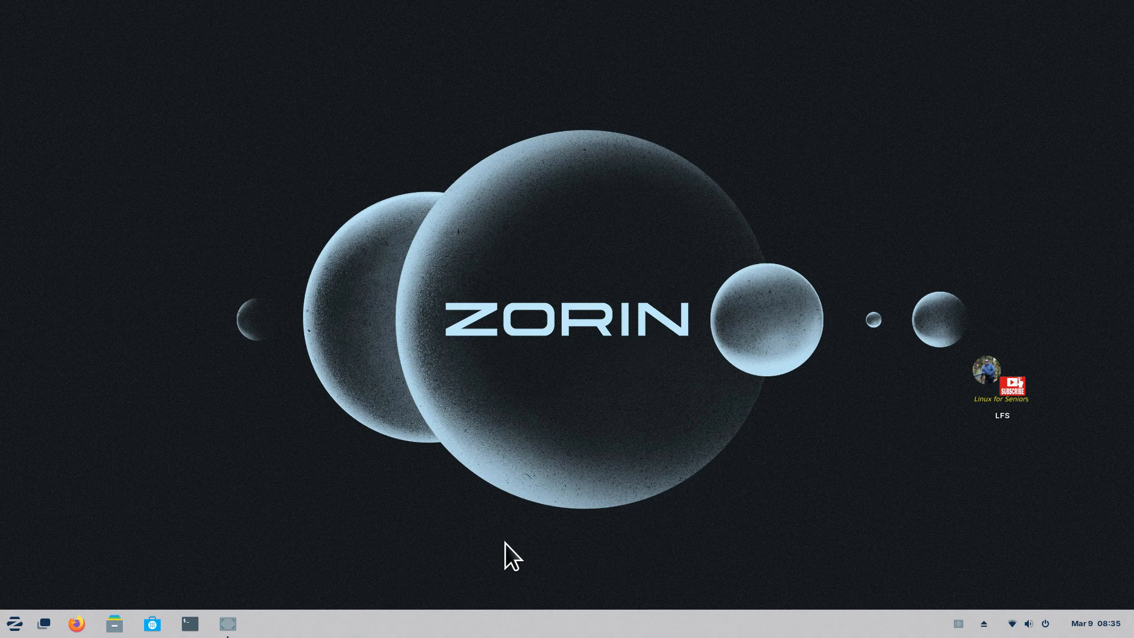
{"action": "mouse_move", "coordinate": [520, 537]}
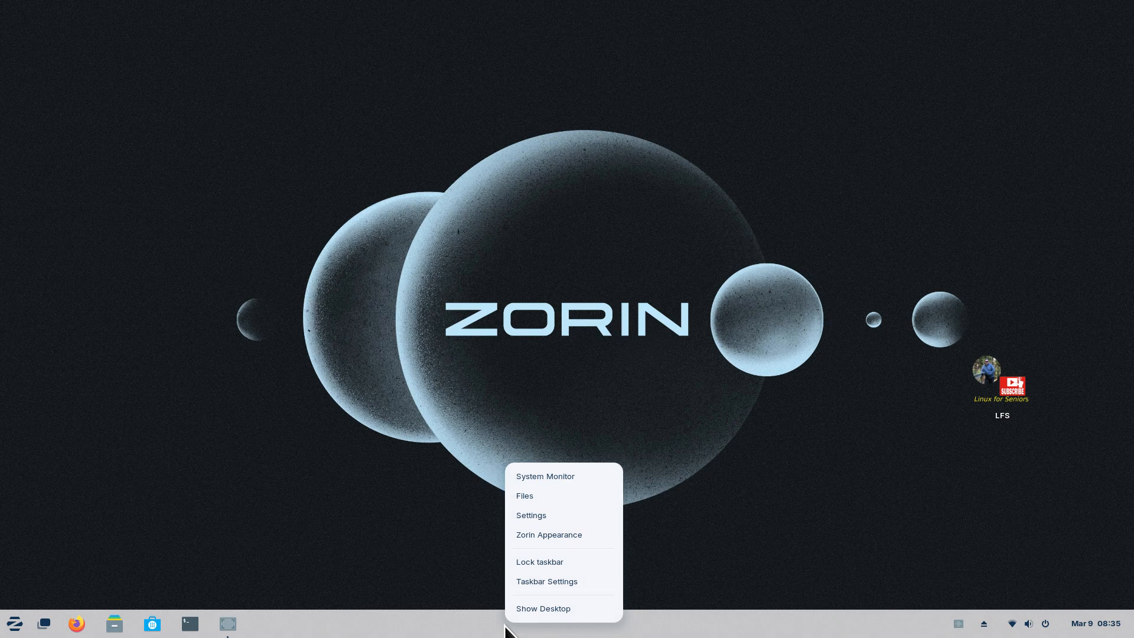
{"action": "mouse_move", "coordinate": [545, 581]}
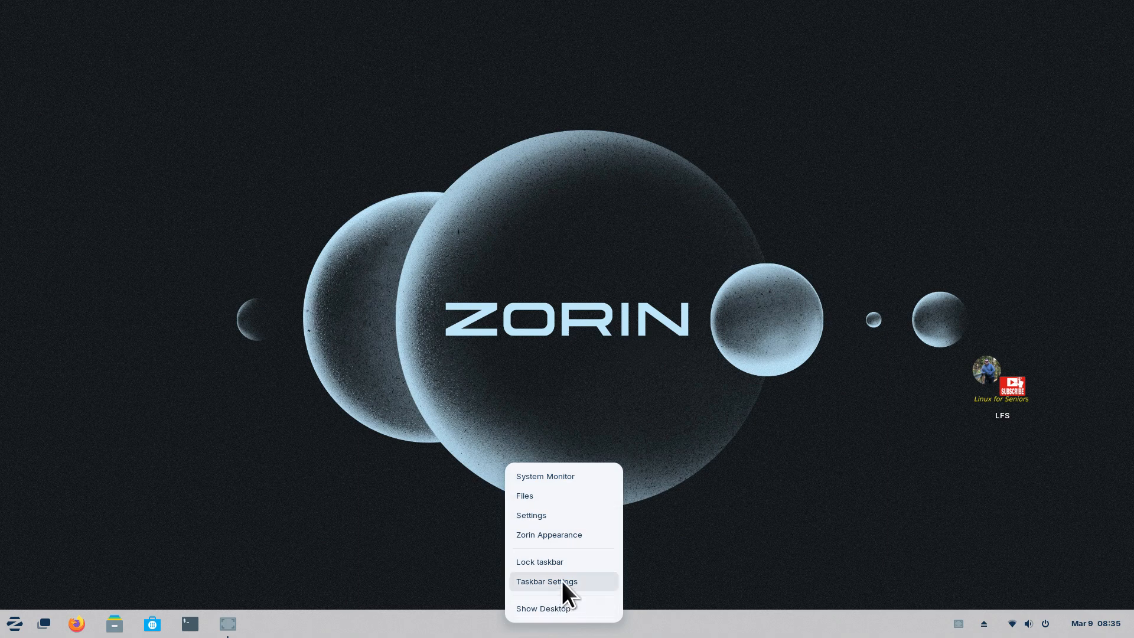
{"action": "mouse_move", "coordinate": [602, 594]}
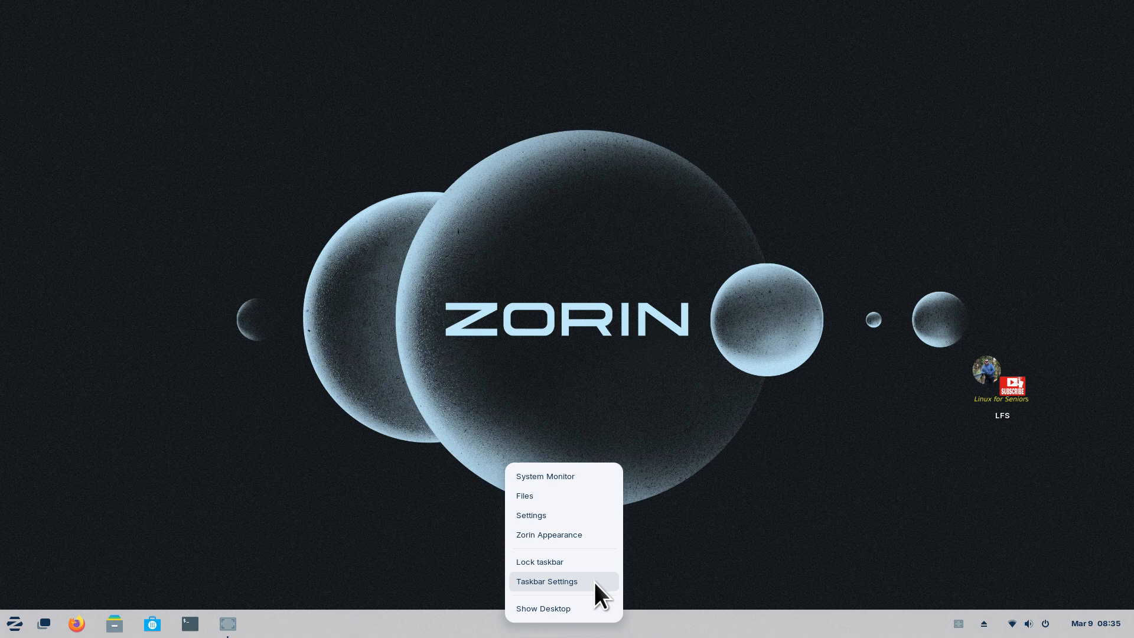
- Choose Taskbar Settings from the taskbar's context menu, landing on the Style tab
{"action": "left_click", "coordinate": [547, 581]}
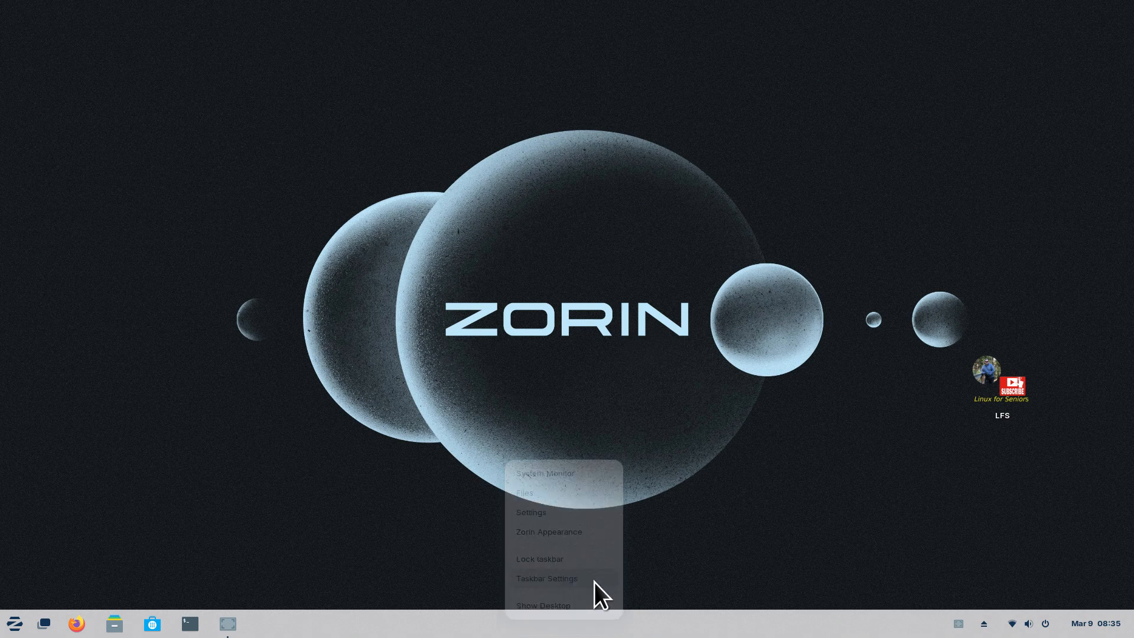
{"action": "left_click", "coordinate": [546, 578]}
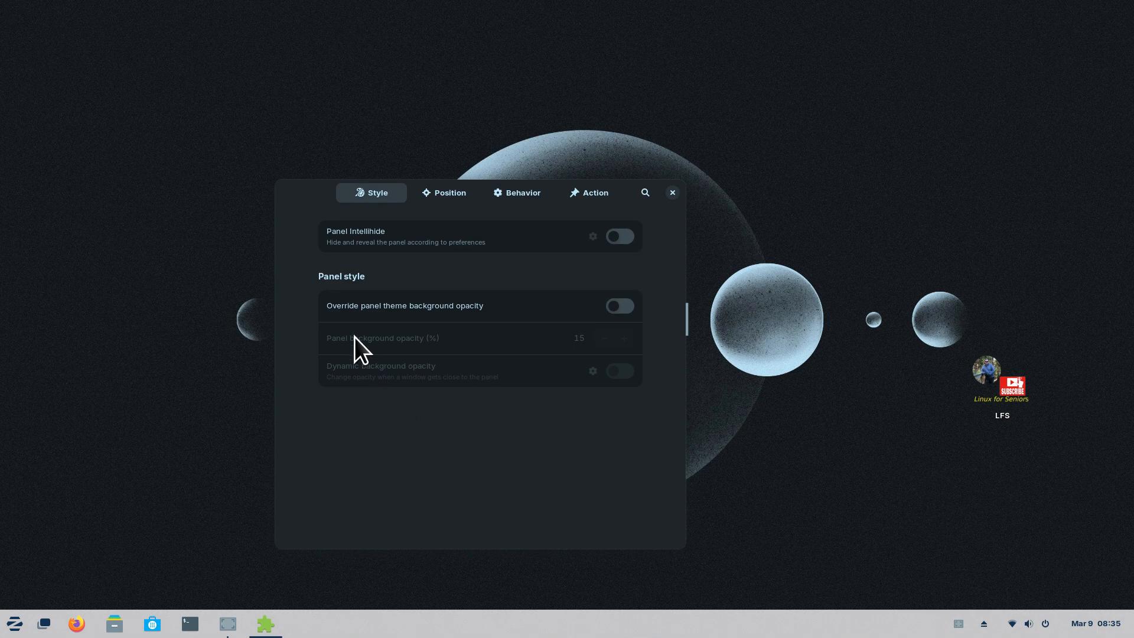
{"action": "mouse_move", "coordinate": [349, 252]}
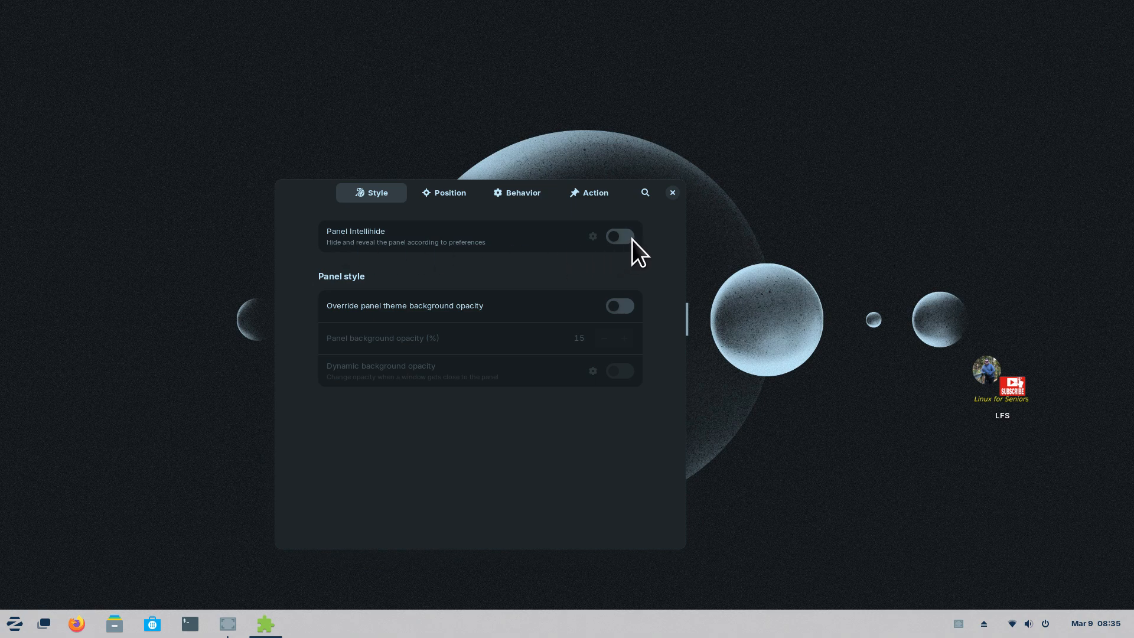
- Switch on Panel Intellihide and the theme background opacity override (15% opacity)
{"action": "left_click", "coordinate": [617, 237]}
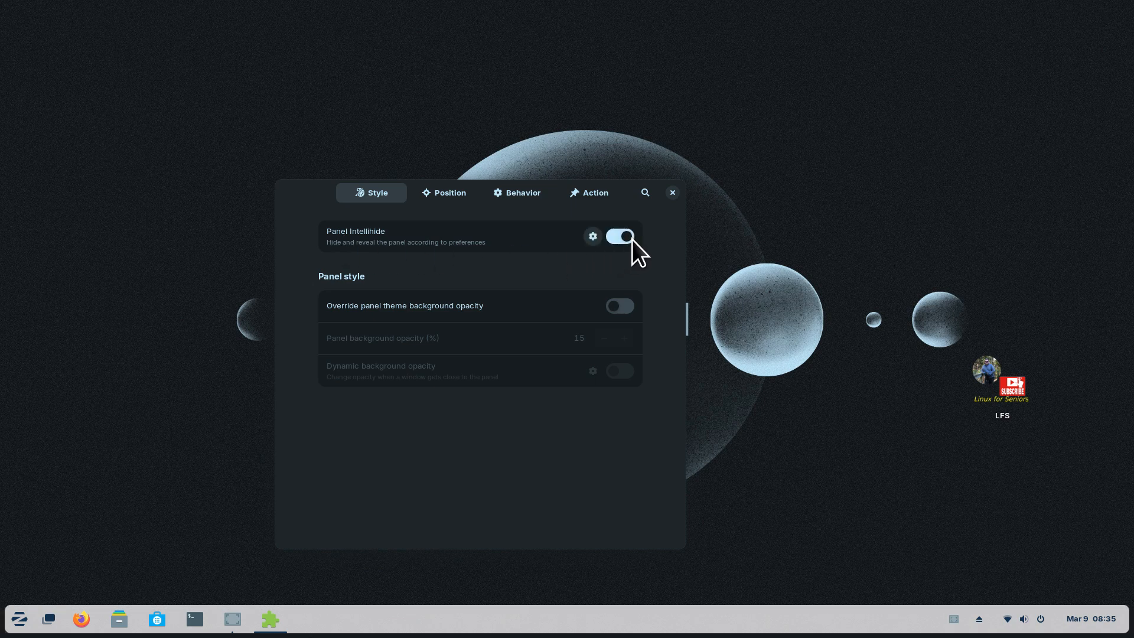
{"action": "mouse_move", "coordinate": [310, 206]}
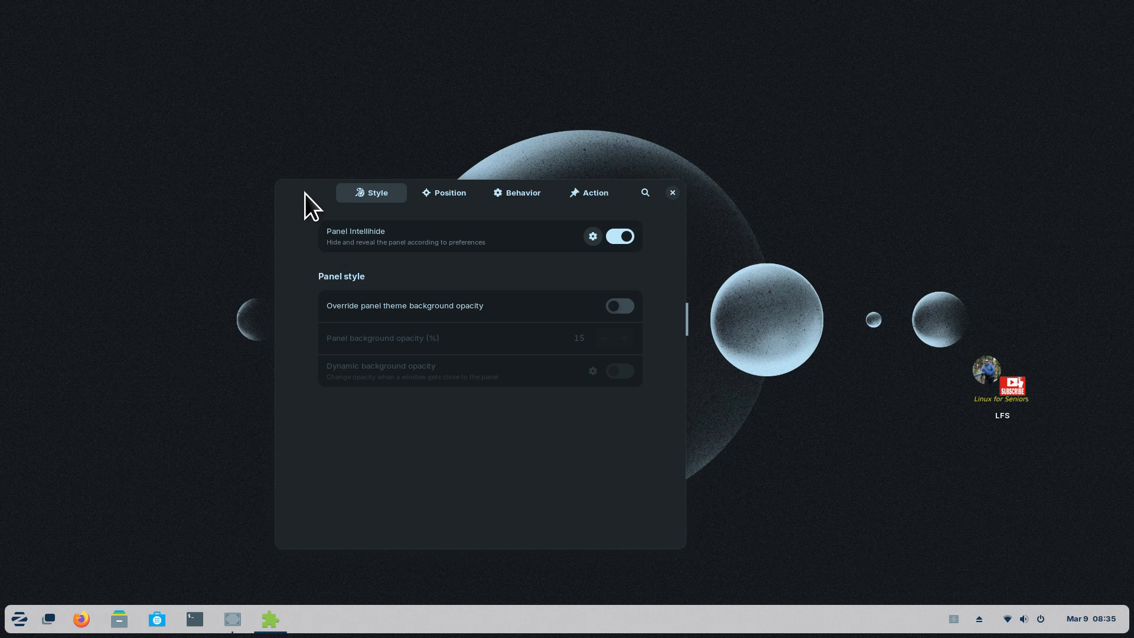
{"action": "mouse_move", "coordinate": [293, 623]}
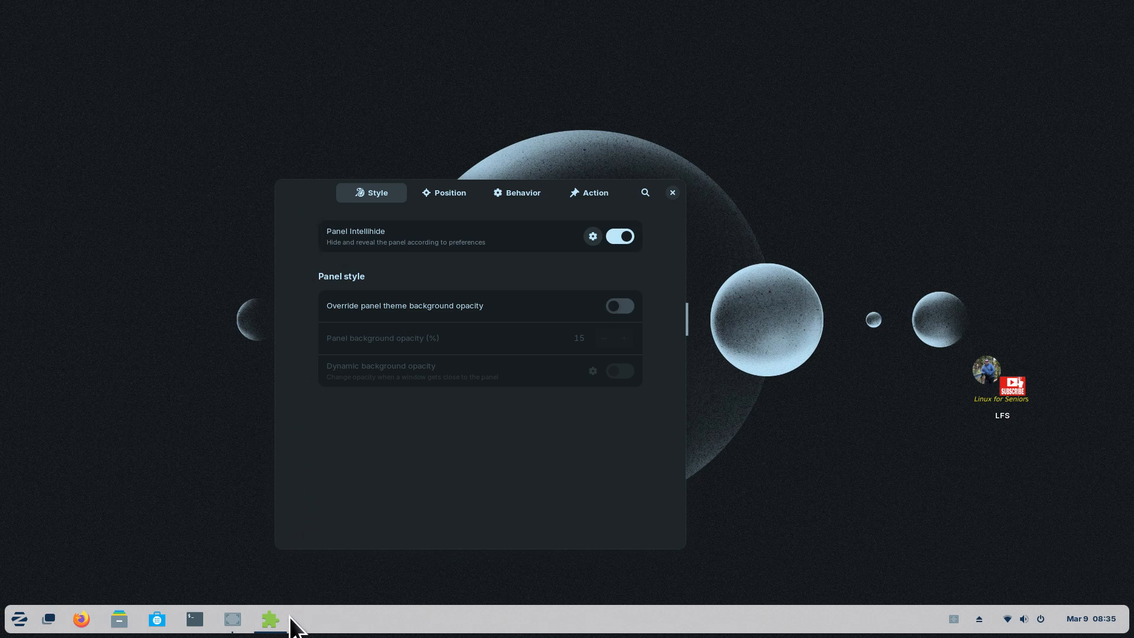
{"action": "mouse_move", "coordinate": [389, 206]}
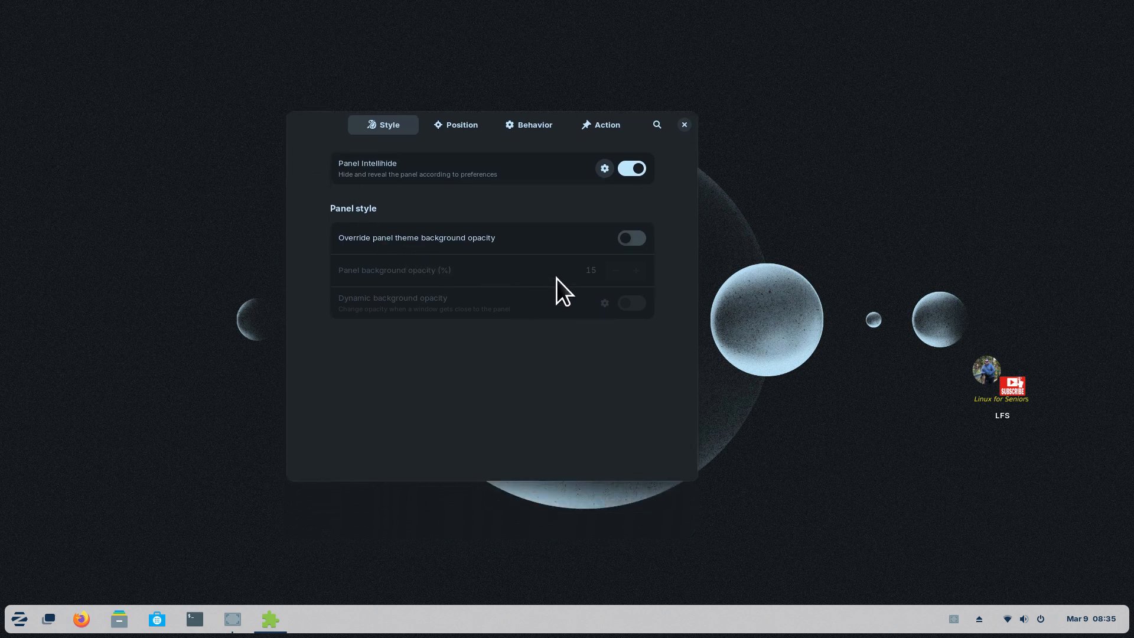
{"action": "mouse_move", "coordinate": [366, 256]}
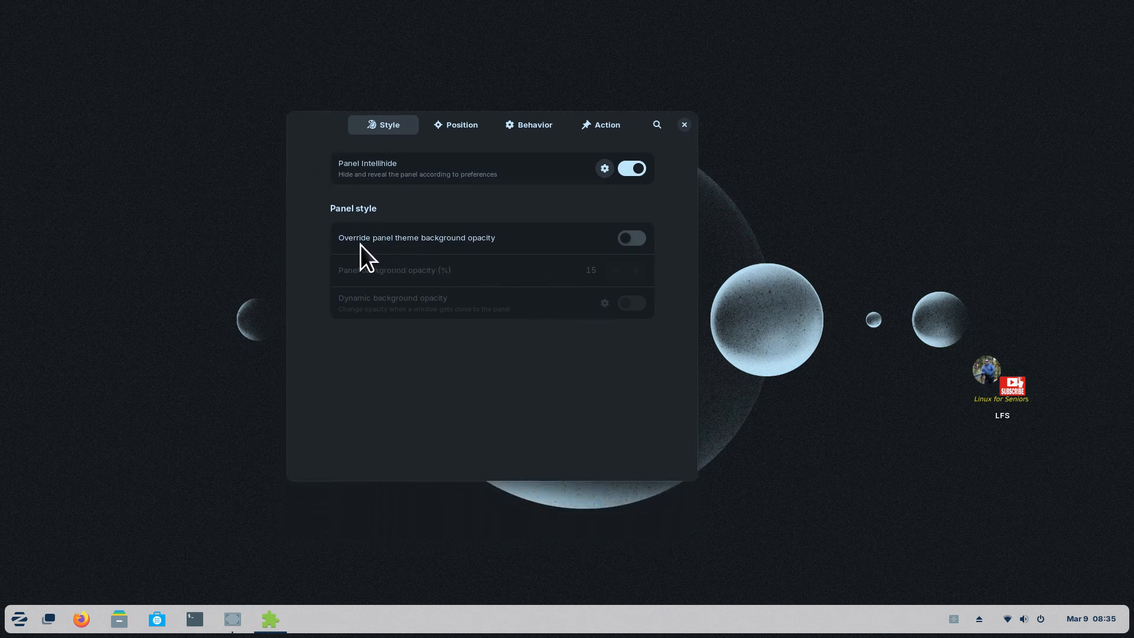
{"action": "mouse_move", "coordinate": [408, 258]}
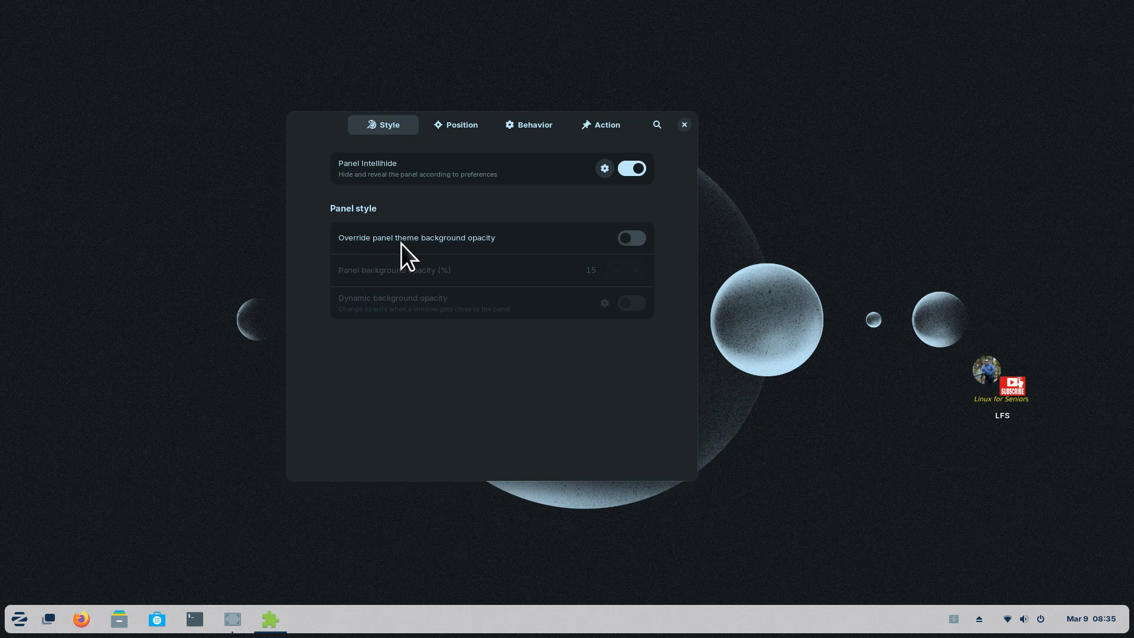
{"action": "mouse_move", "coordinate": [453, 258]}
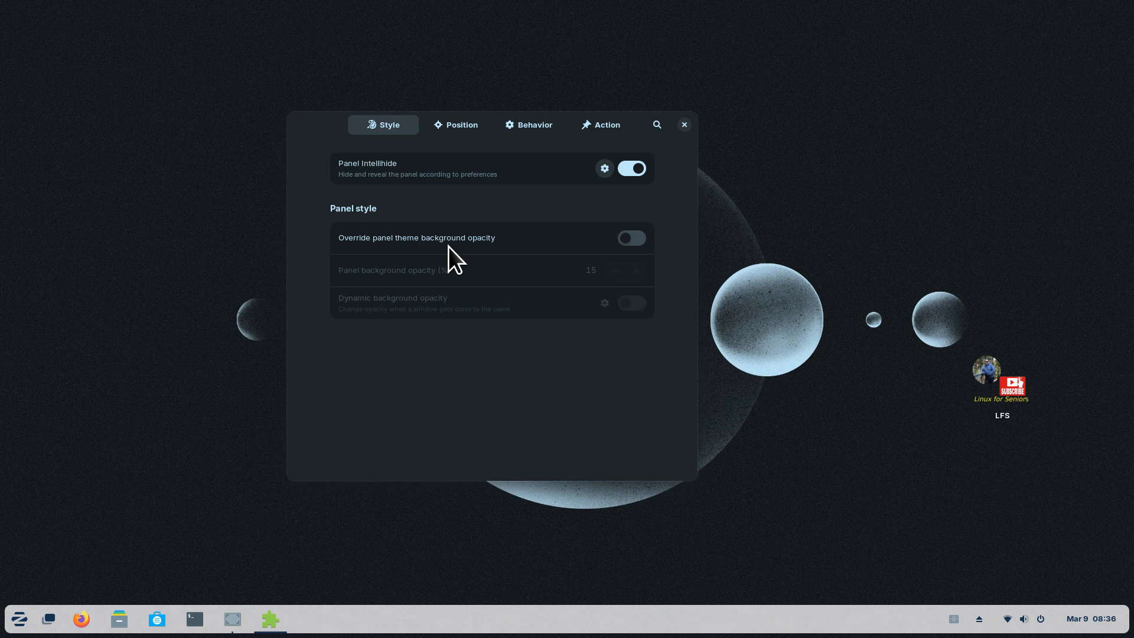
{"action": "mouse_move", "coordinate": [396, 376]}
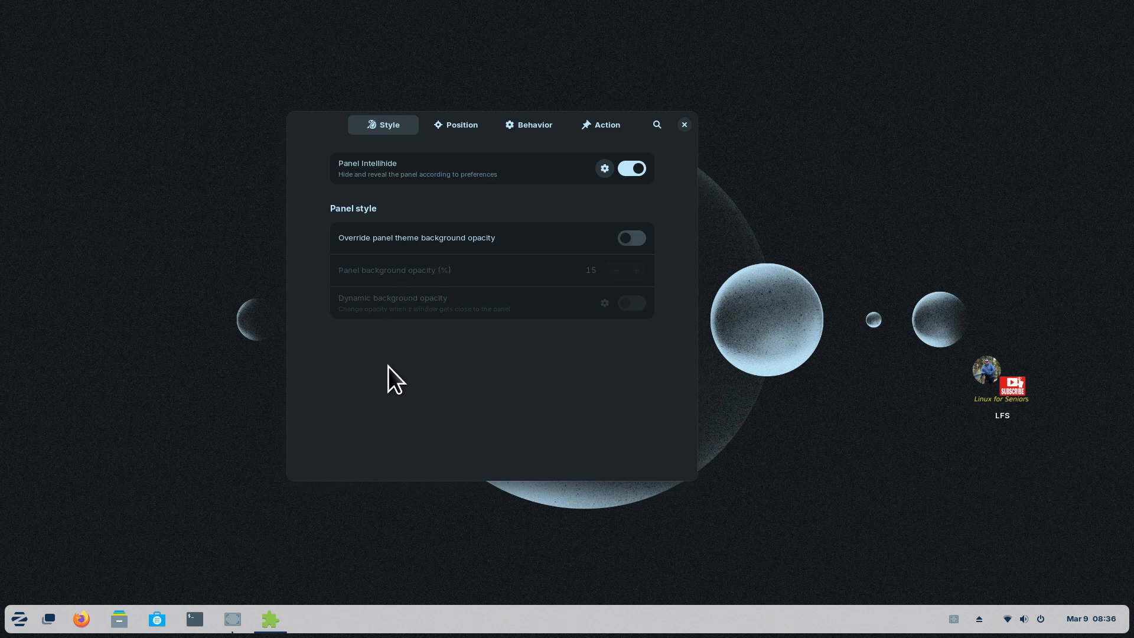
{"action": "mouse_move", "coordinate": [397, 620]}
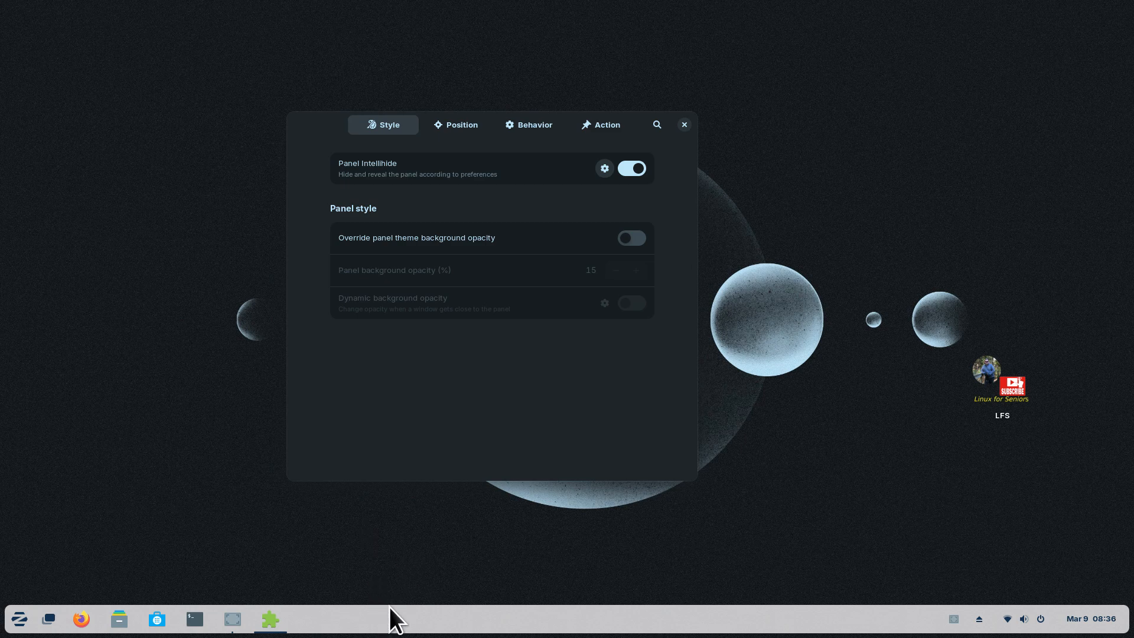
{"action": "mouse_move", "coordinate": [404, 316]}
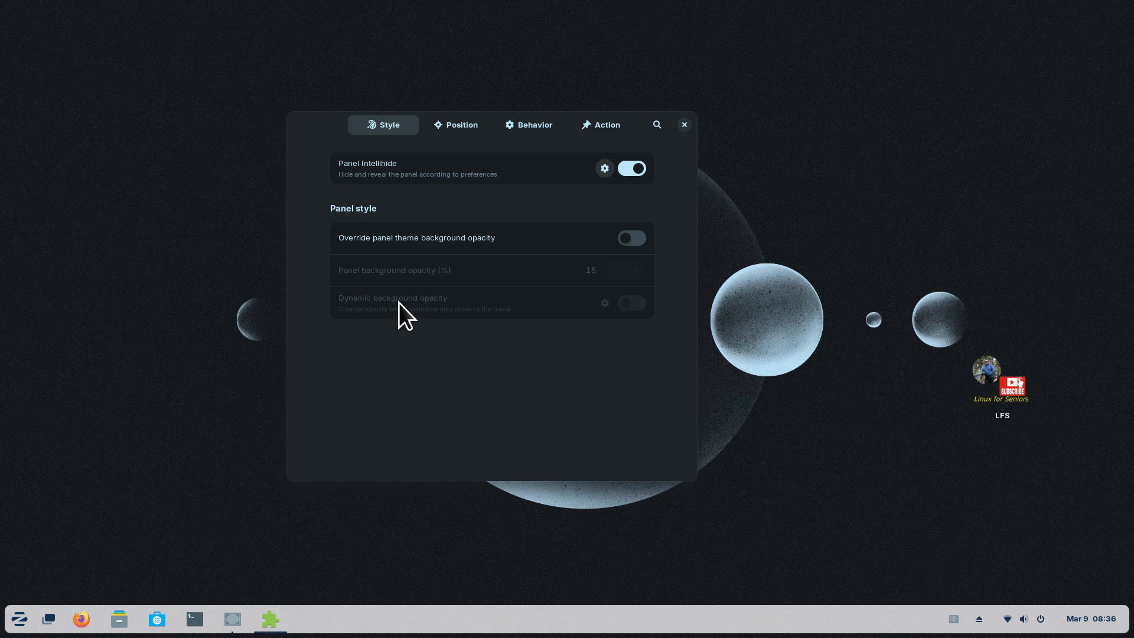
{"action": "mouse_move", "coordinate": [418, 256]}
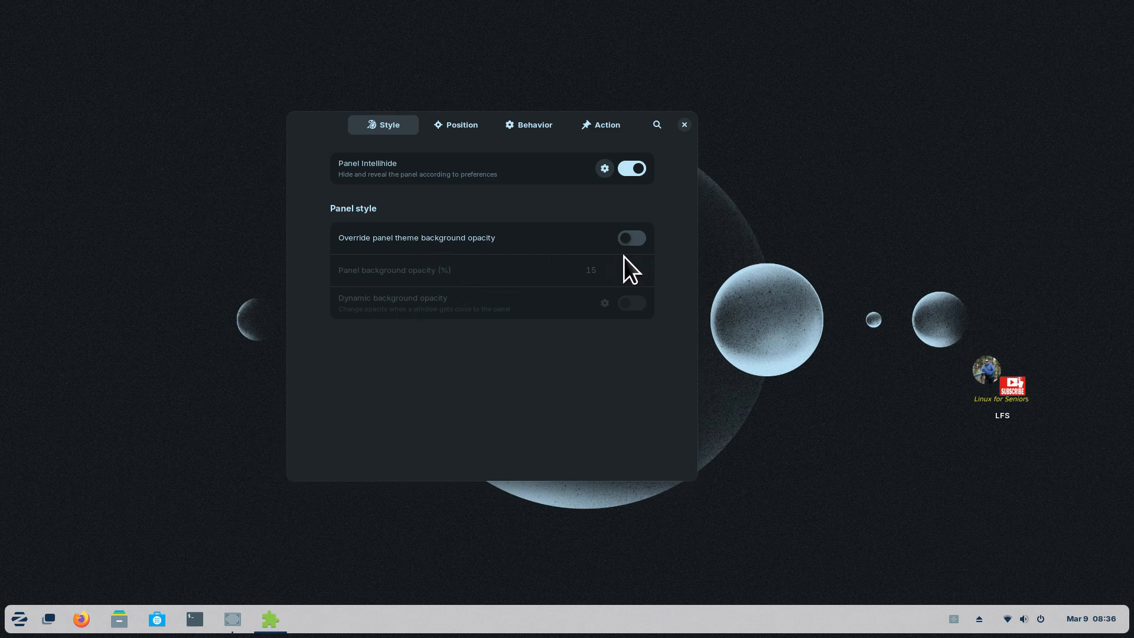
{"action": "mouse_move", "coordinate": [647, 249]}
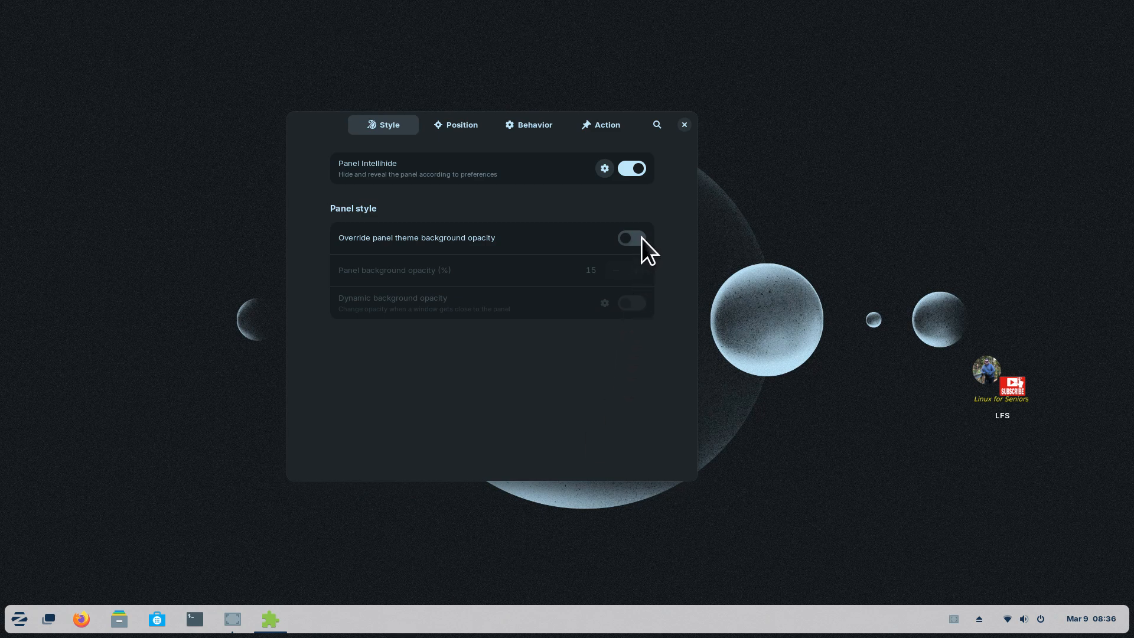
{"action": "left_click", "coordinate": [631, 237]}
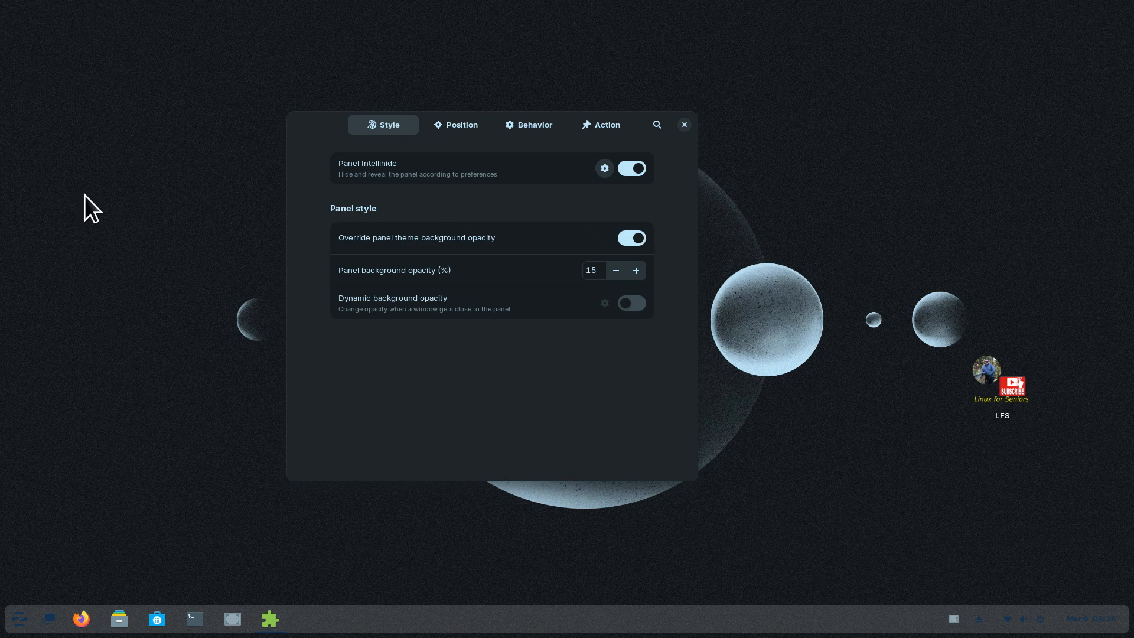
- From Change Background, try the forest lake, sand dune and seaside dunes wallpapers, ending on the stone-tile texture
{"action": "right_click", "coordinate": [88, 209]}
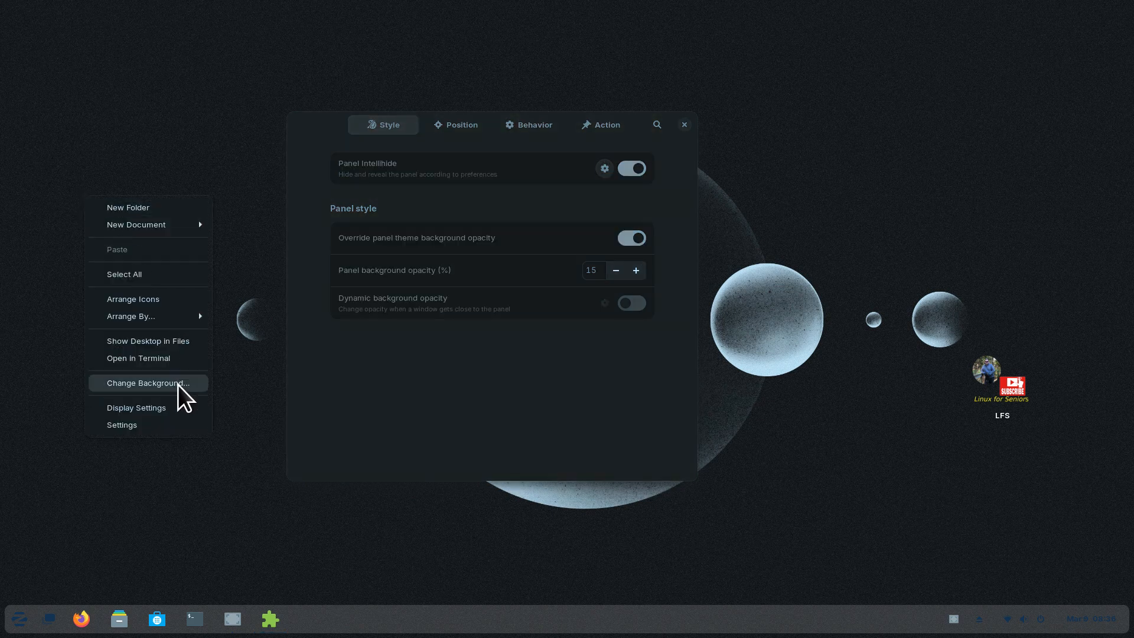
{"action": "left_click", "coordinate": [149, 382]}
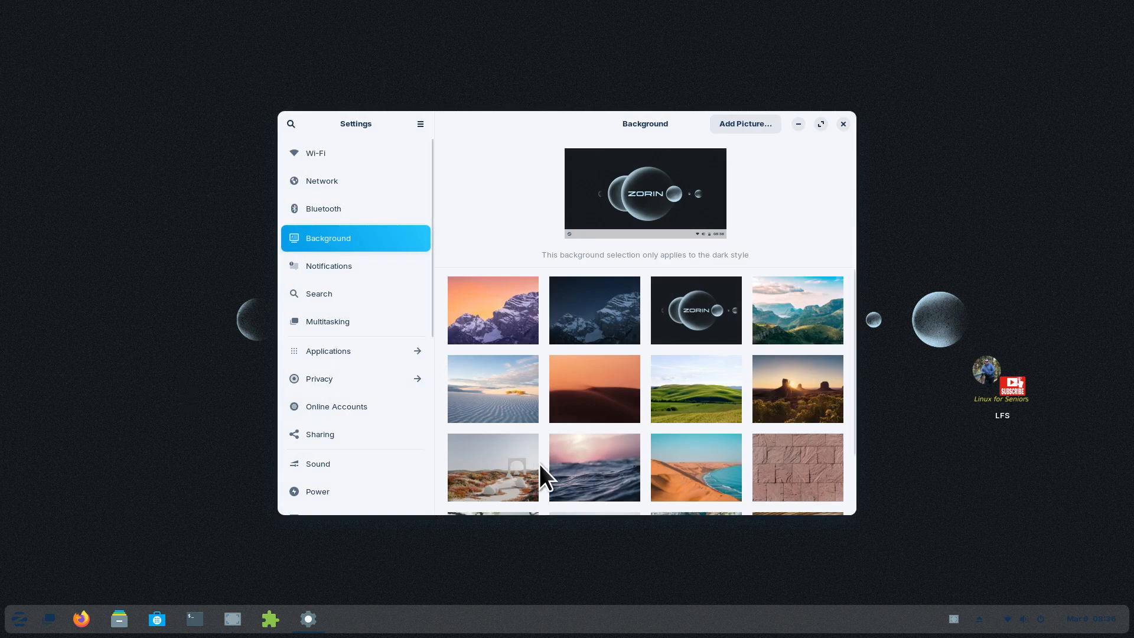
{"action": "mouse_move", "coordinate": [542, 515]}
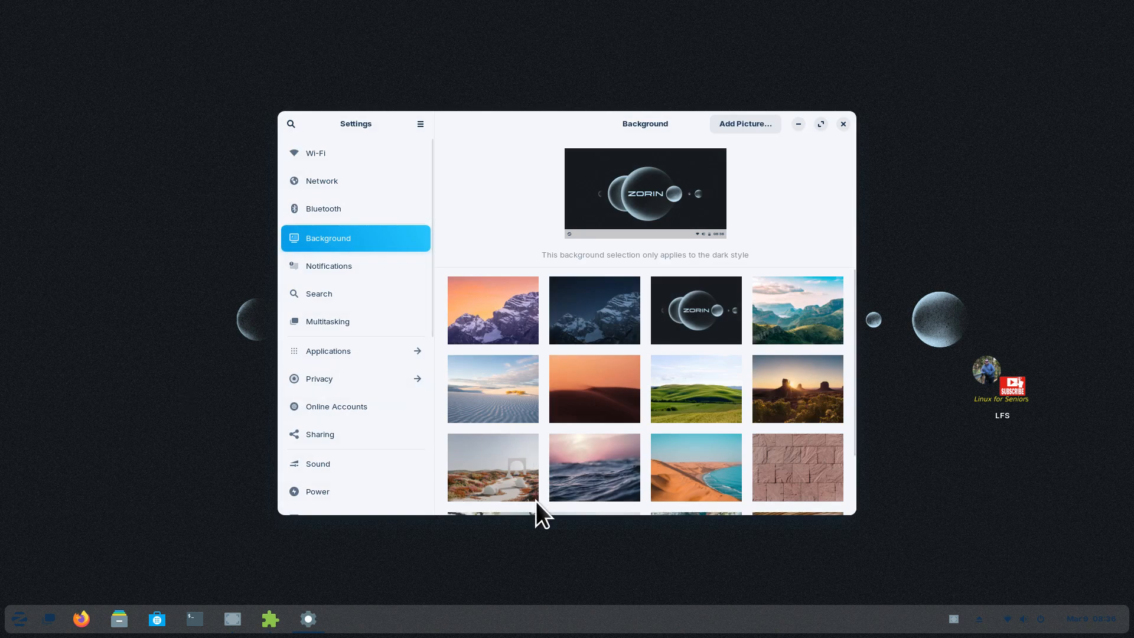
{"action": "mouse_move", "coordinate": [575, 463]}
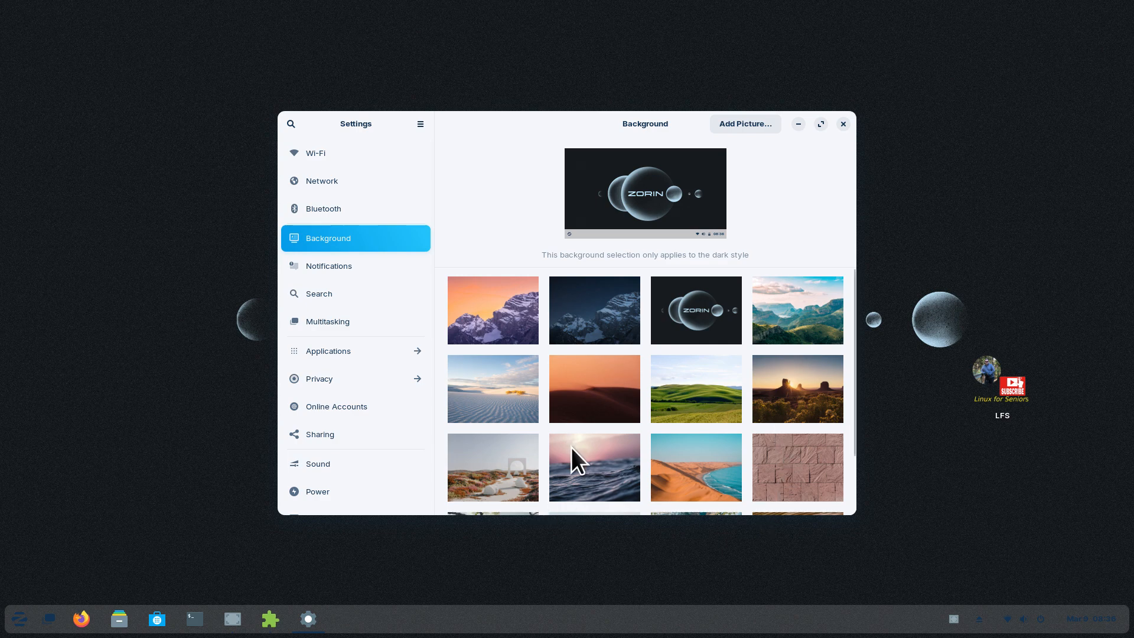
{"action": "scroll", "scroll_direction": "down", "scroll_amount": 3}
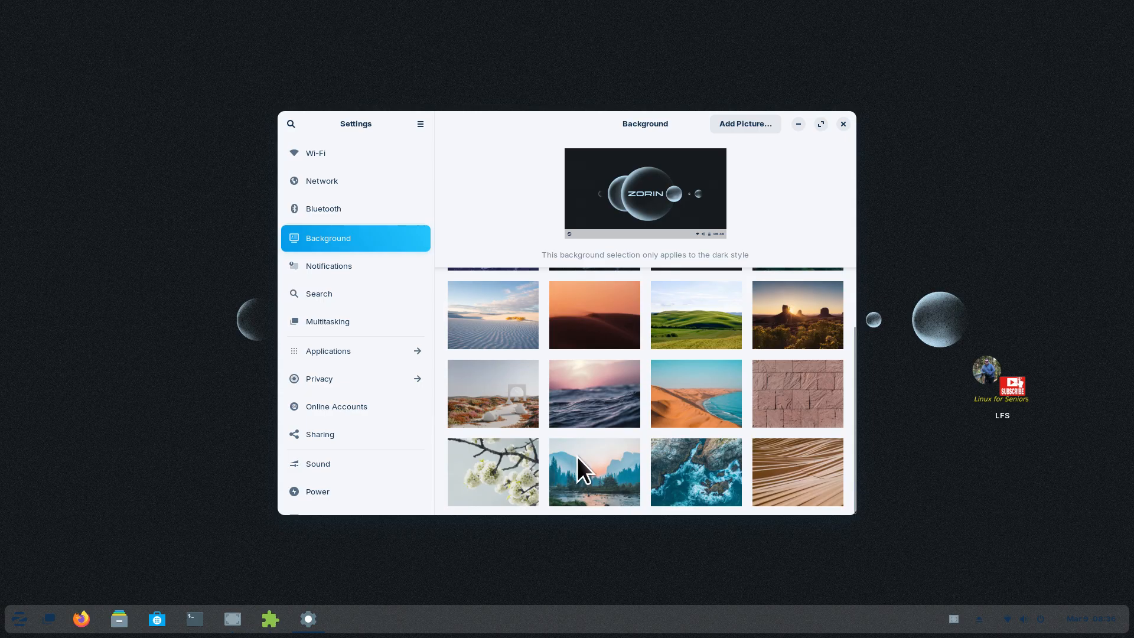
{"action": "left_click", "coordinate": [594, 471]}
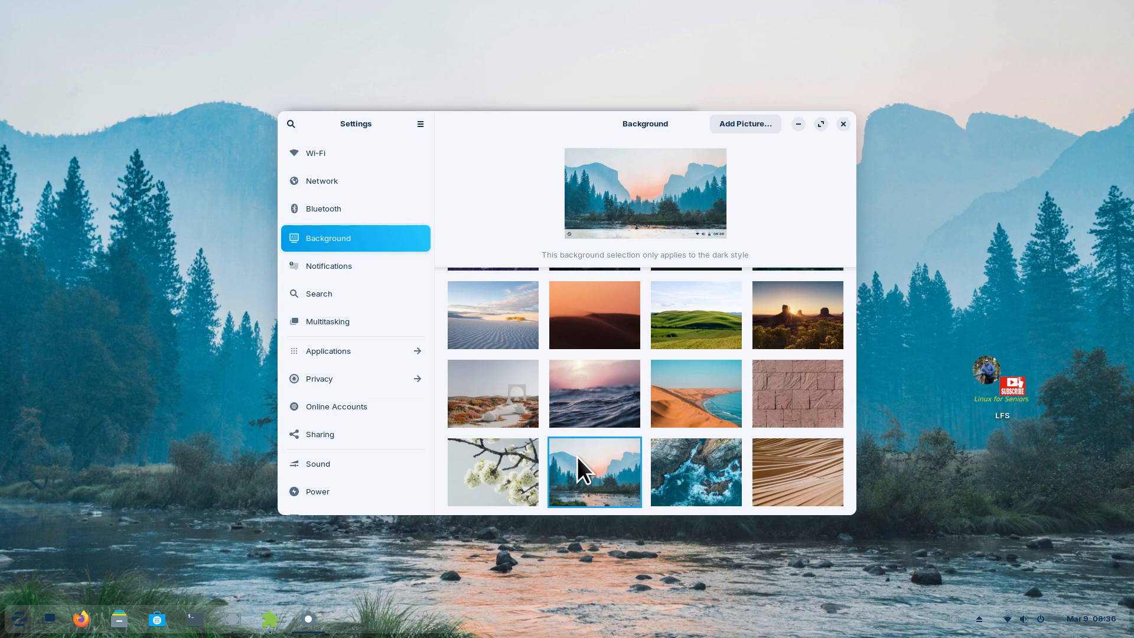
{"action": "mouse_move", "coordinate": [426, 629]}
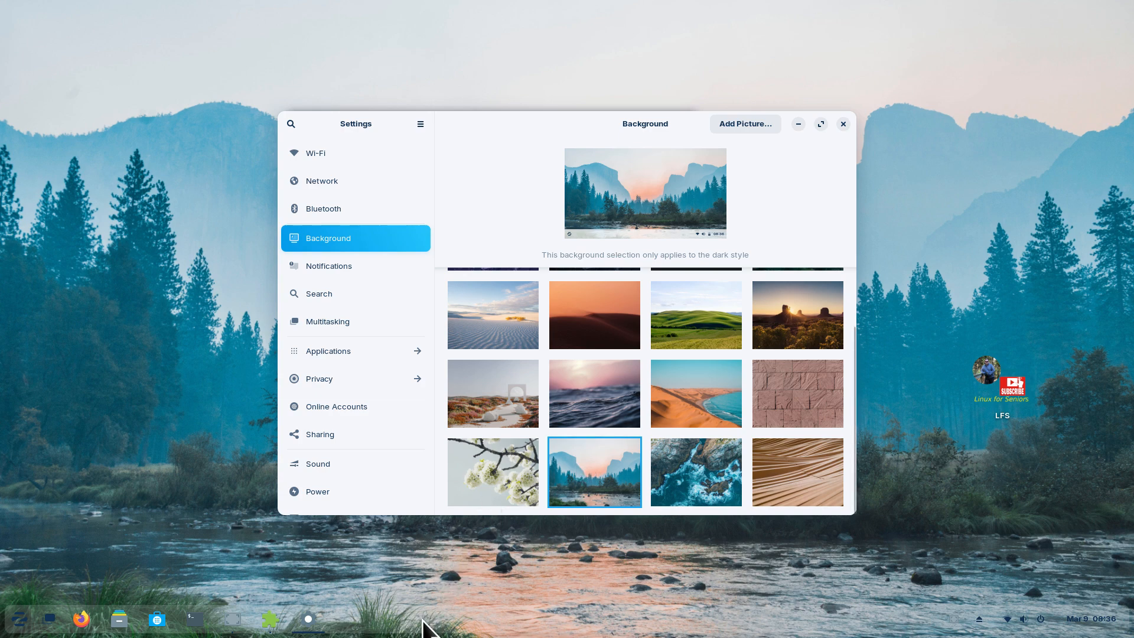
{"action": "mouse_move", "coordinate": [835, 627]}
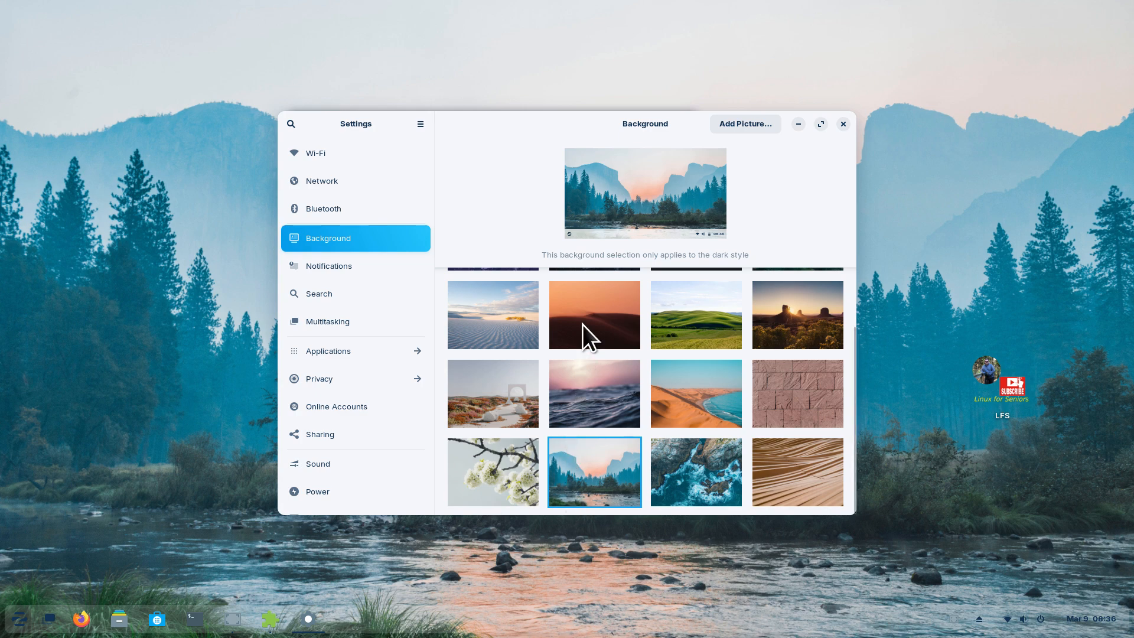
{"action": "left_click", "coordinate": [594, 314]}
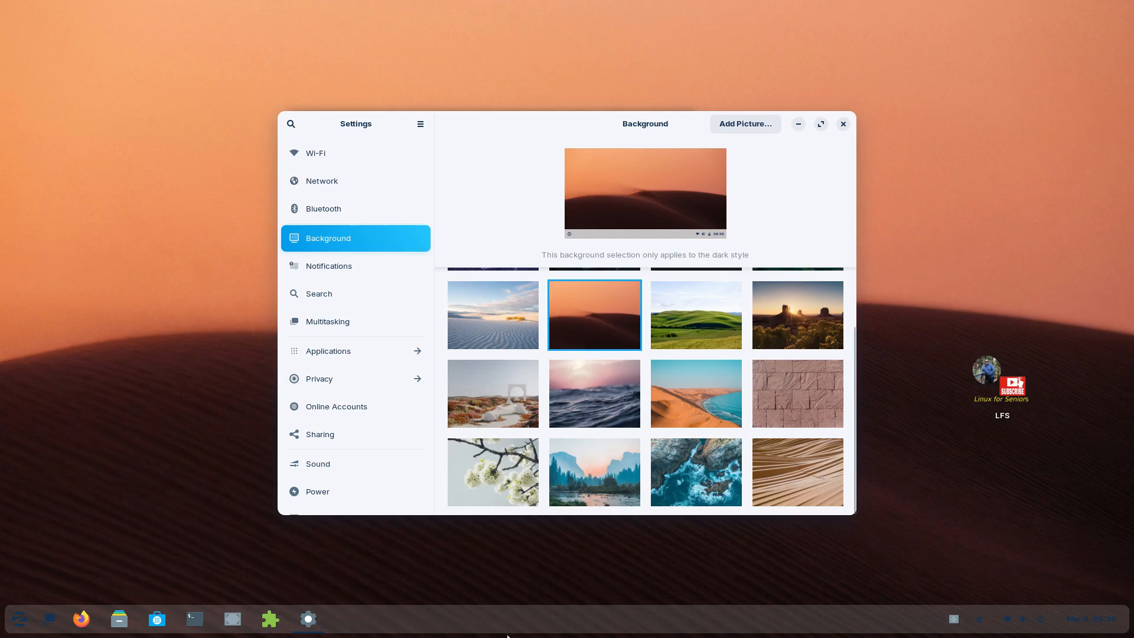
{"action": "mouse_move", "coordinate": [470, 439]}
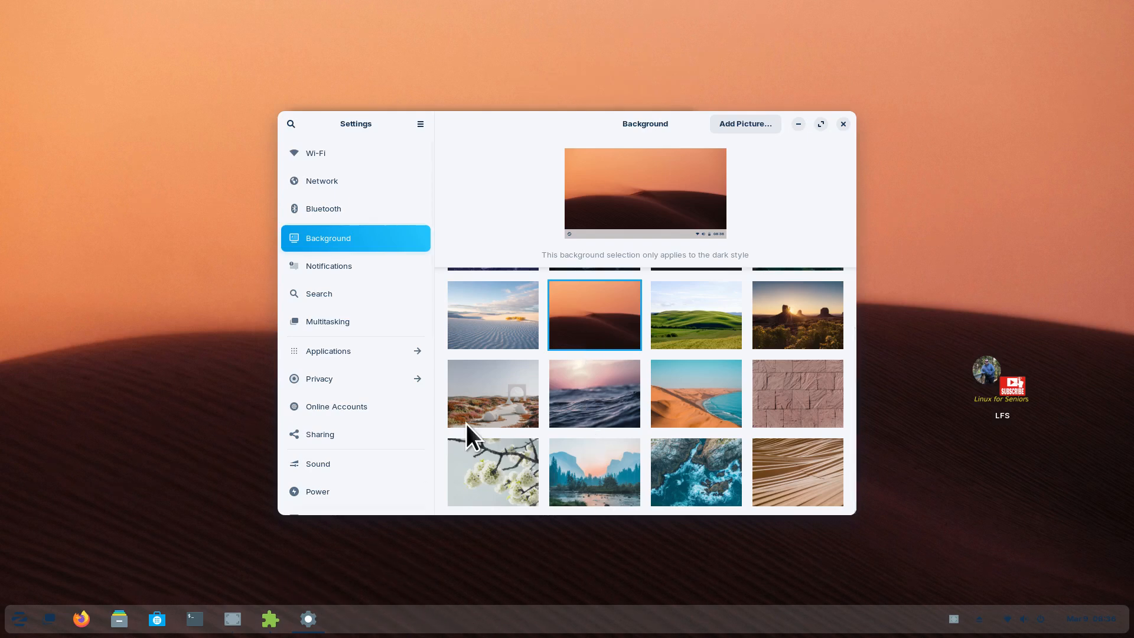
{"action": "mouse_move", "coordinate": [842, 124]}
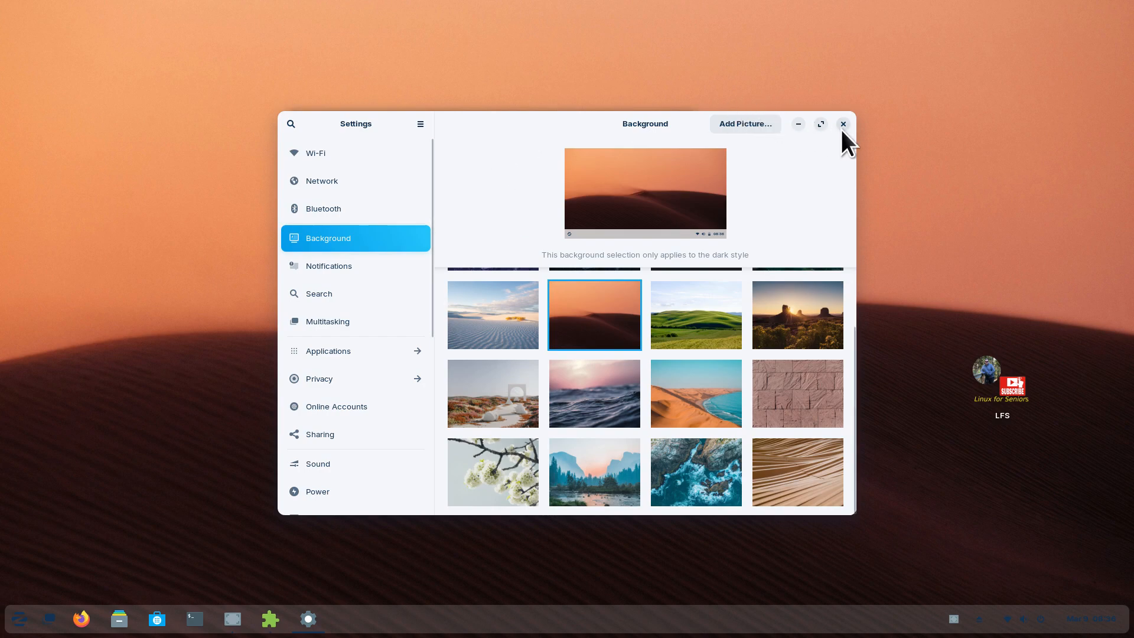
{"action": "mouse_move", "coordinate": [707, 404]}
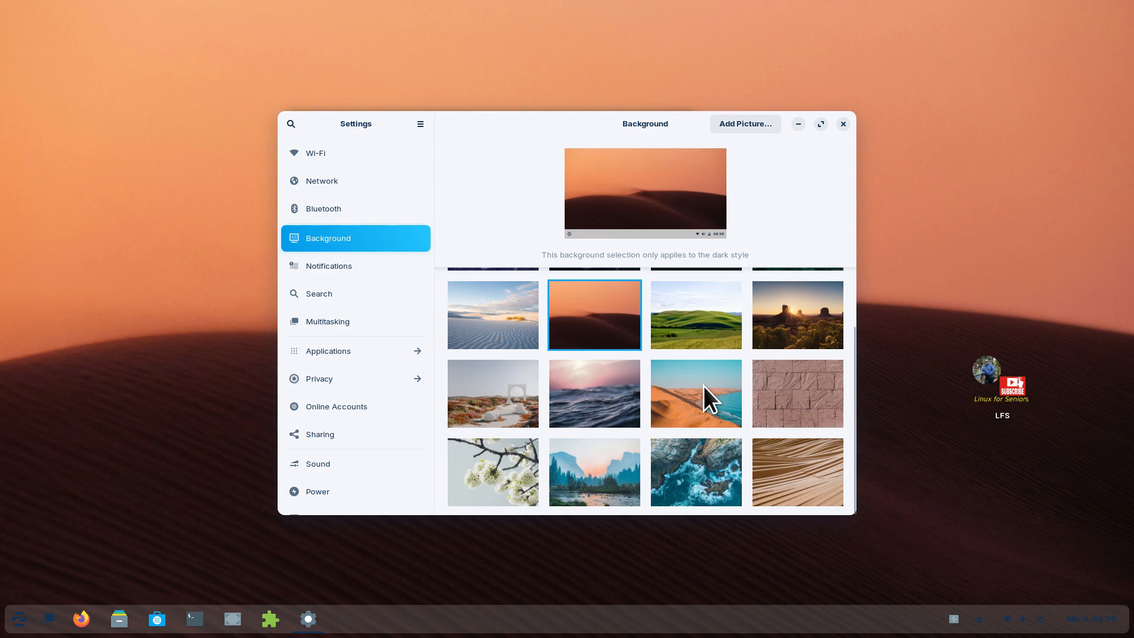
{"action": "left_click", "coordinate": [694, 392]}
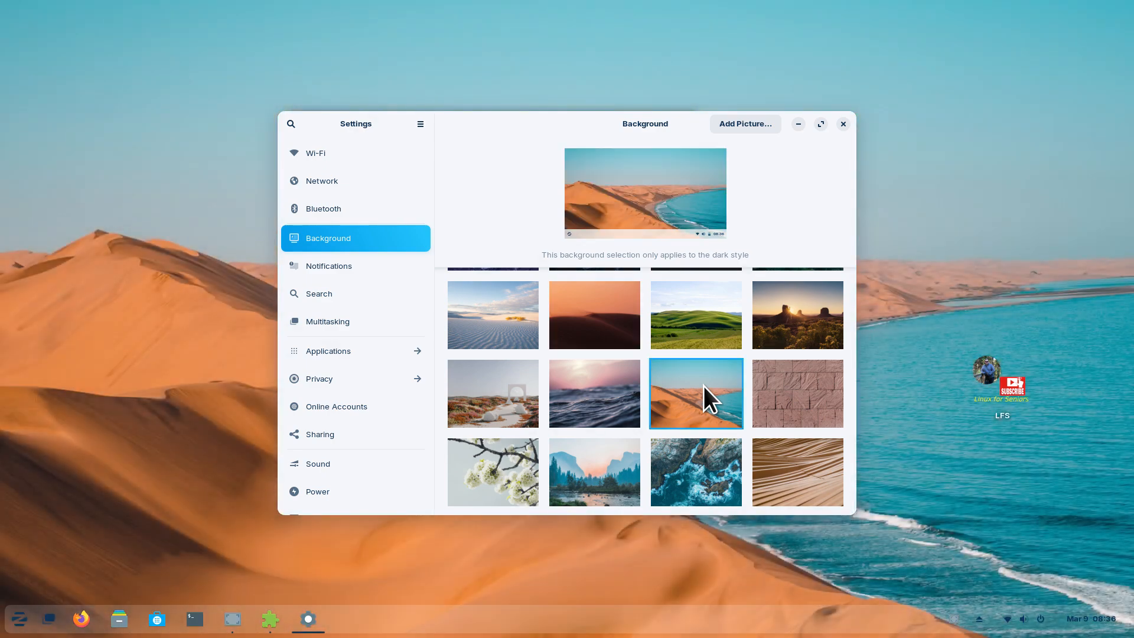
{"action": "mouse_move", "coordinate": [787, 397]}
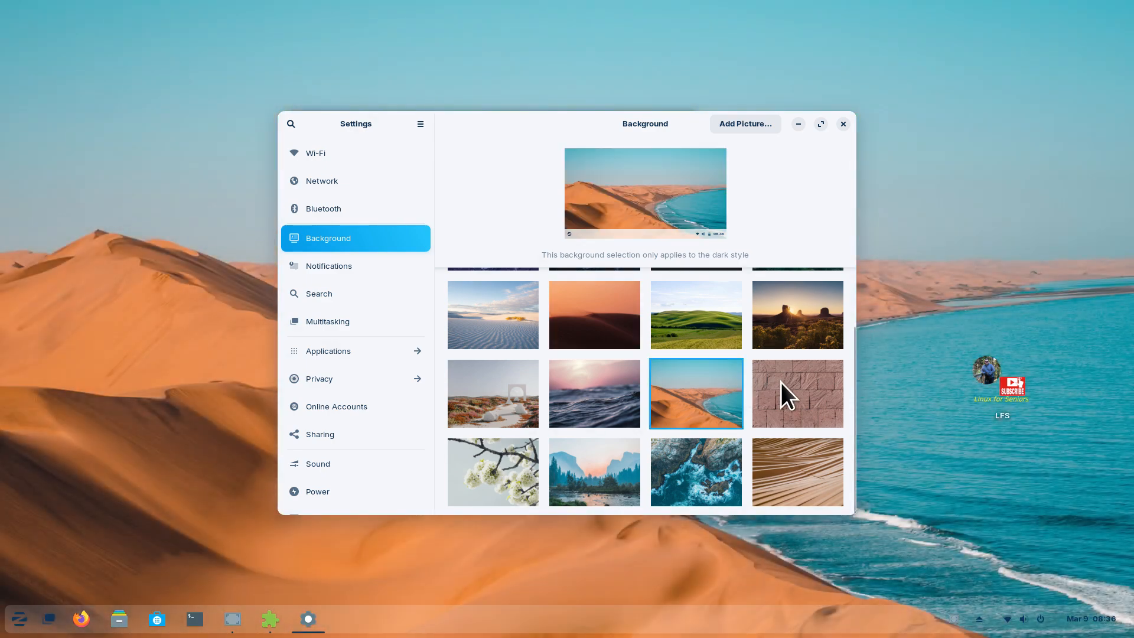
{"action": "left_click", "coordinate": [796, 393]}
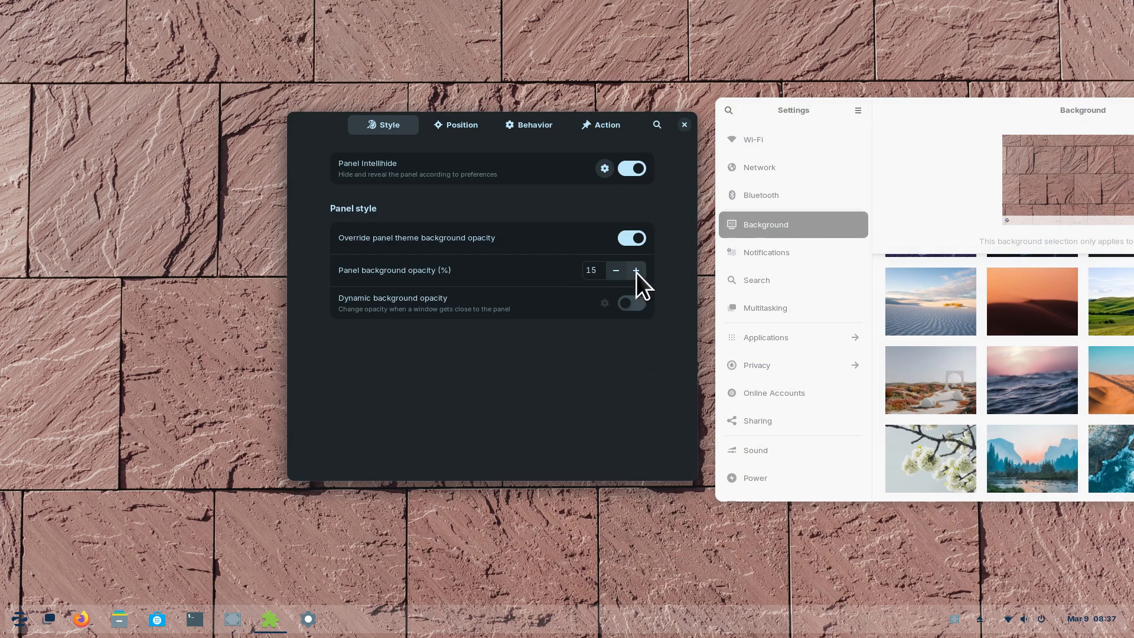
- Switch the wallpaper to the forest lake, then the Zorin bubbles picture, and close Background settings
{"action": "left_click", "coordinate": [636, 269]}
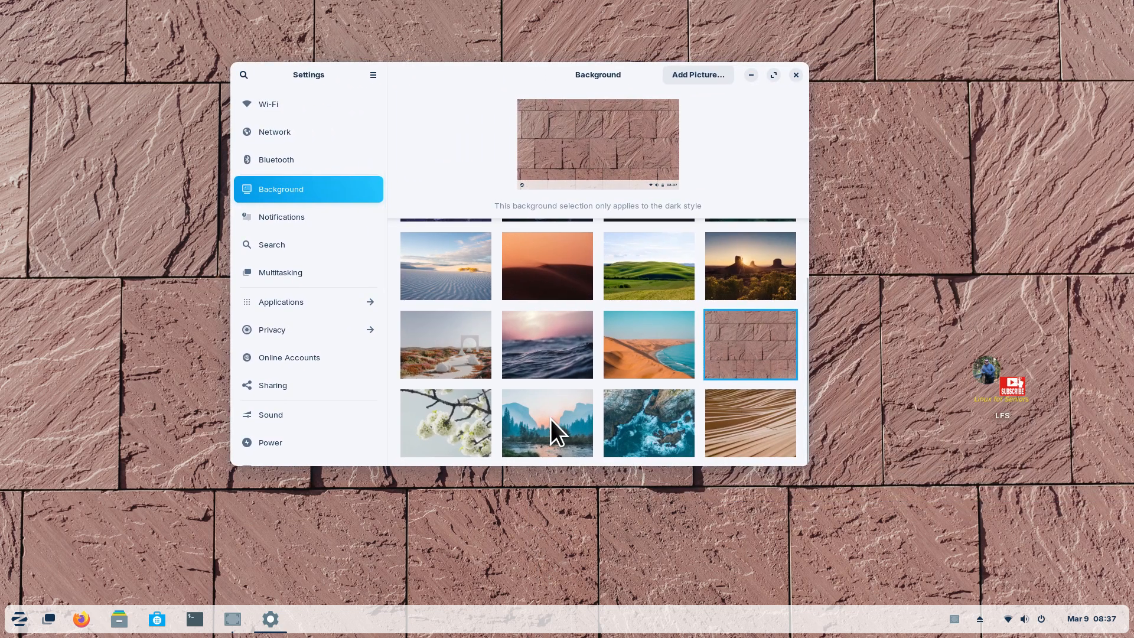
{"action": "left_click", "coordinate": [546, 423]}
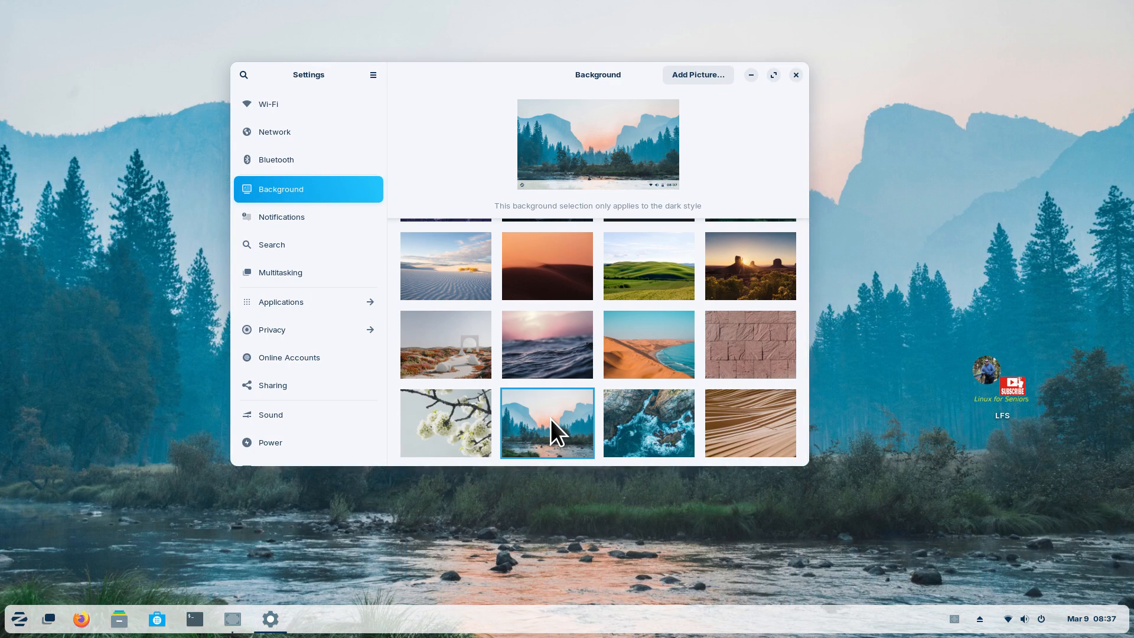
{"action": "mouse_move", "coordinate": [368, 626]}
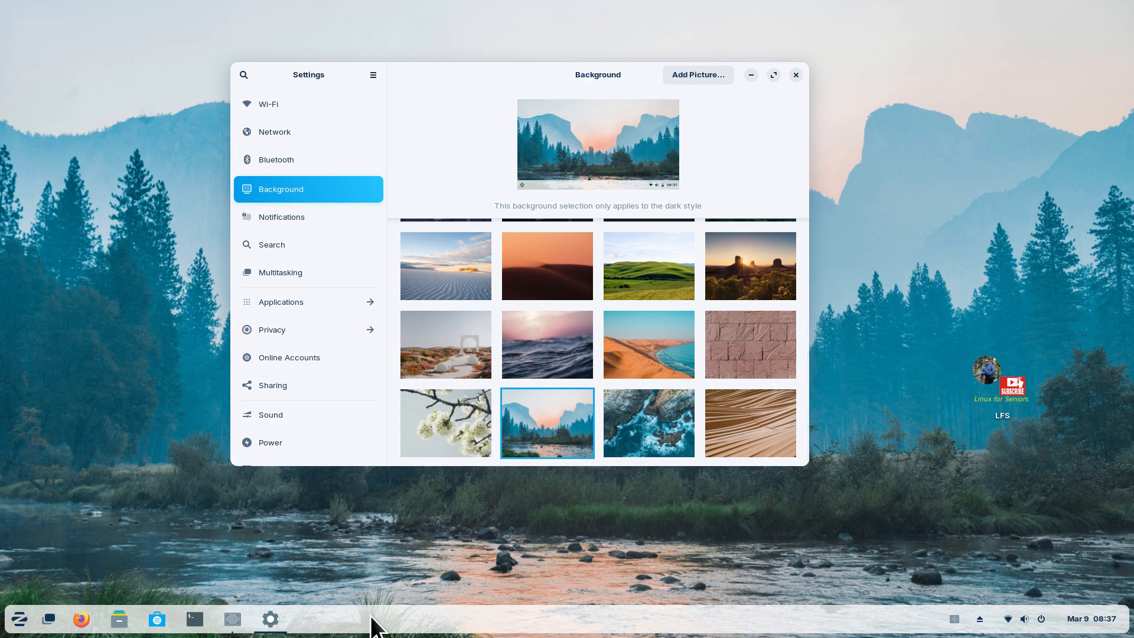
{"action": "mouse_move", "coordinate": [766, 337]}
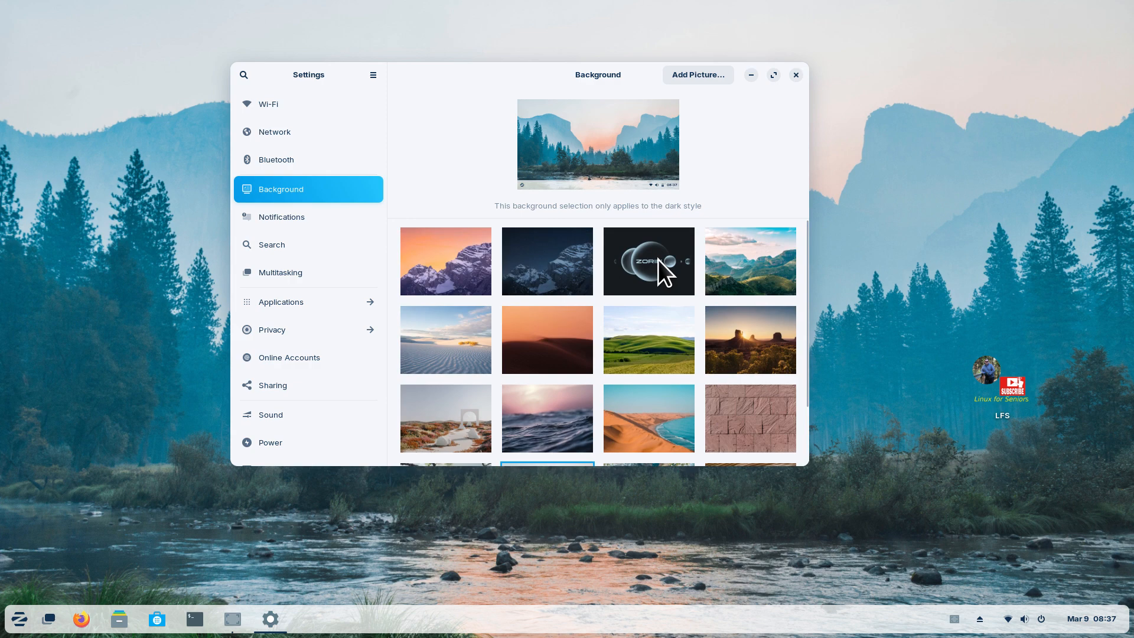
{"action": "left_click", "coordinate": [647, 260]}
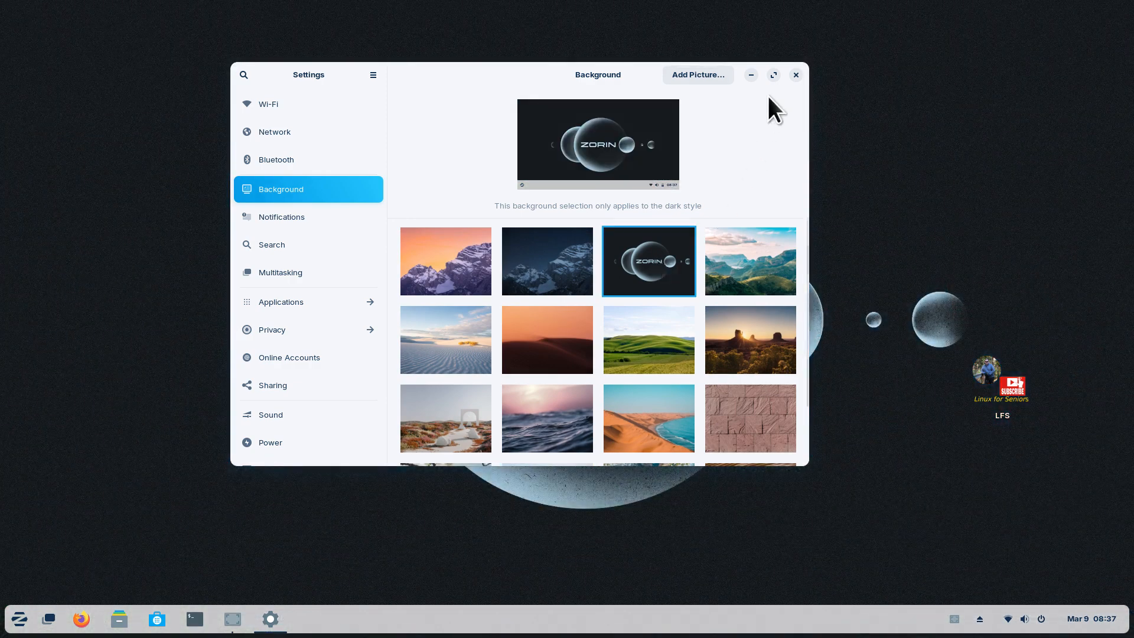
{"action": "left_click", "coordinate": [794, 75]}
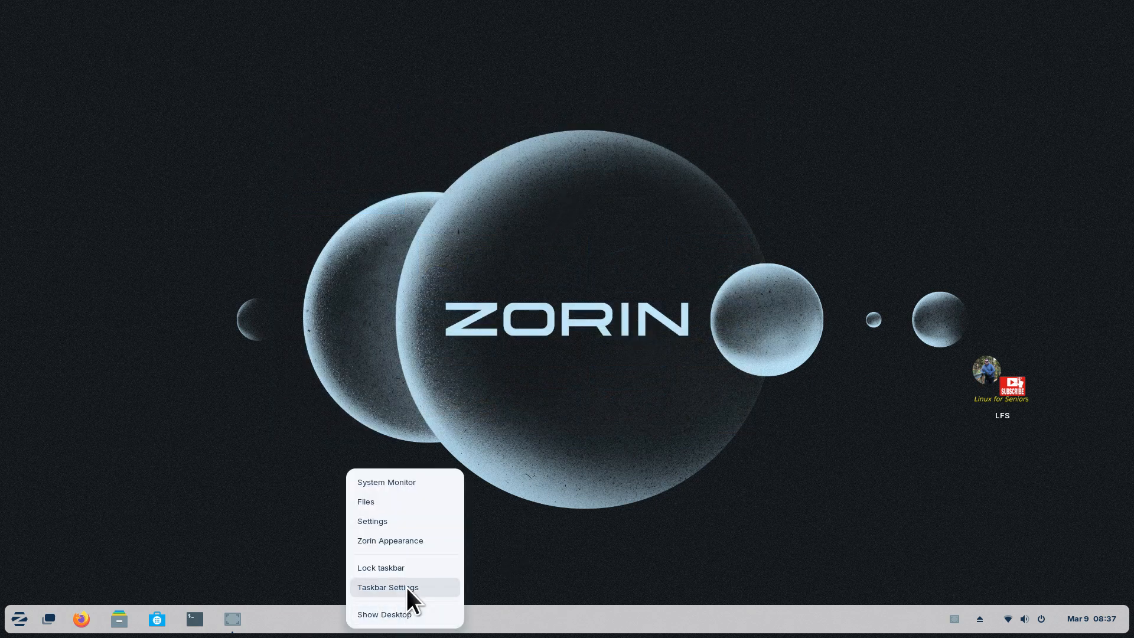
- Reopen Taskbar Settings from the taskbar context menu over the Zorin bubbles wallpaper
{"action": "left_click", "coordinate": [388, 587]}
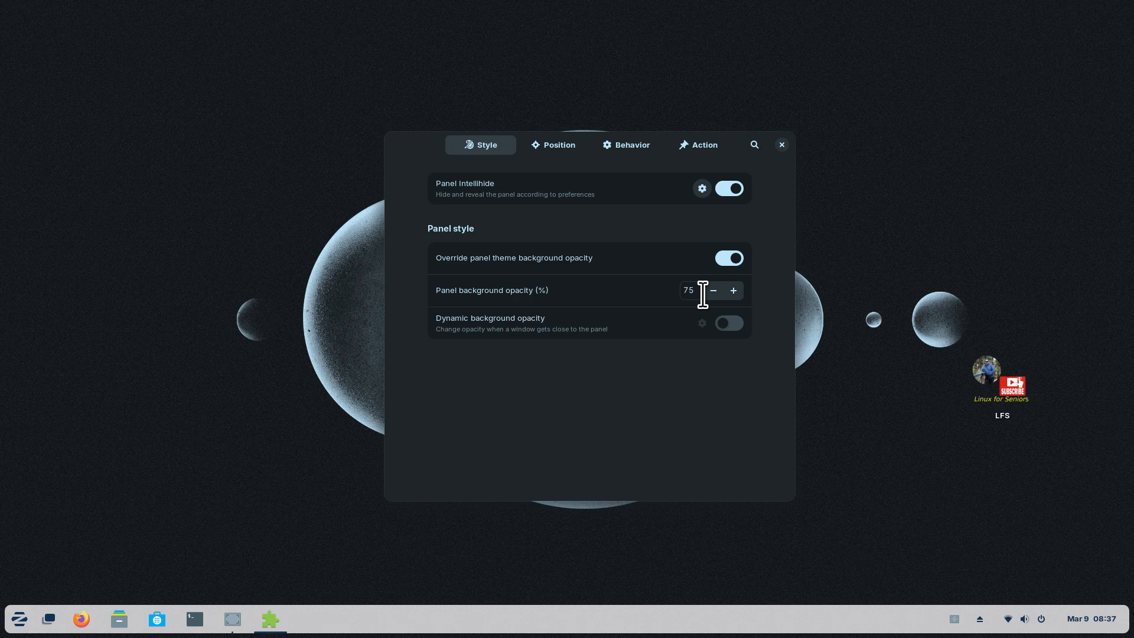
{"action": "mouse_move", "coordinate": [720, 311]}
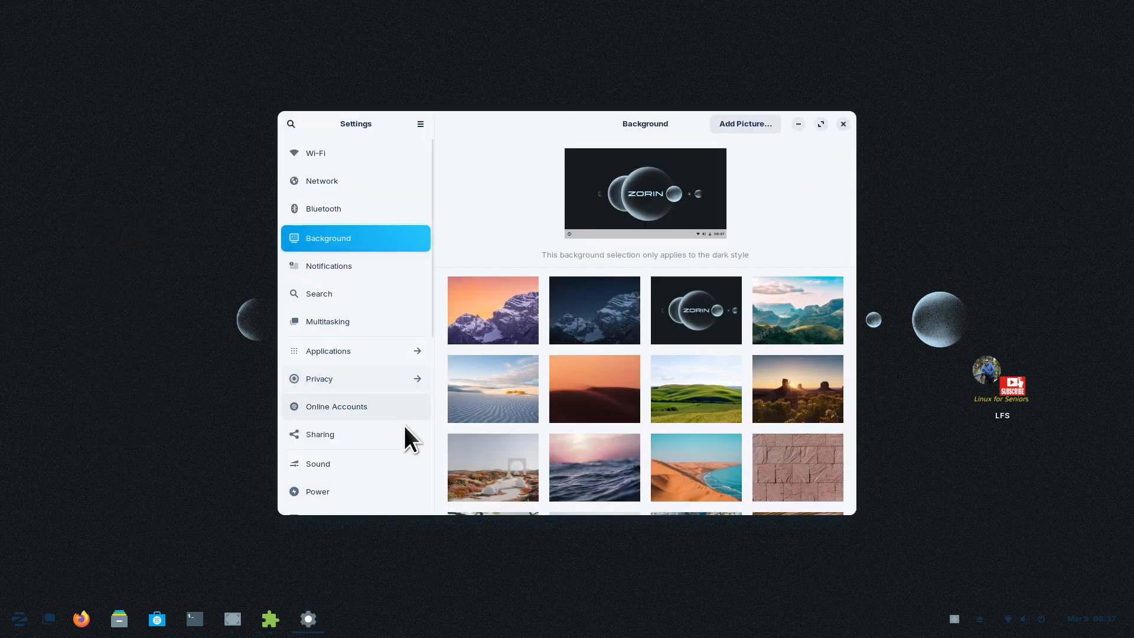
- Try the ocean waves, desert coastline, desert buttes, white sand path and mountain lake wallpapers
{"action": "left_click", "coordinate": [594, 466]}
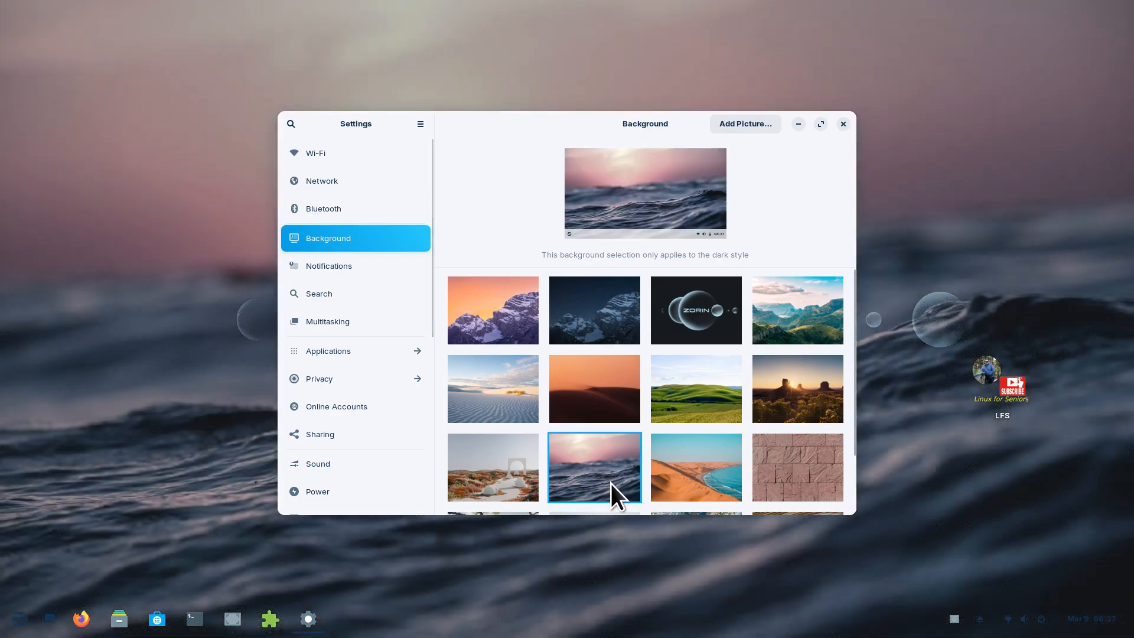
{"action": "left_click", "coordinate": [694, 466]}
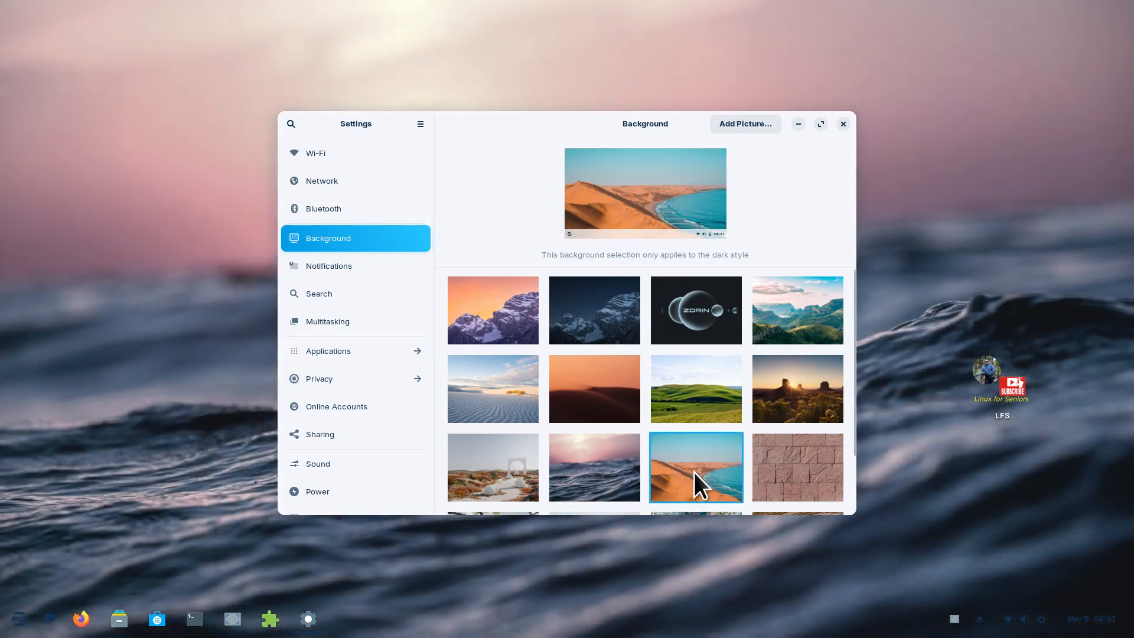
{"action": "left_click", "coordinate": [695, 467]}
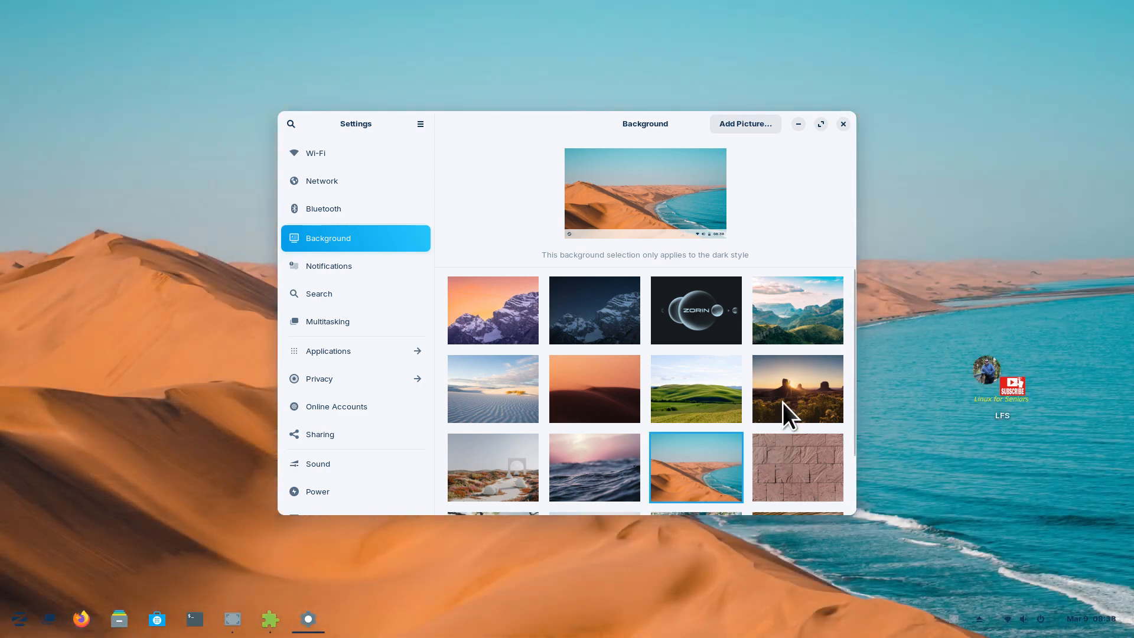
{"action": "left_click", "coordinate": [797, 389]}
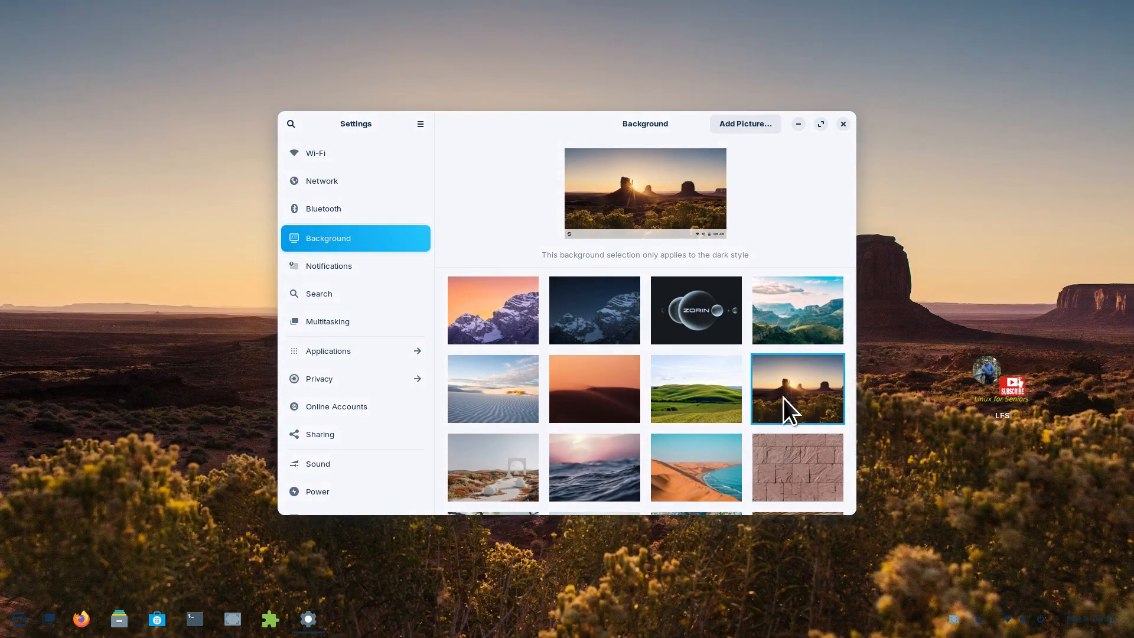
{"action": "left_click", "coordinate": [493, 466]}
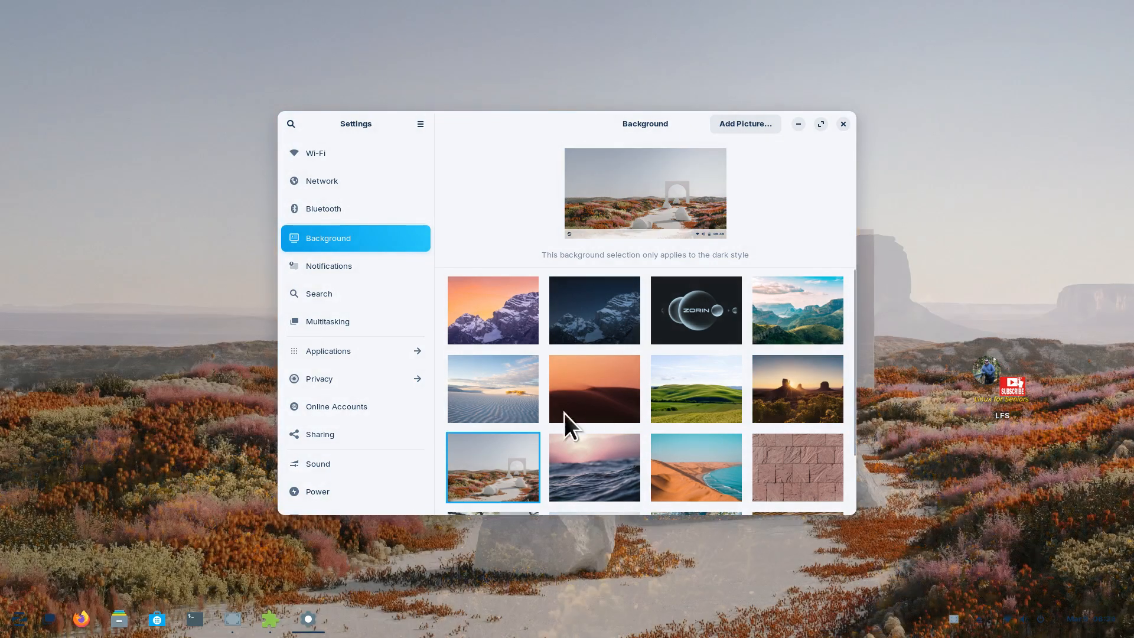
{"action": "scroll", "scroll_direction": "down", "scroll_amount": 3}
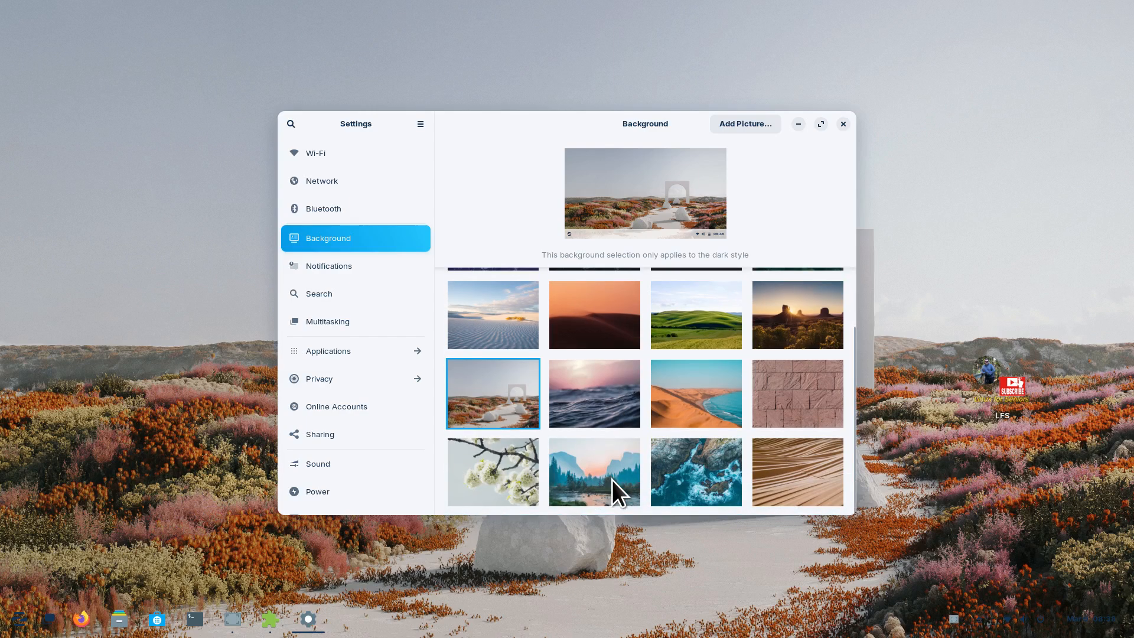
{"action": "left_click", "coordinate": [594, 472]}
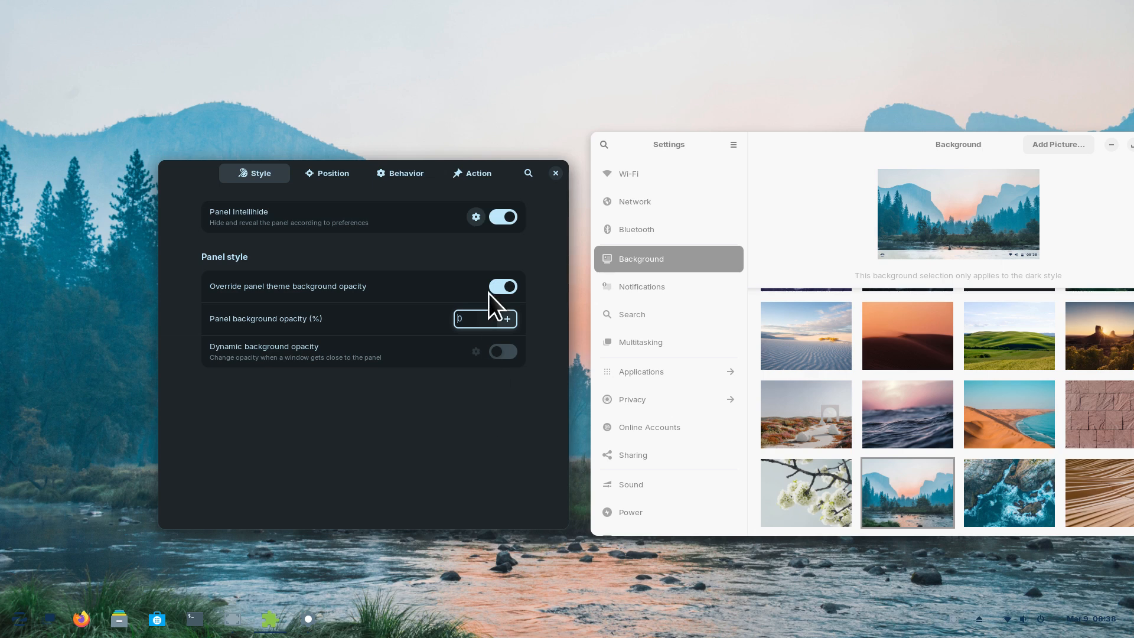
- Switch off the taskbar background opacity override and return to the Zorin bubbles wallpaper
{"action": "left_click", "coordinate": [504, 285]}
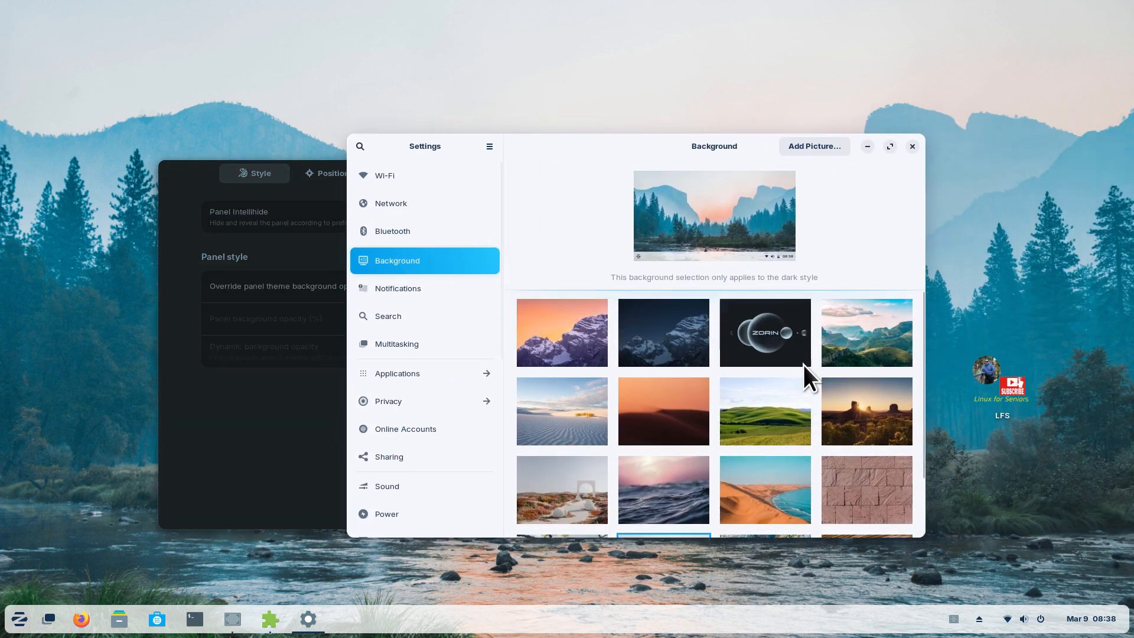
{"action": "left_click", "coordinate": [764, 332]}
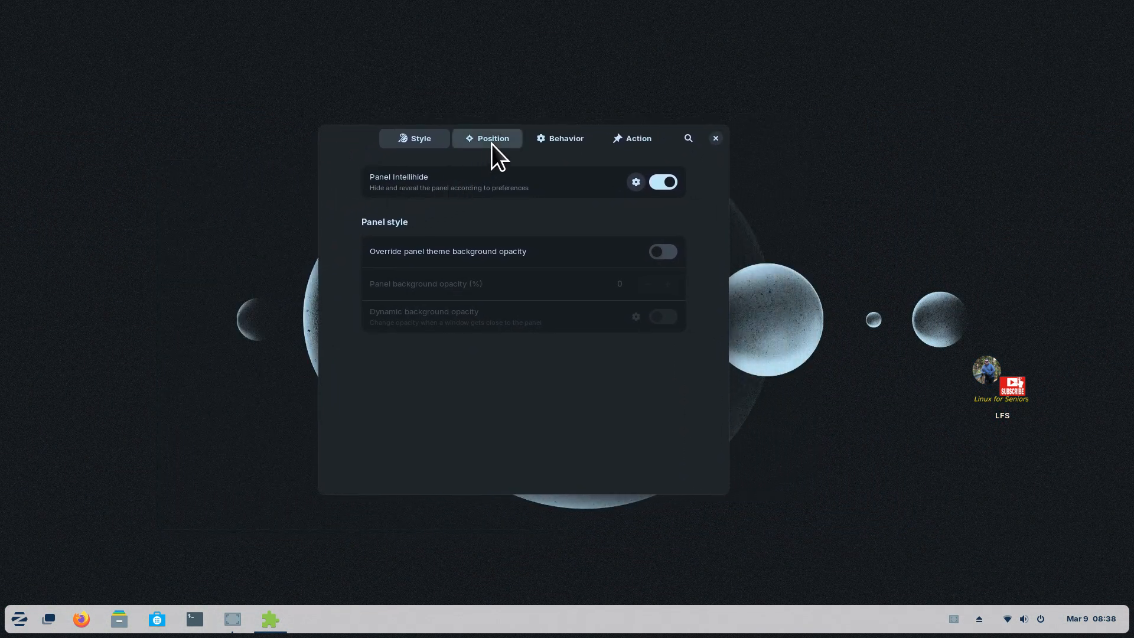
- On the Position tab, drag Panel thickness up through 64, 71 and 96 px, then back to 48 px
{"action": "left_click", "coordinate": [491, 138]}
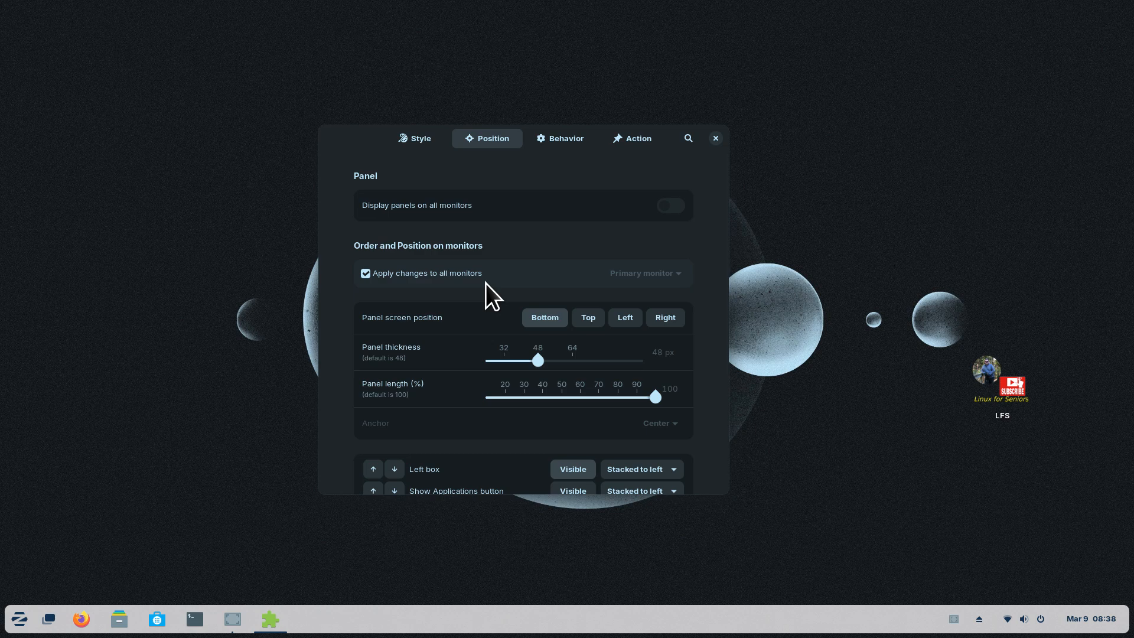
{"action": "mouse_move", "coordinate": [535, 286]}
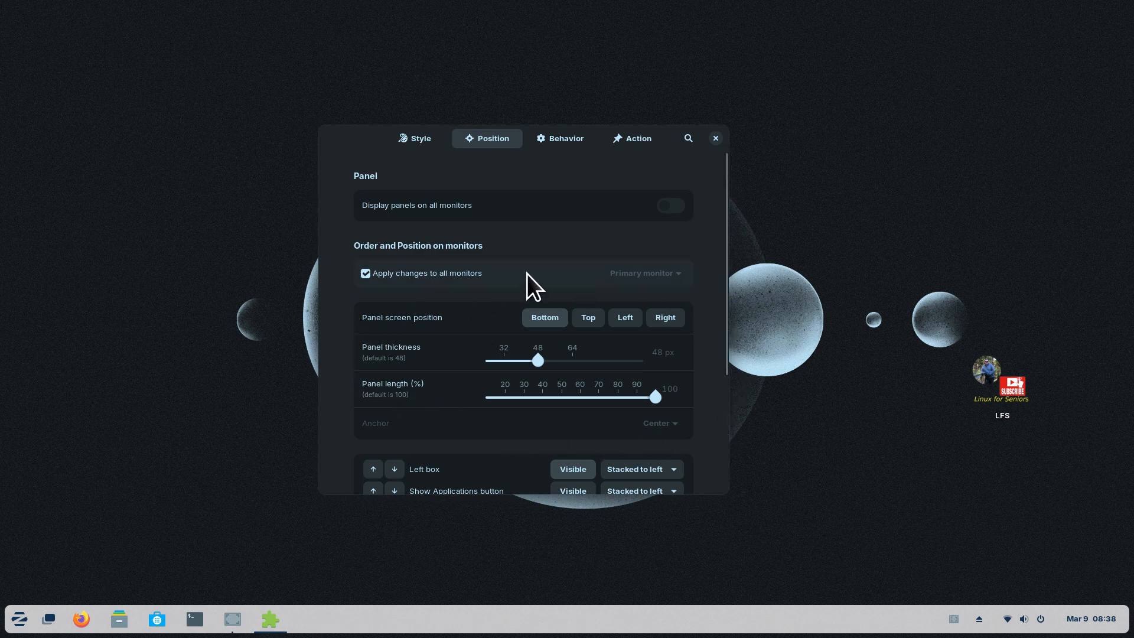
{"action": "mouse_move", "coordinate": [423, 300]}
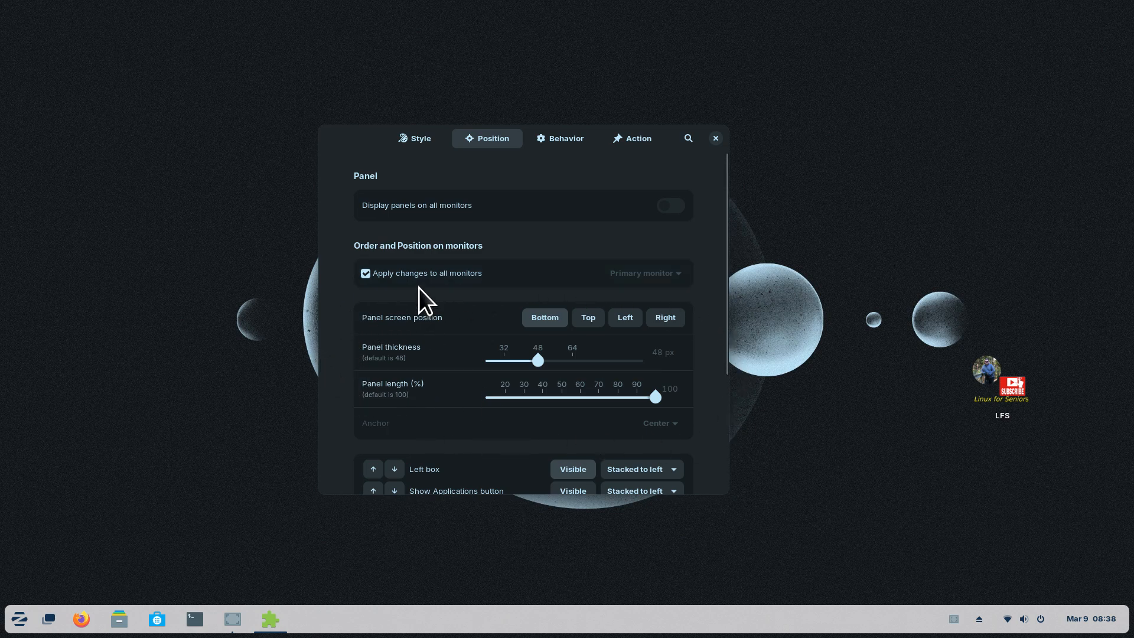
{"action": "mouse_move", "coordinate": [353, 624]}
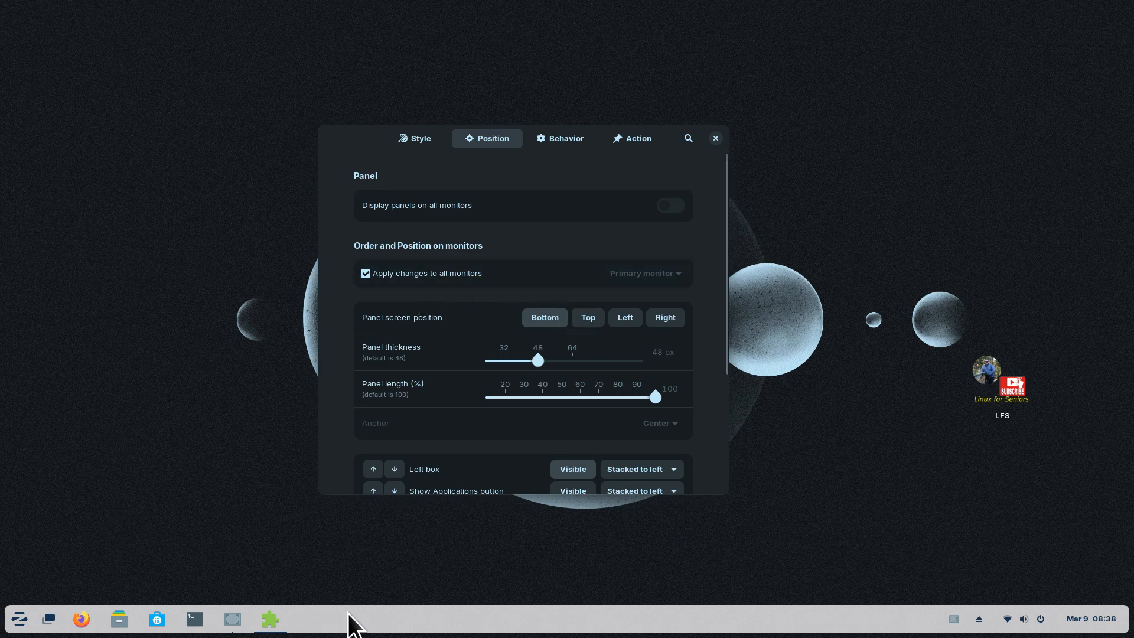
{"action": "mouse_move", "coordinate": [778, 558]}
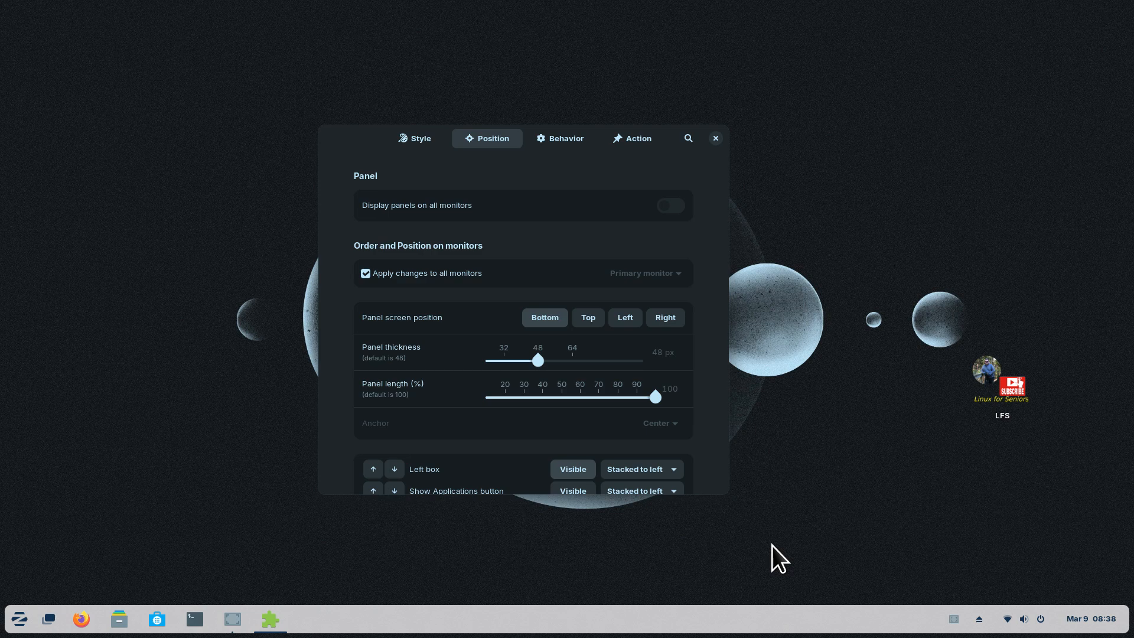
{"action": "mouse_move", "coordinate": [474, 544]}
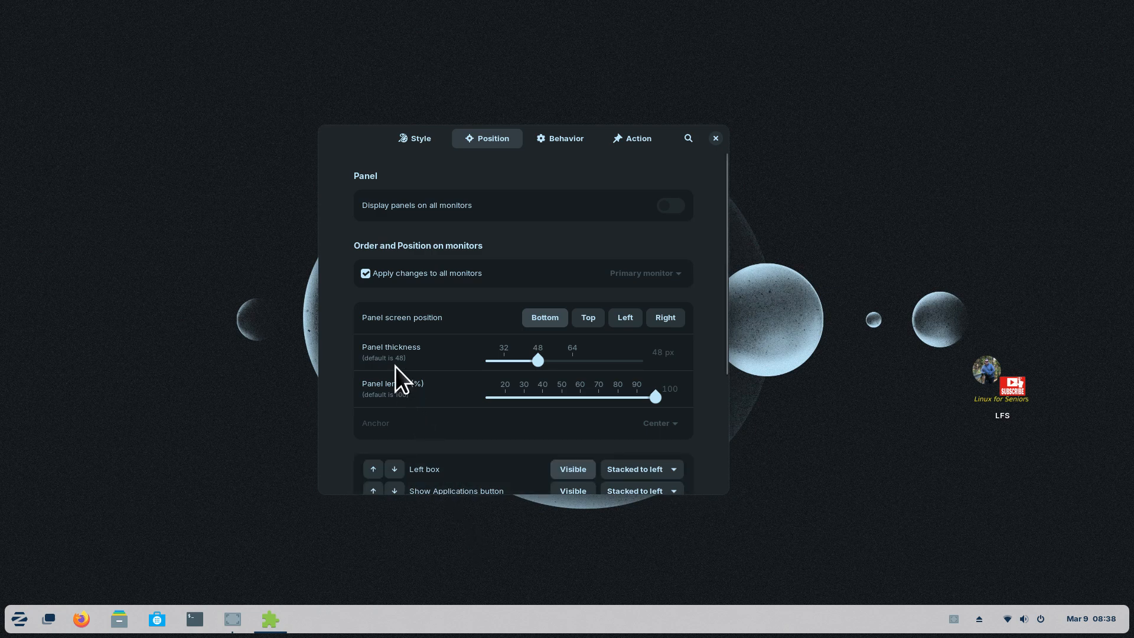
{"action": "mouse_move", "coordinate": [376, 380]}
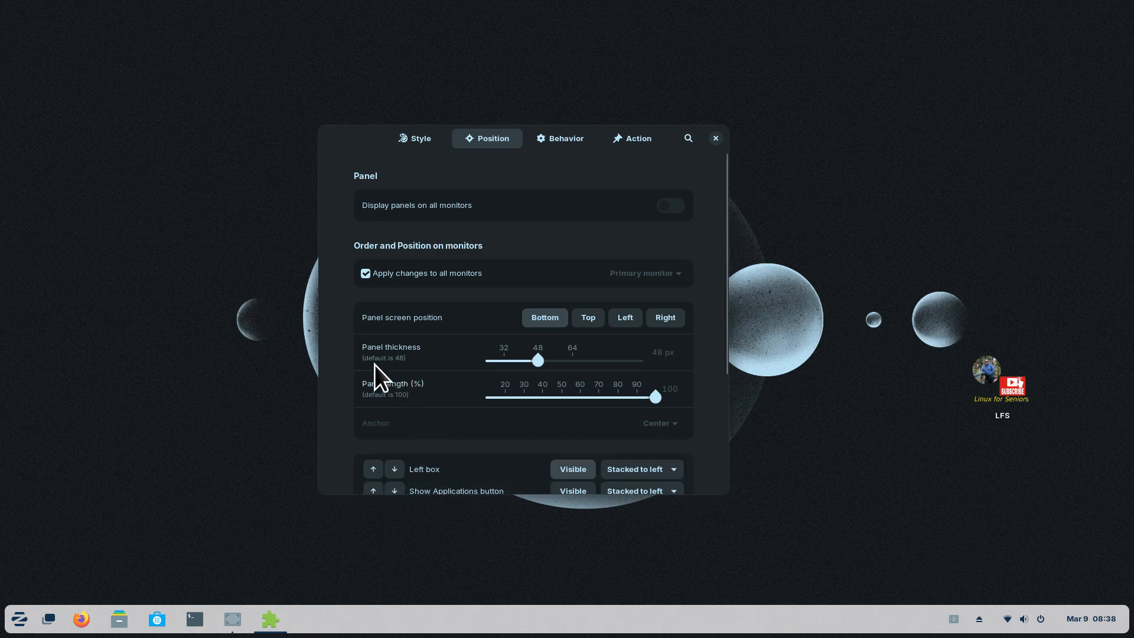
{"action": "mouse_move", "coordinate": [395, 379]}
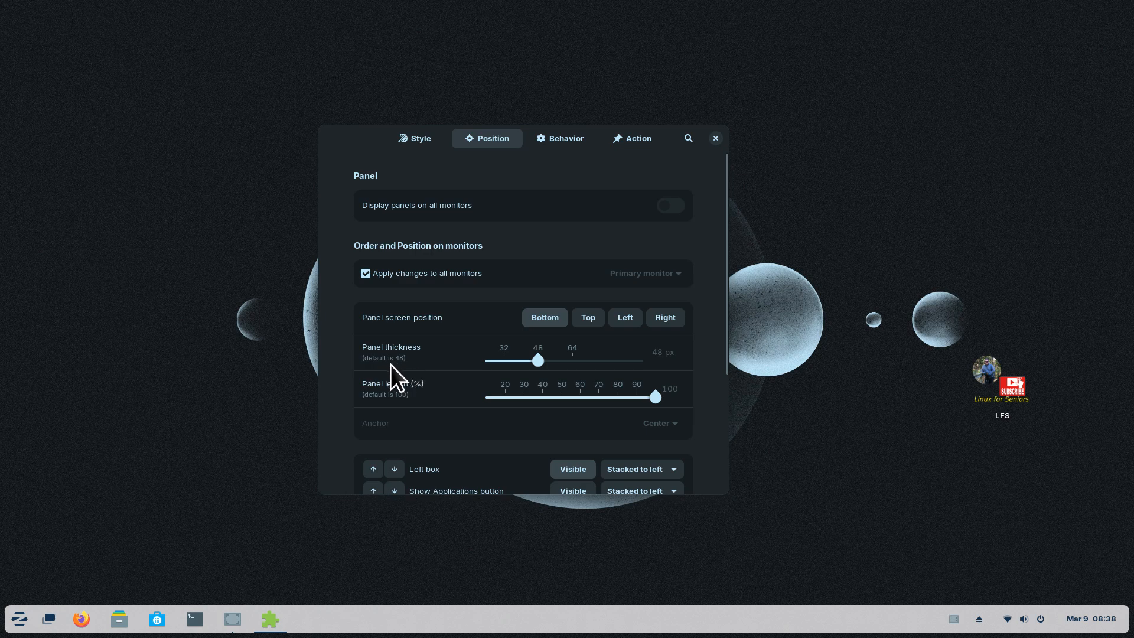
{"action": "left_click_drag", "start_coordinate": [539, 361], "coordinate": [571, 361]}
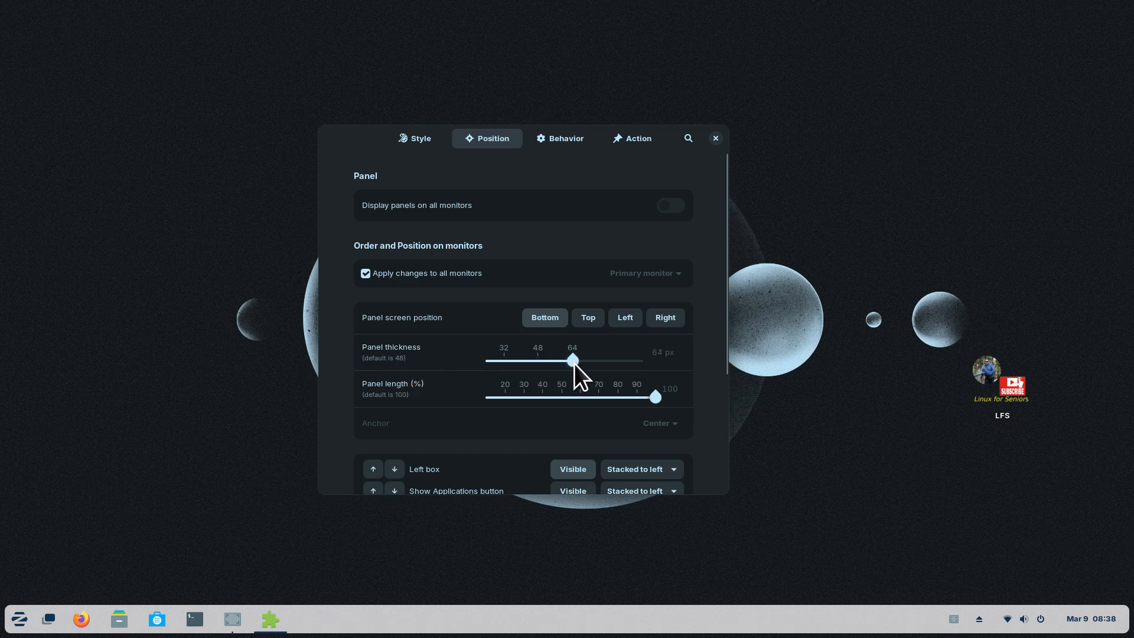
{"action": "left_click_drag", "start_coordinate": [572, 361], "coordinate": [586, 360]}
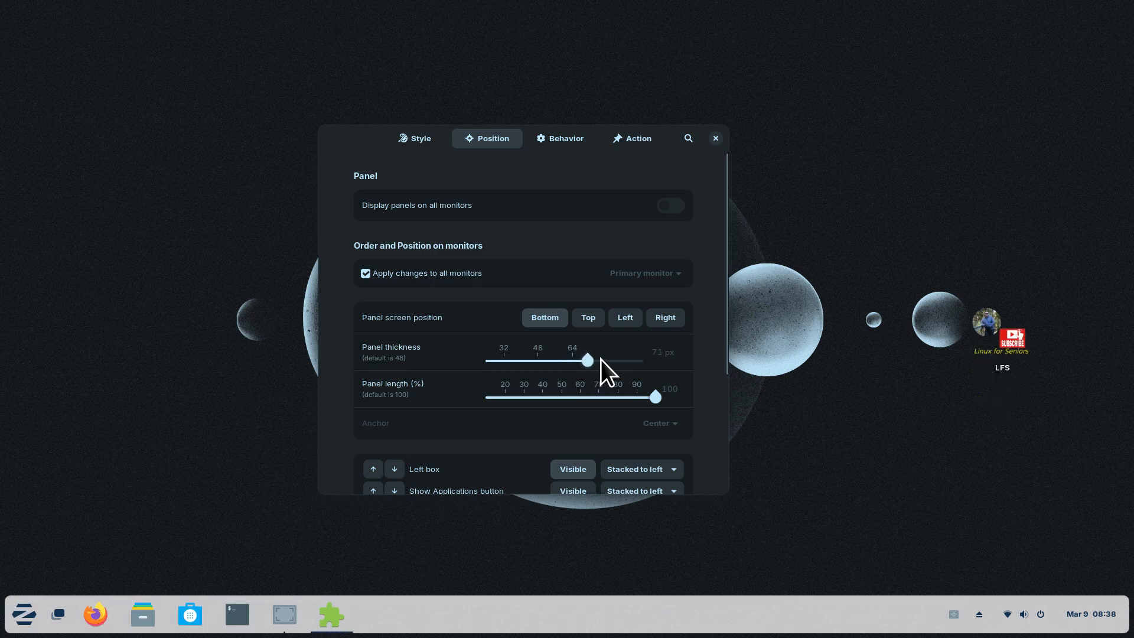
{"action": "left_click_drag", "start_coordinate": [586, 360], "coordinate": [643, 360]}
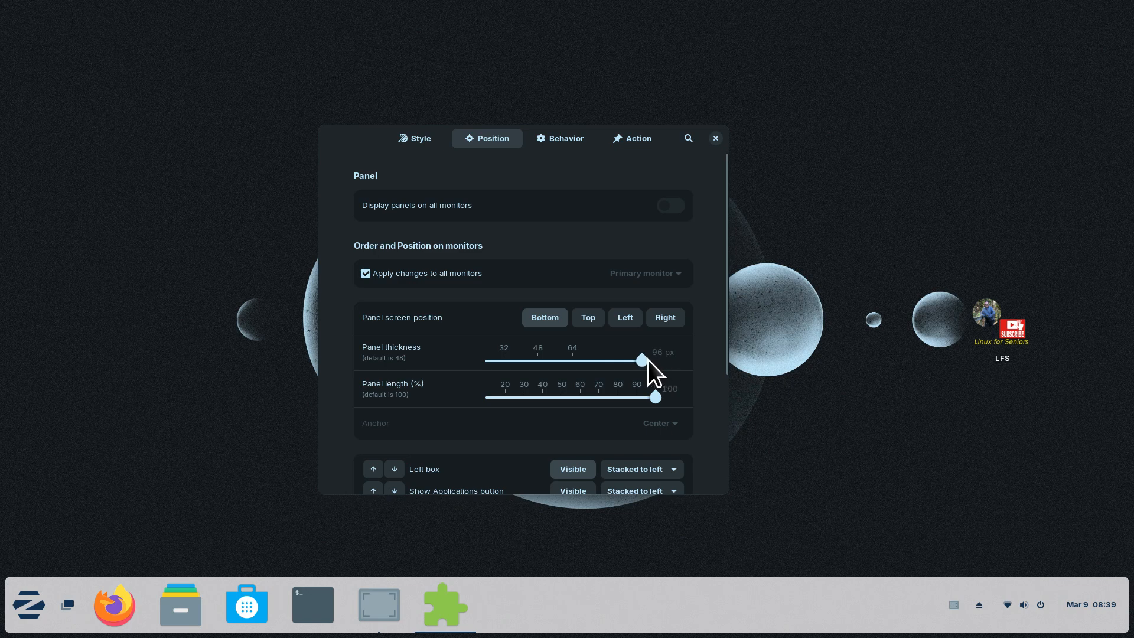
{"action": "left_click_drag", "start_coordinate": [643, 359], "coordinate": [542, 359]}
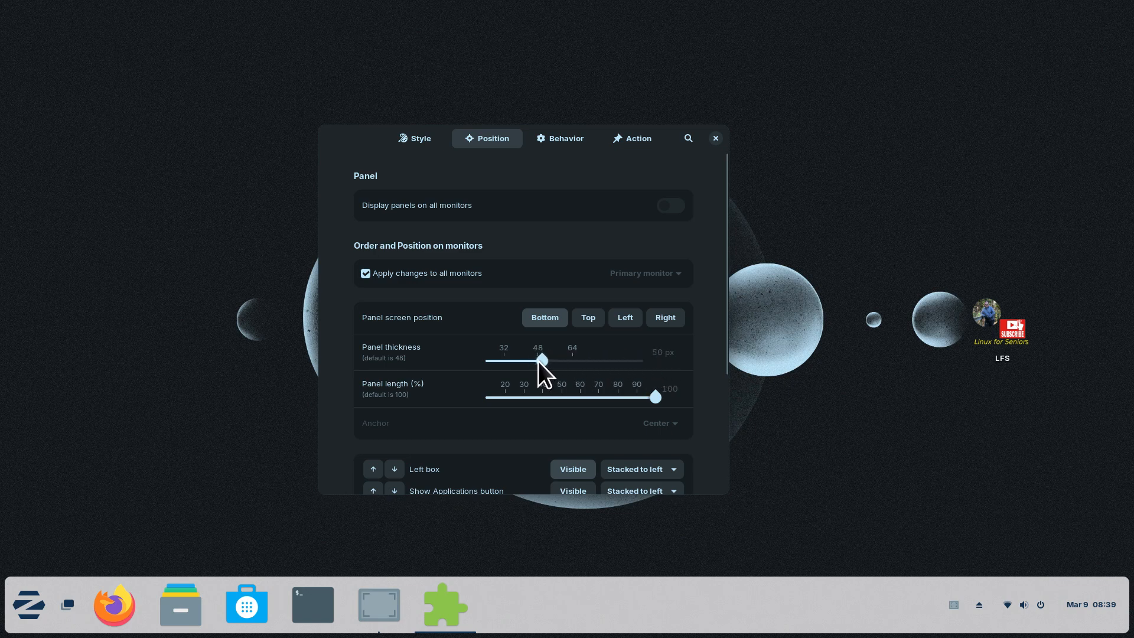
{"action": "left_click_drag", "start_coordinate": [542, 360], "coordinate": [537, 360]}
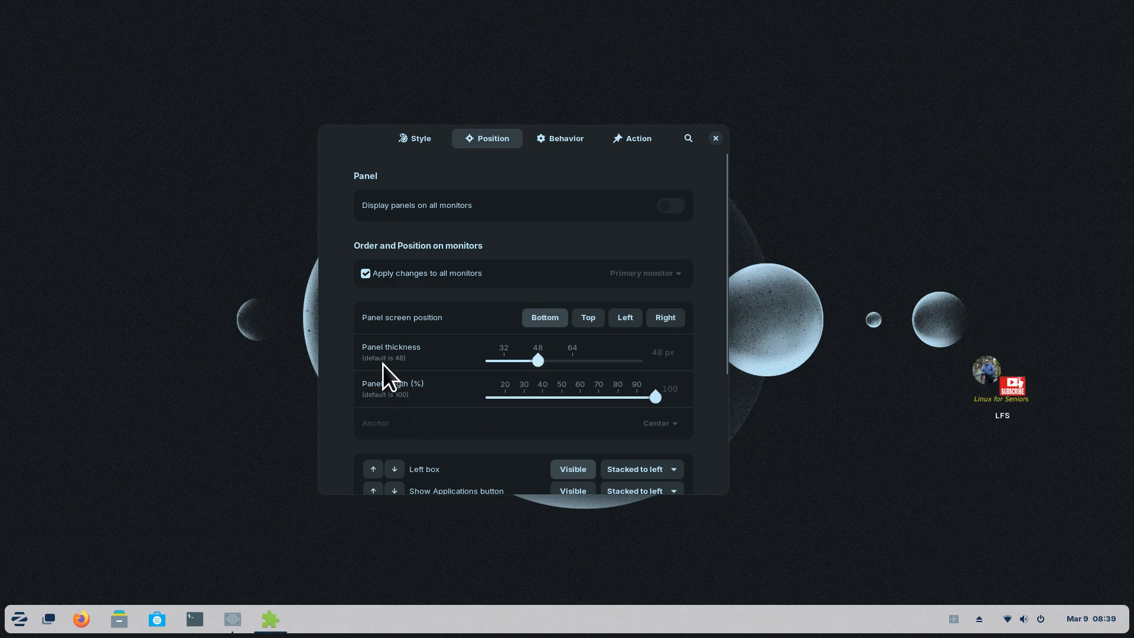
{"action": "mouse_move", "coordinate": [11, 607]}
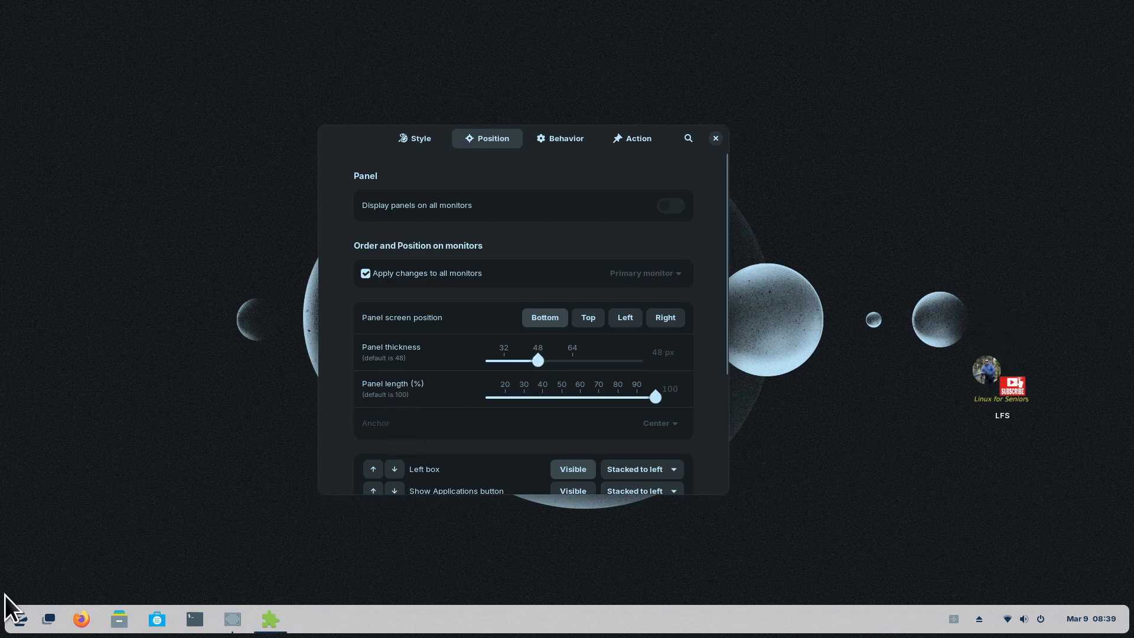
{"action": "mouse_move", "coordinate": [961, 593]}
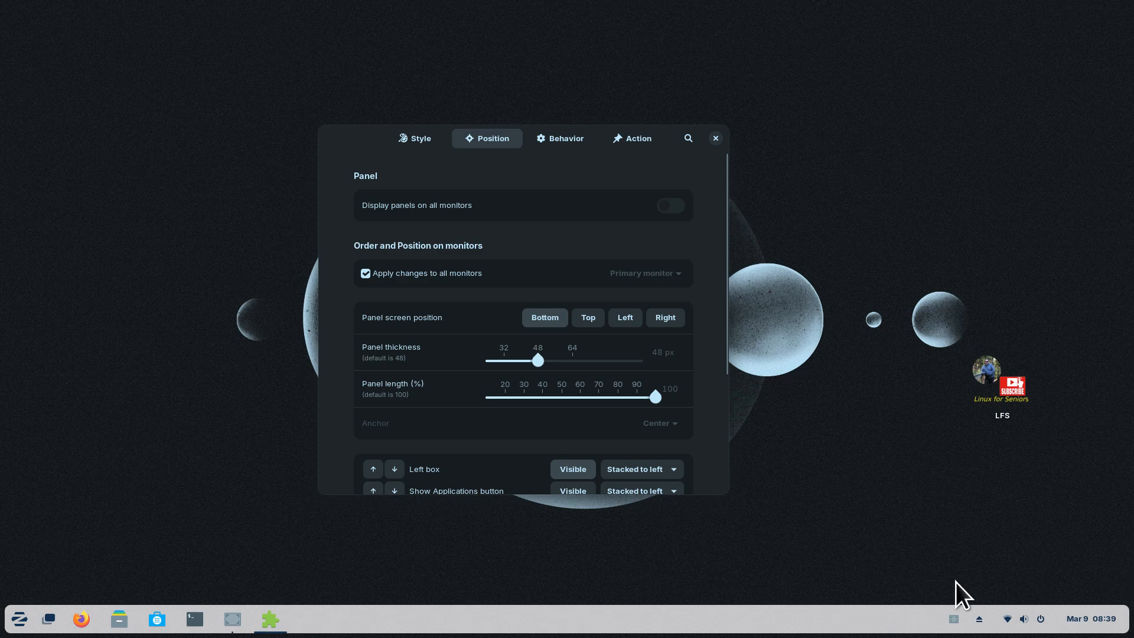
- Shorten Panel length to about 50%, then stretch it back to 100% of the screen width
{"action": "left_click_drag", "start_coordinate": [653, 397], "coordinate": [584, 396]}
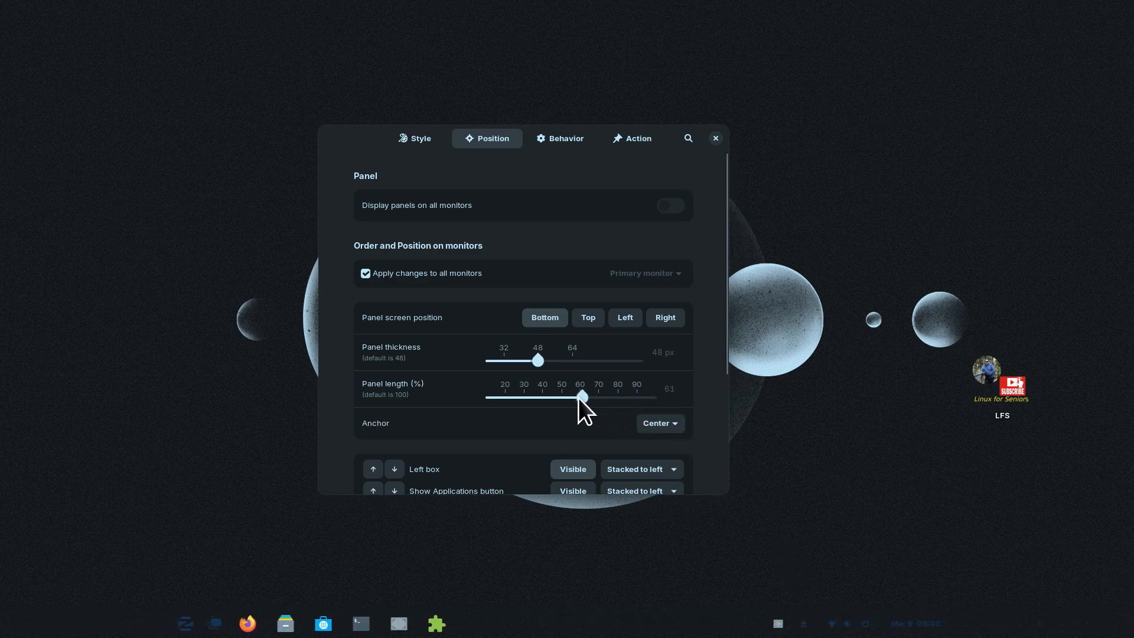
{"action": "left_click_drag", "start_coordinate": [583, 397], "coordinate": [562, 397]}
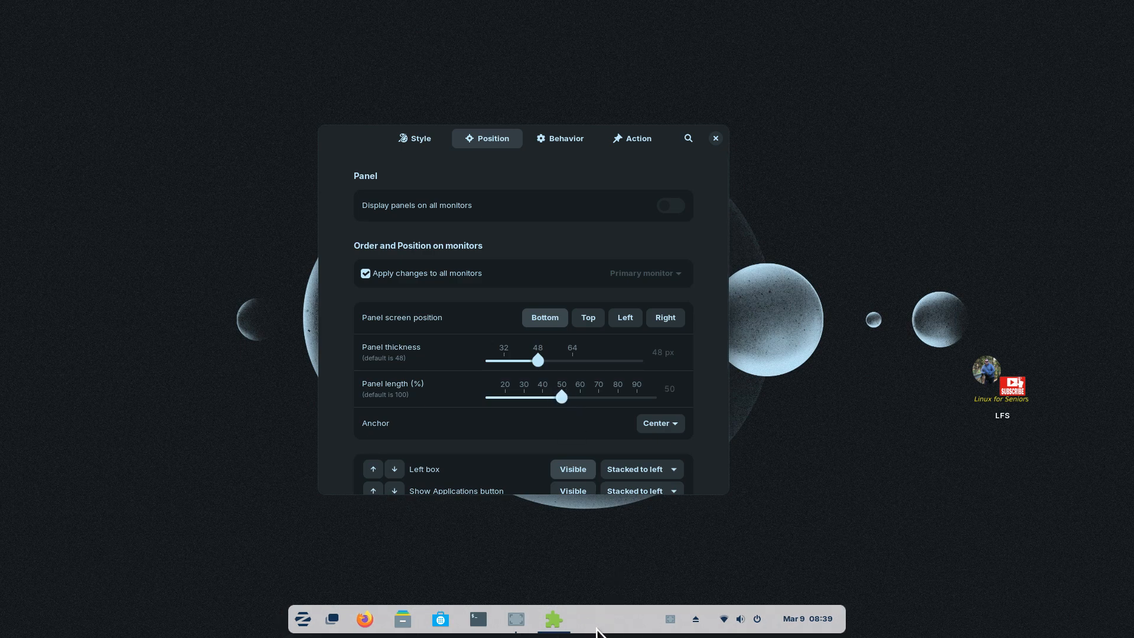
{"action": "mouse_move", "coordinate": [636, 625]}
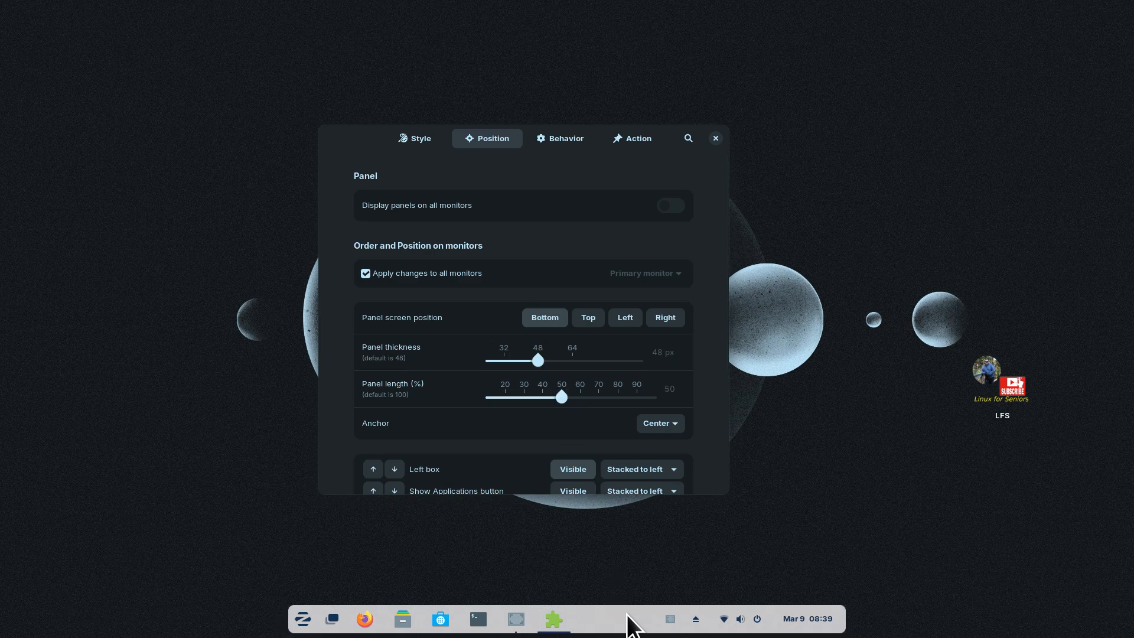
{"action": "mouse_move", "coordinate": [622, 629]}
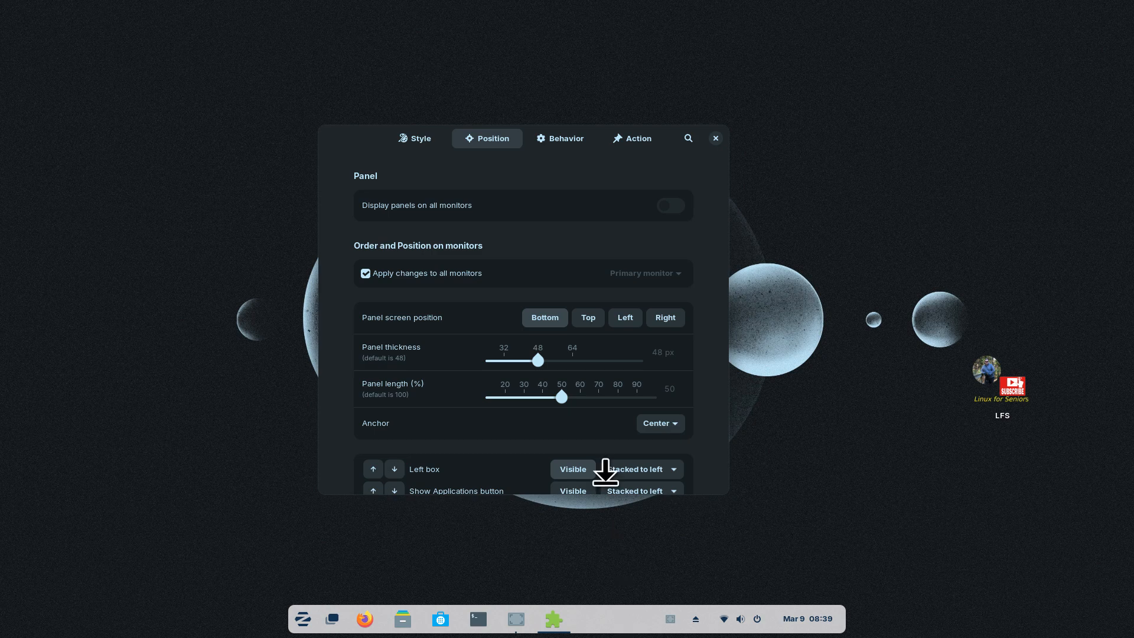
{"action": "left_click_drag", "start_coordinate": [562, 397], "coordinate": [636, 397]}
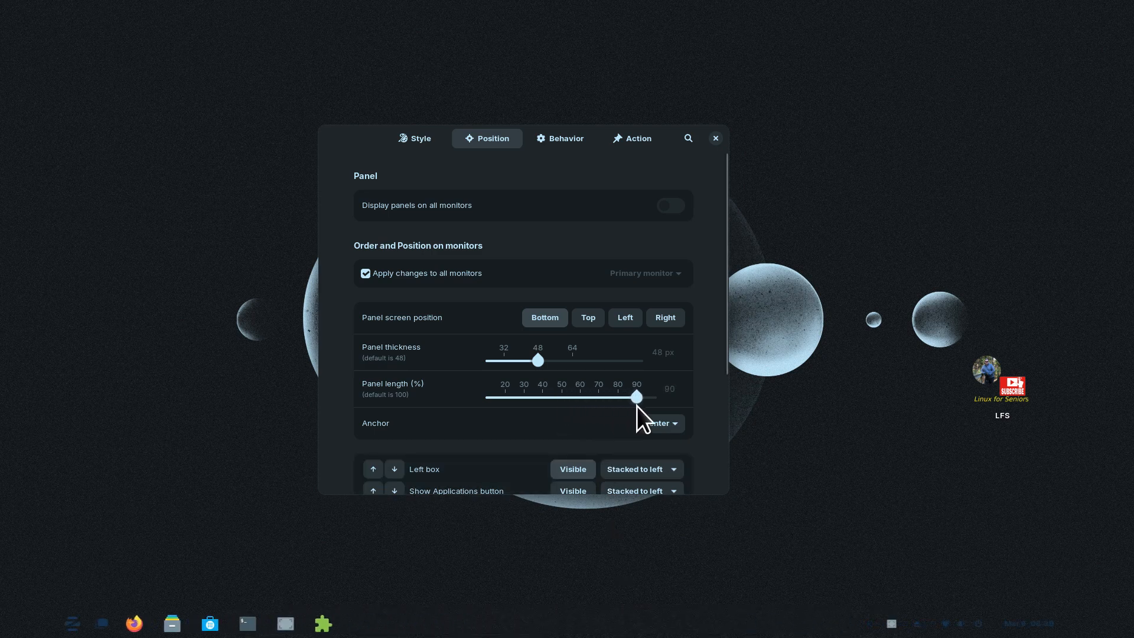
{"action": "left_click_drag", "start_coordinate": [636, 397], "coordinate": [654, 397]}
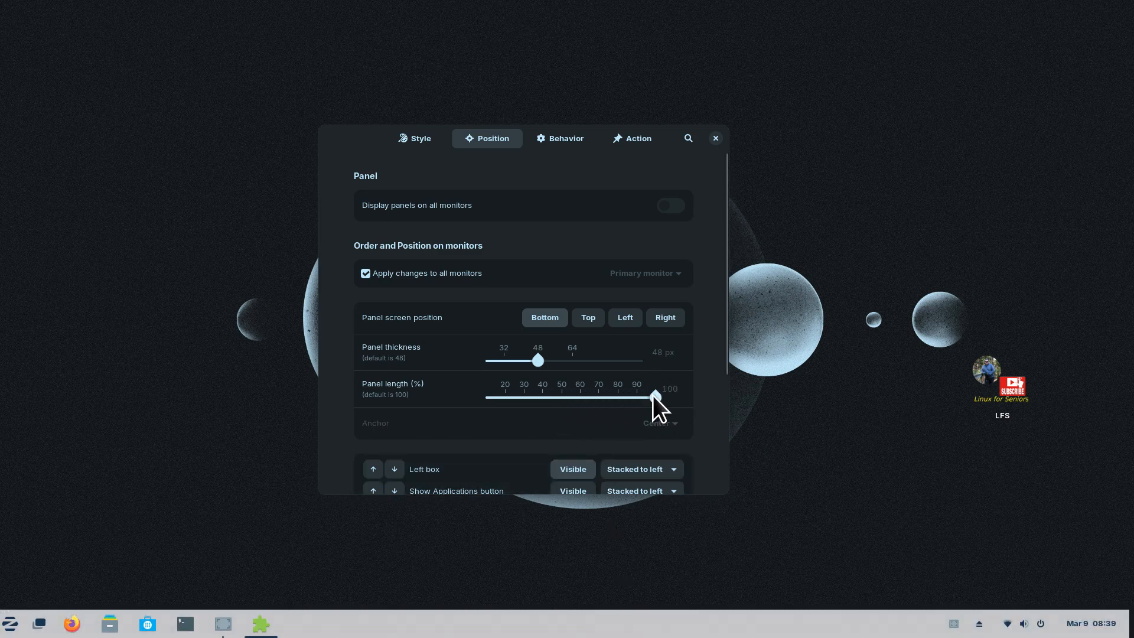
{"action": "scroll", "scroll_direction": "down", "scroll_amount": 3}
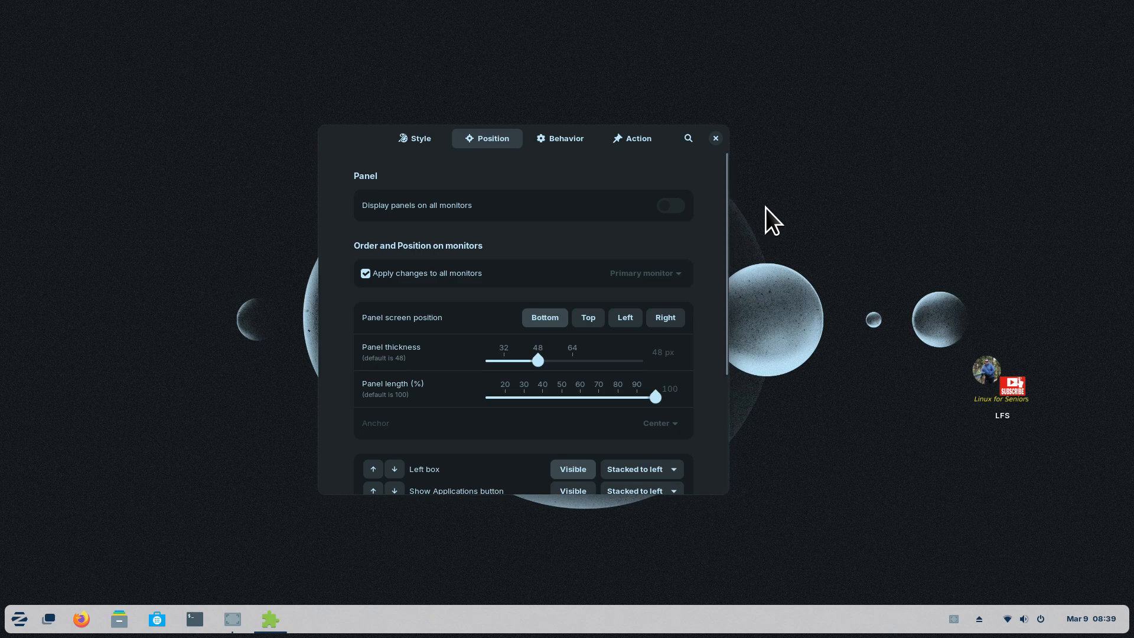
{"action": "mouse_move", "coordinate": [552, 273]}
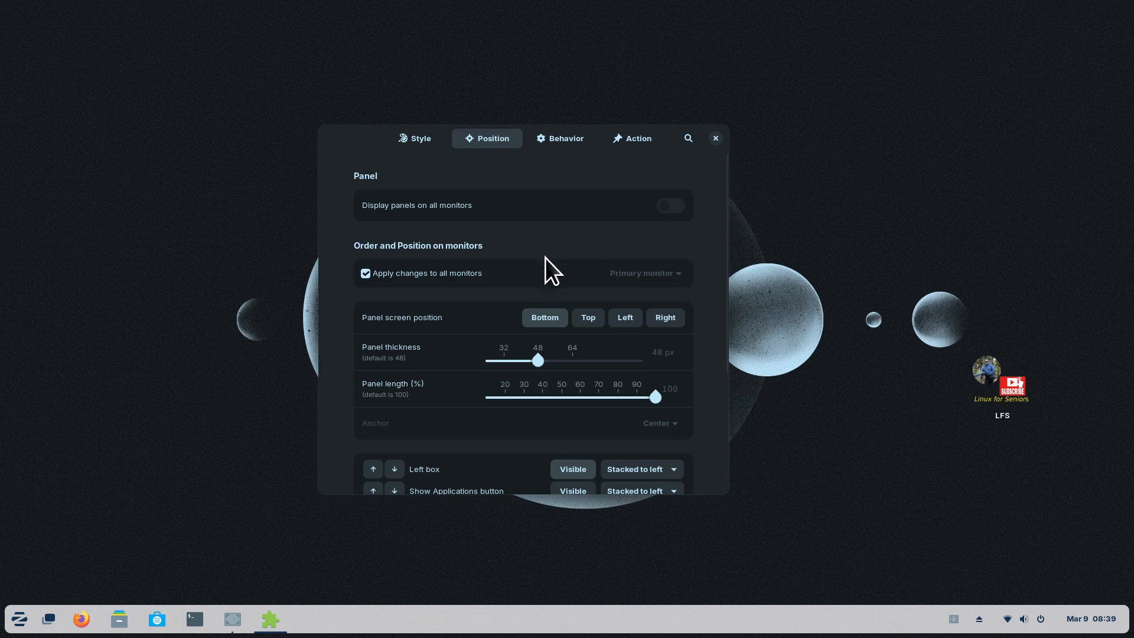
- Glance through the Behavior, Action and Position tabs, then switch Panel Intellihide off on Style
{"action": "left_click", "coordinate": [565, 138]}
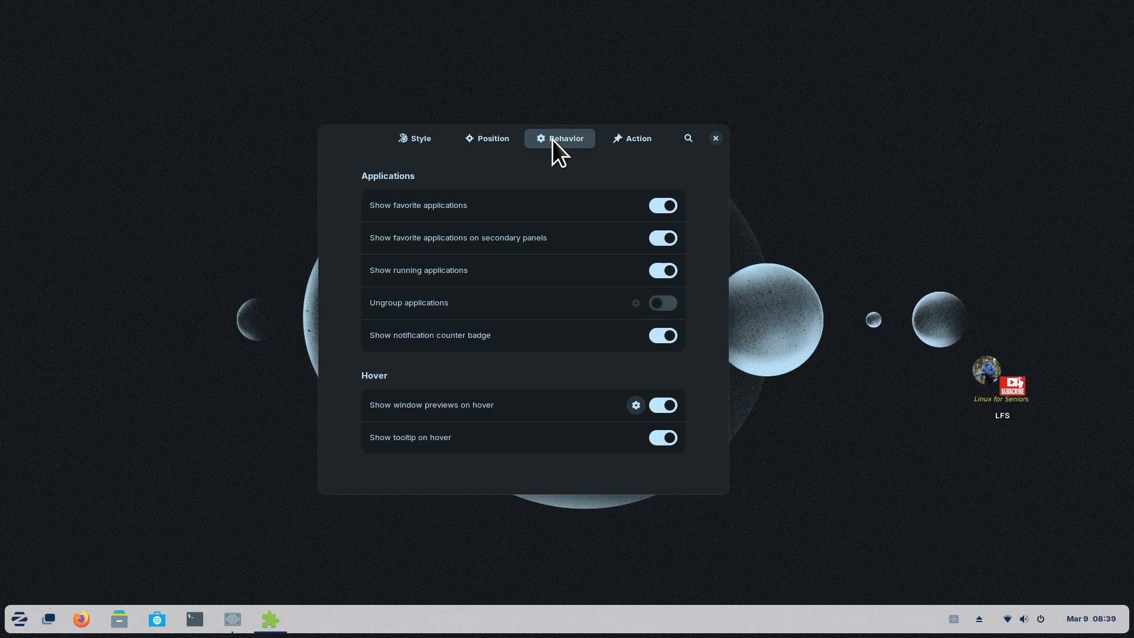
{"action": "mouse_move", "coordinate": [593, 161]}
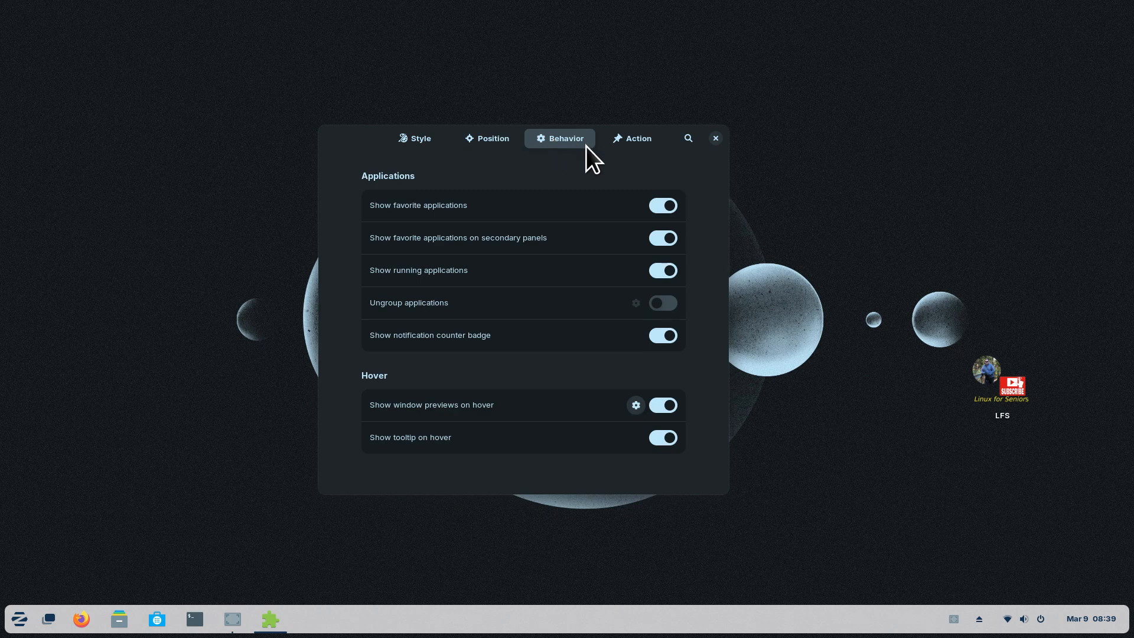
{"action": "left_click", "coordinate": [638, 139]}
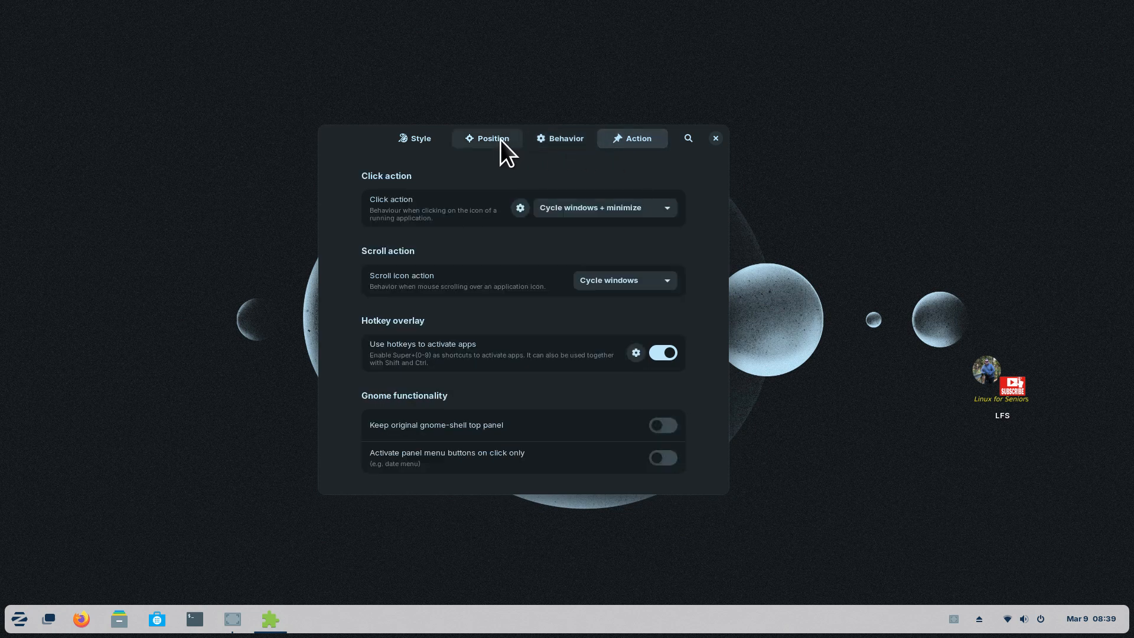
{"action": "left_click", "coordinate": [491, 138]}
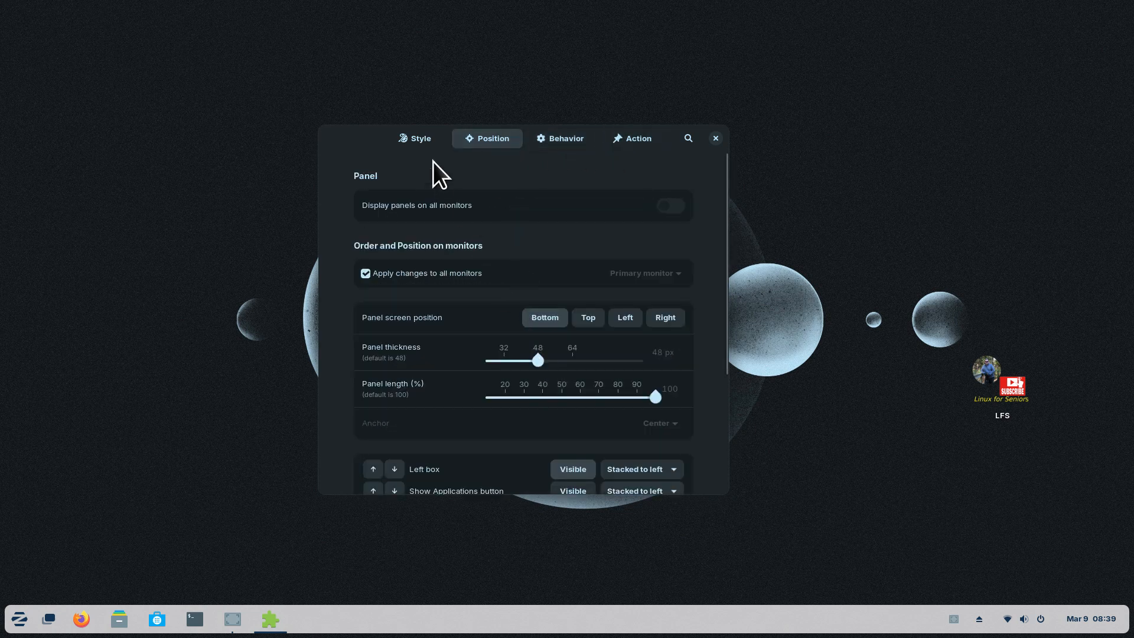
{"action": "left_click", "coordinate": [414, 139]}
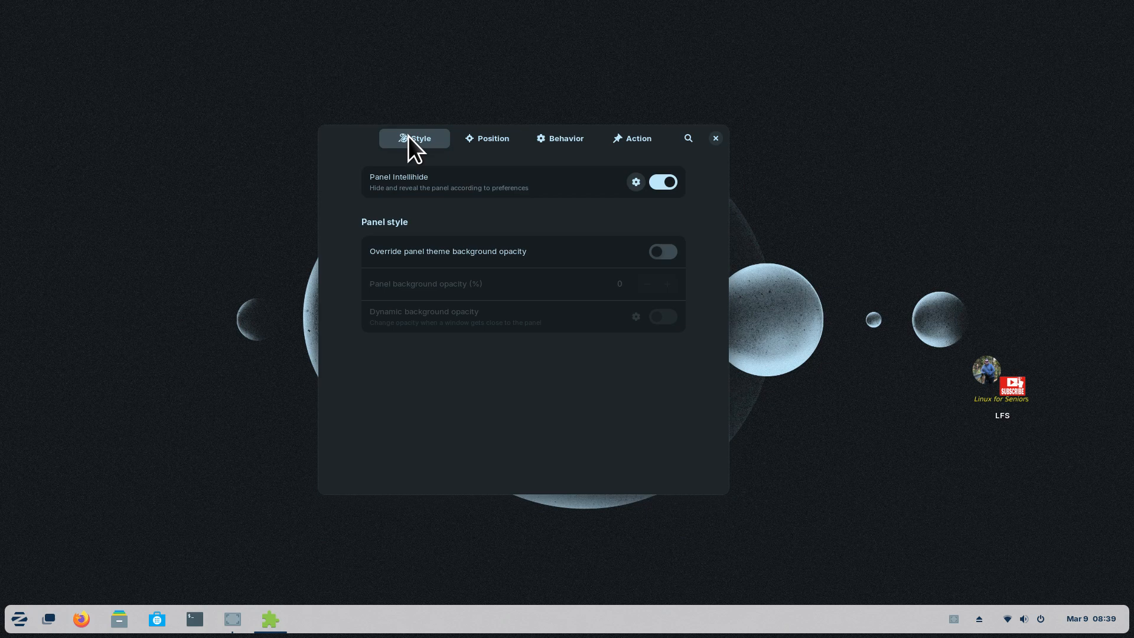
{"action": "mouse_move", "coordinate": [672, 185]}
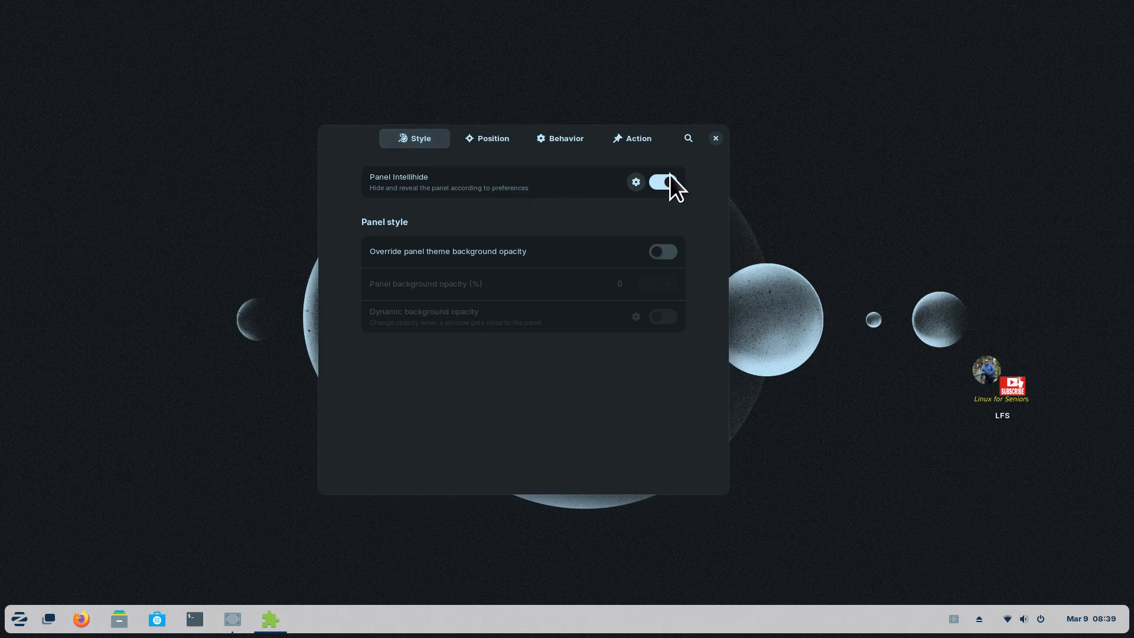
{"action": "left_click", "coordinate": [662, 182]}
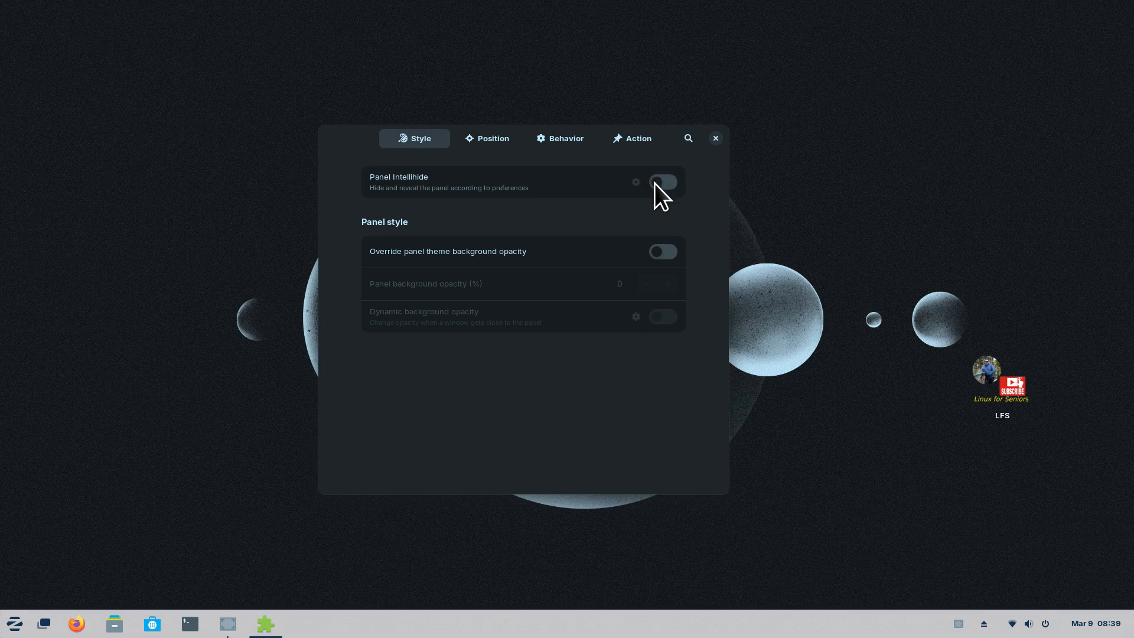
{"action": "mouse_move", "coordinate": [76, 624]}
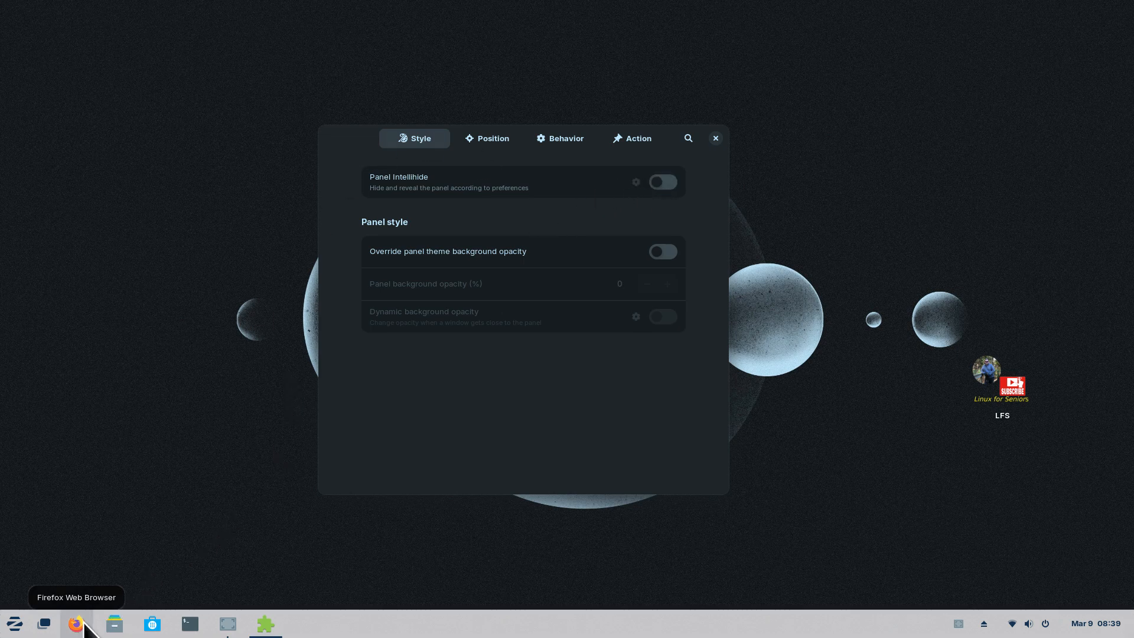
- Launch Firefox maximized, close Taskbar Settings, then minimize Firefox to show the desktop
{"action": "left_click", "coordinate": [75, 624]}
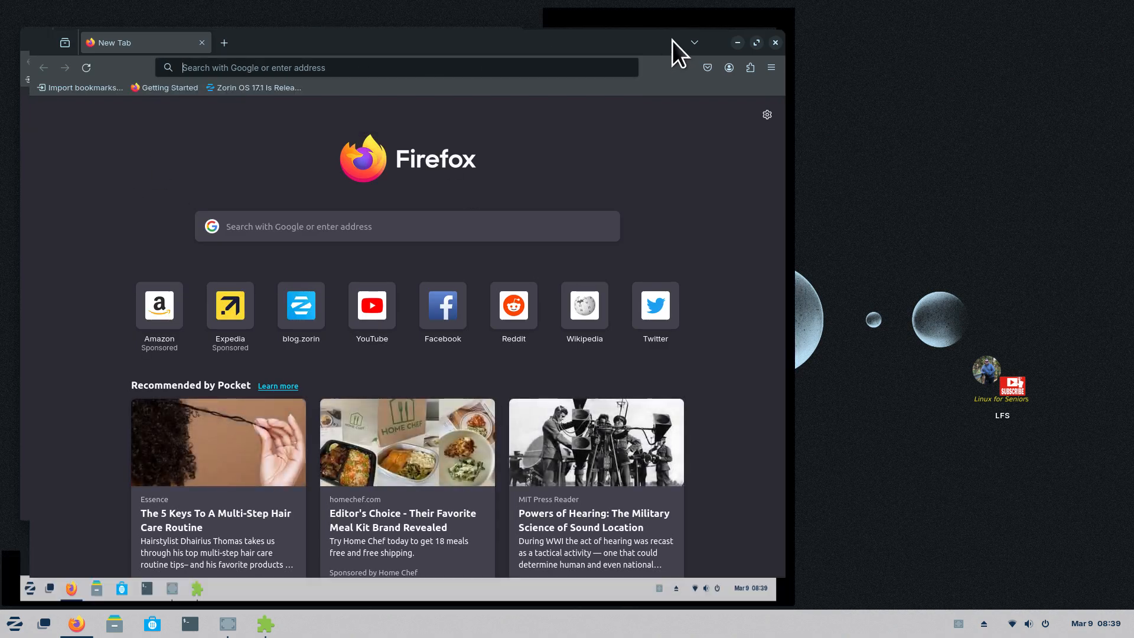
{"action": "left_click", "coordinate": [754, 42]}
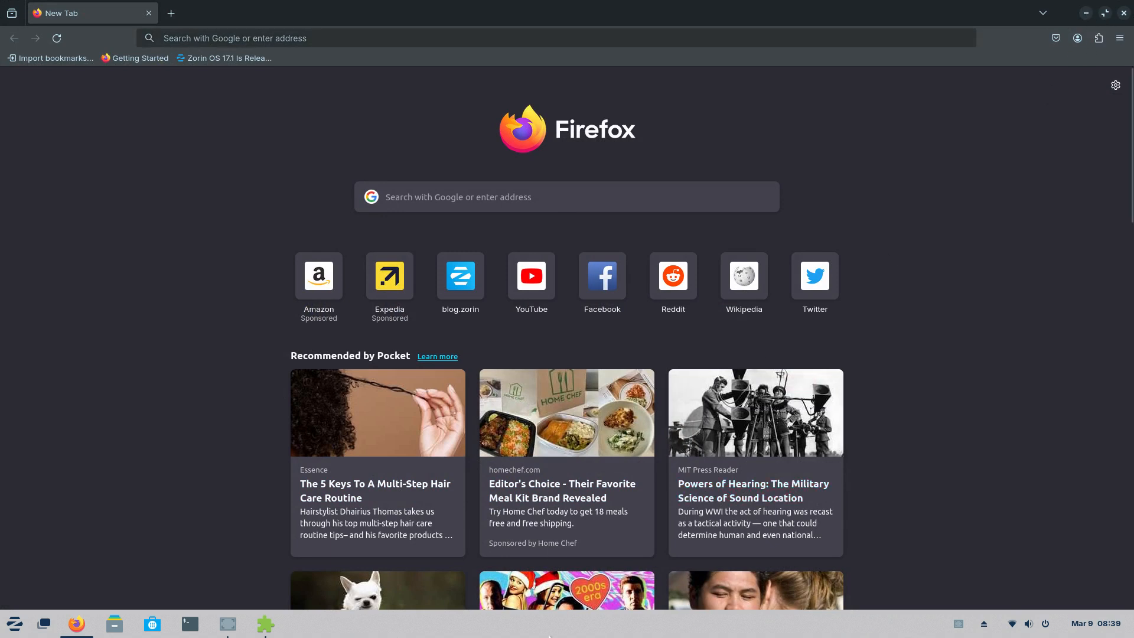
{"action": "mouse_move", "coordinate": [742, 282]}
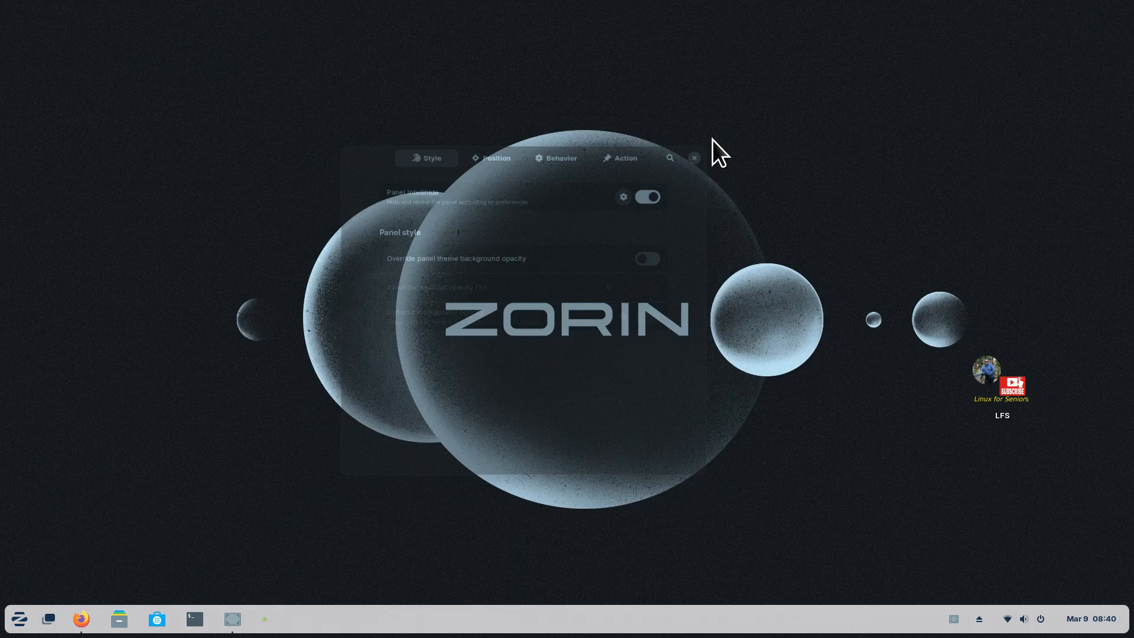
{"action": "left_click", "coordinate": [80, 620]}
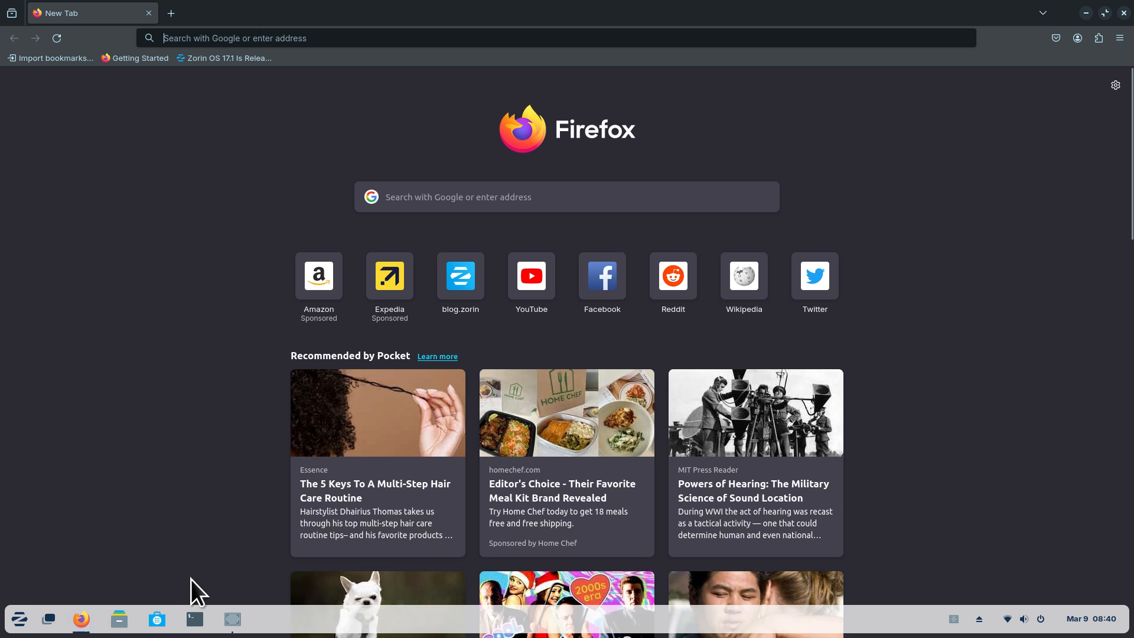
{"action": "mouse_move", "coordinate": [582, 207]}
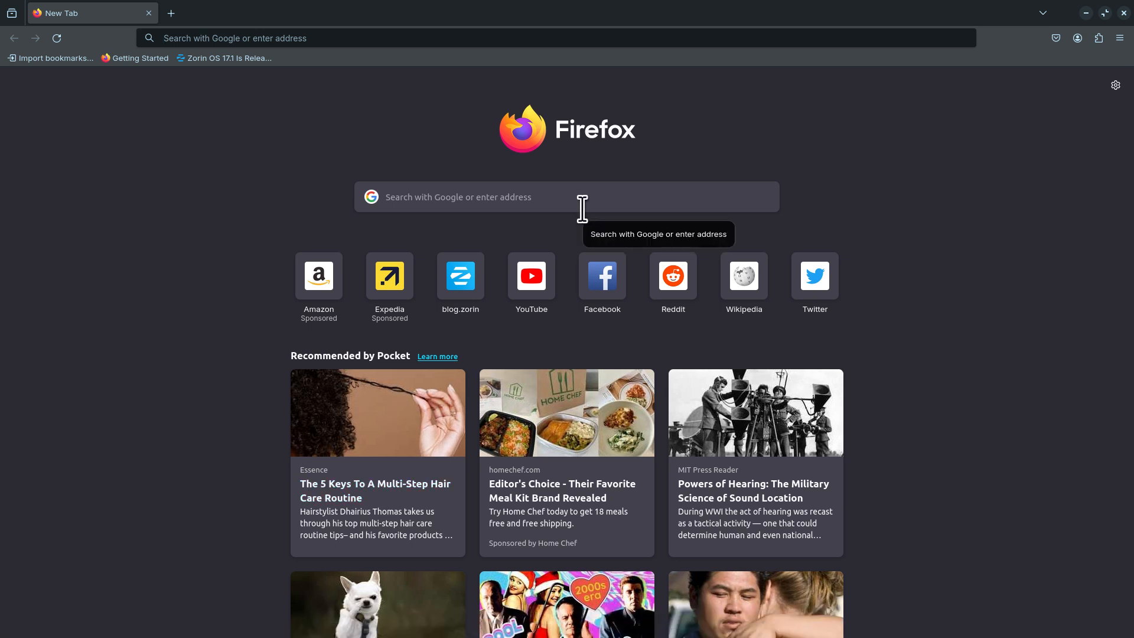
{"action": "mouse_move", "coordinate": [1027, 123]}
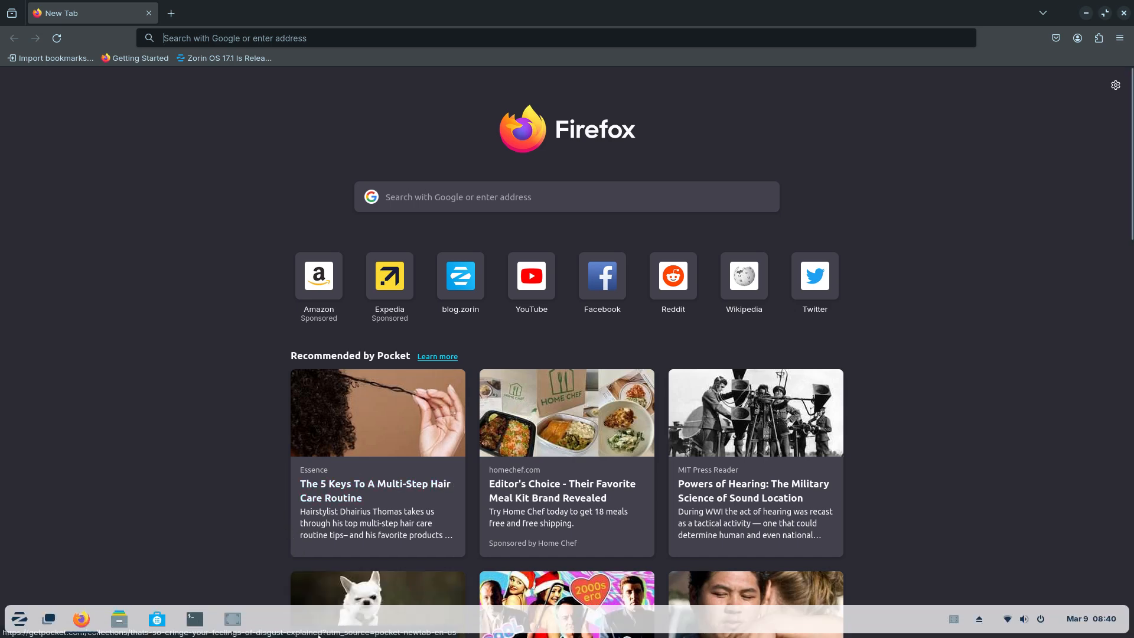
{"action": "mouse_move", "coordinate": [1096, 157]}
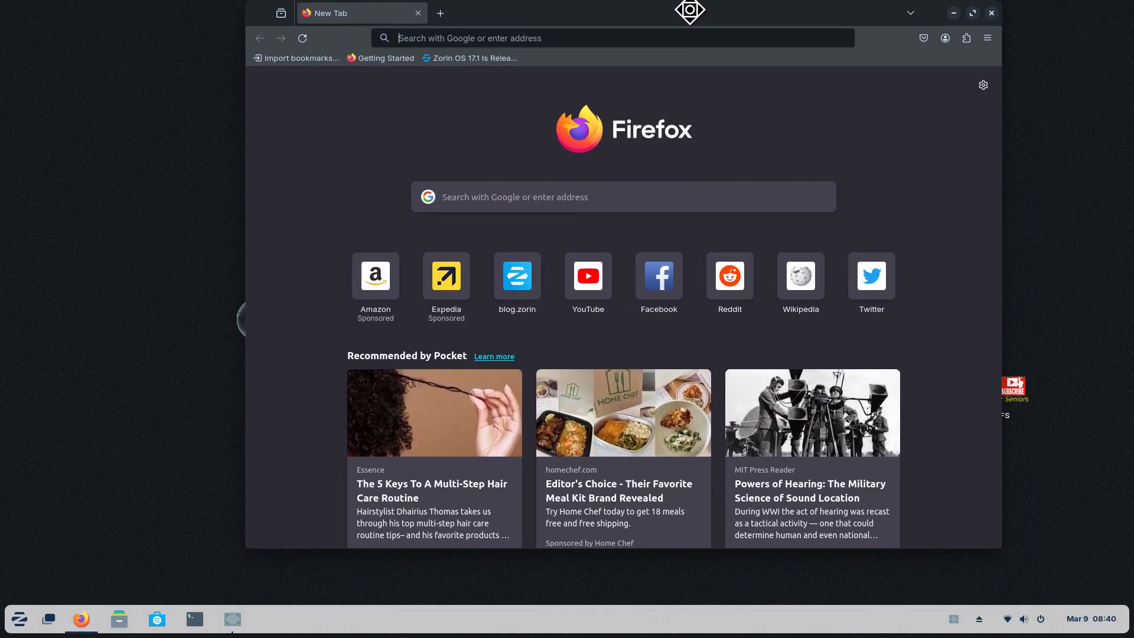
{"action": "left_click", "coordinate": [990, 13]}
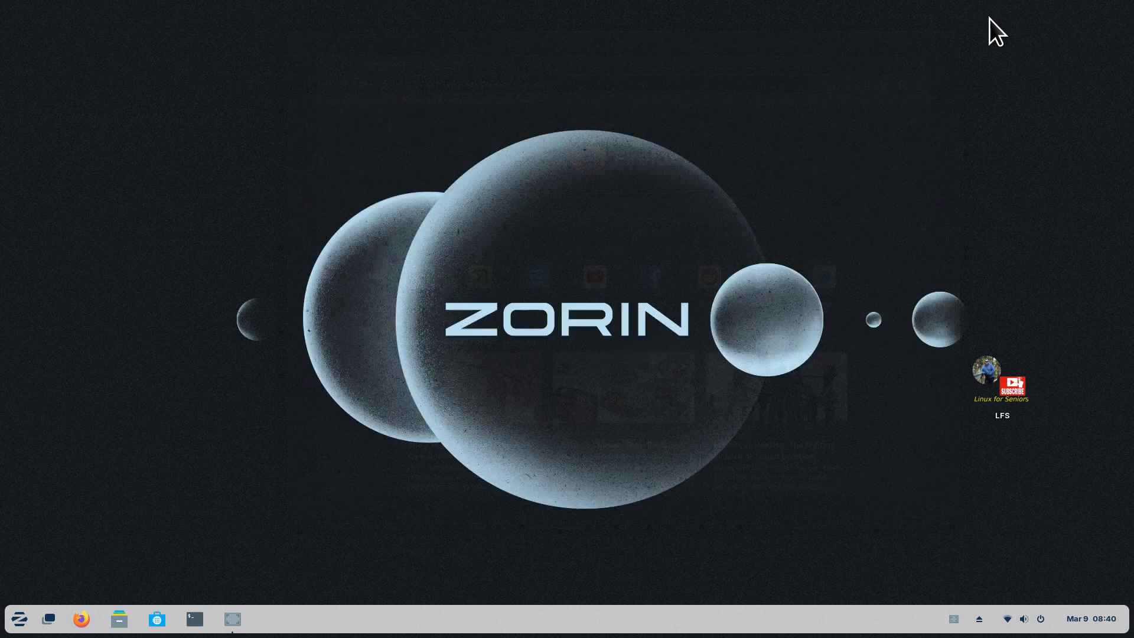
- Reach the Position options in Taskbar Settings from the taskbar's right-click menu
{"action": "right_click", "coordinate": [405, 627]}
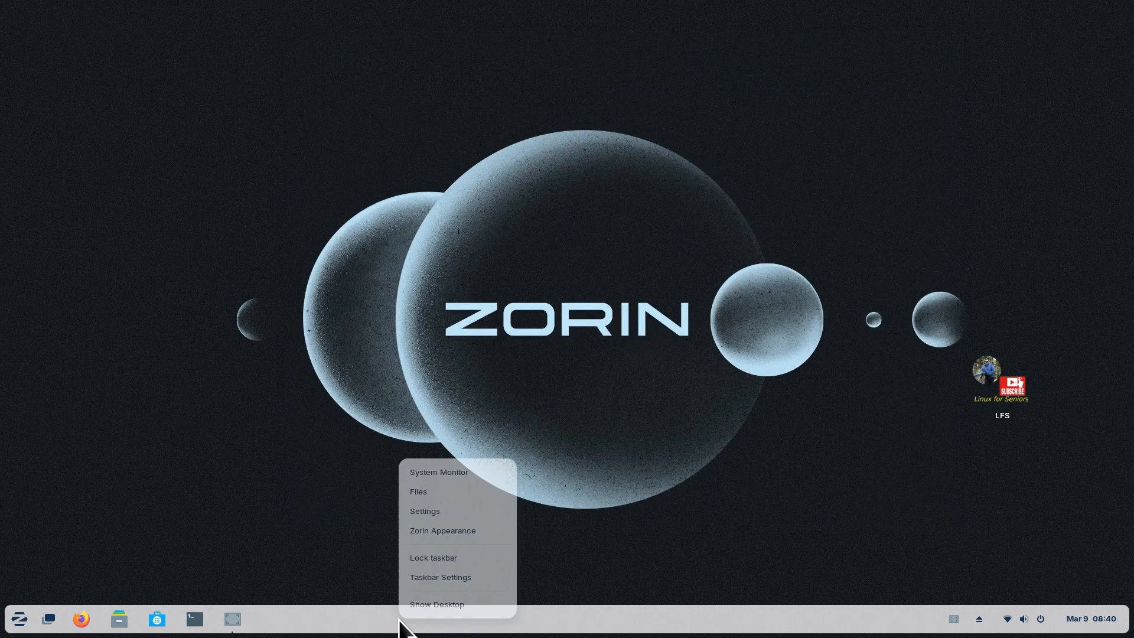
{"action": "left_click", "coordinate": [439, 576]}
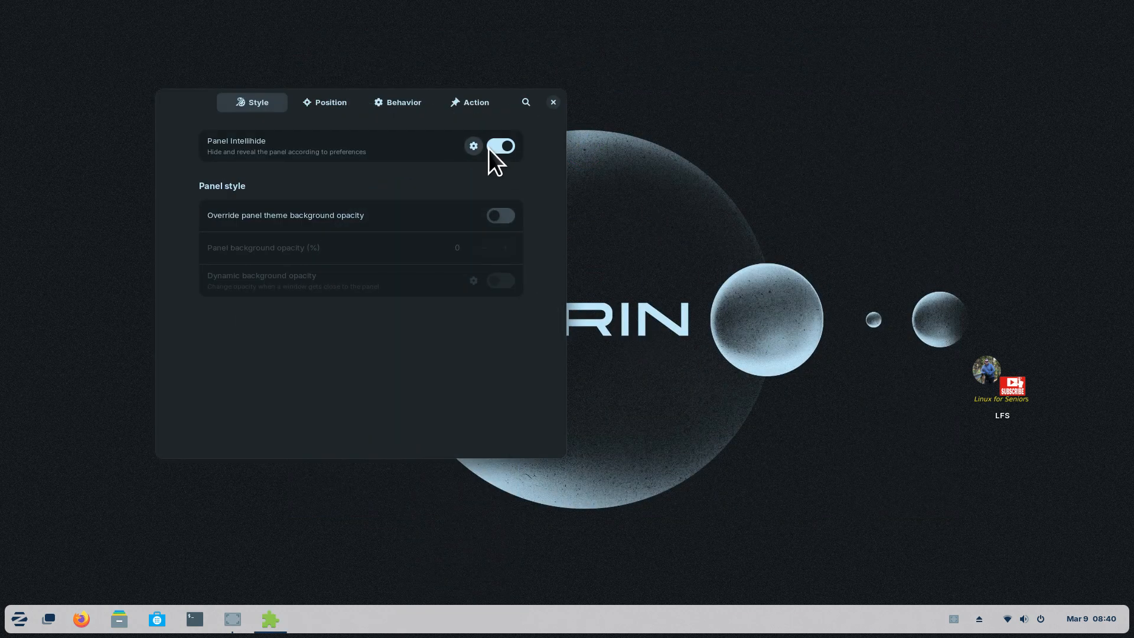
{"action": "mouse_move", "coordinate": [511, 238]}
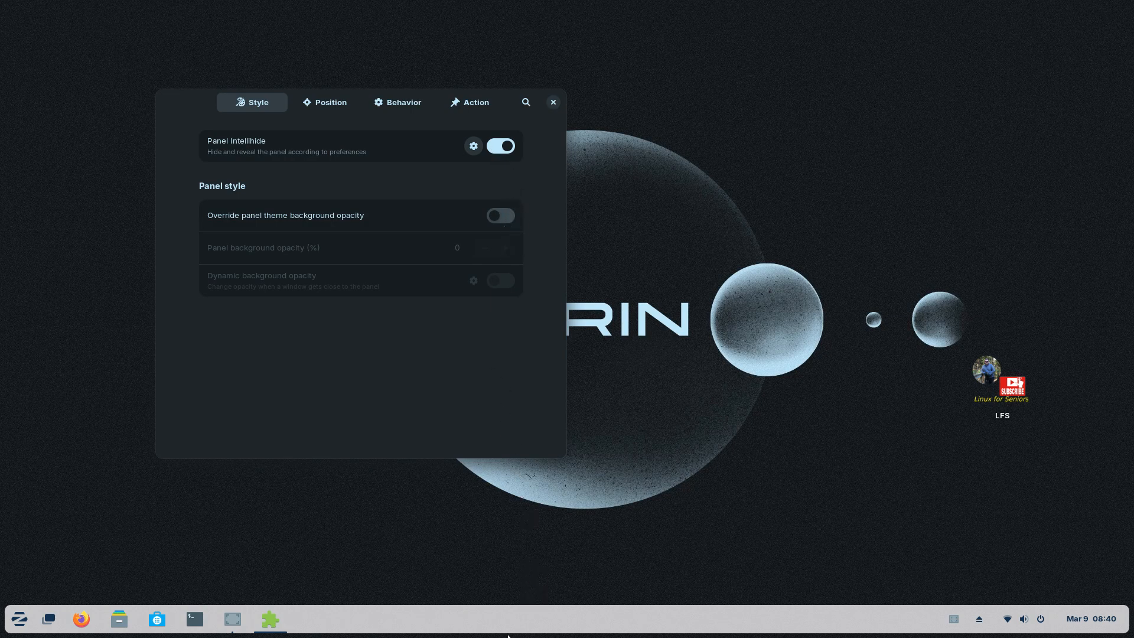
{"action": "left_click", "coordinate": [324, 101]}
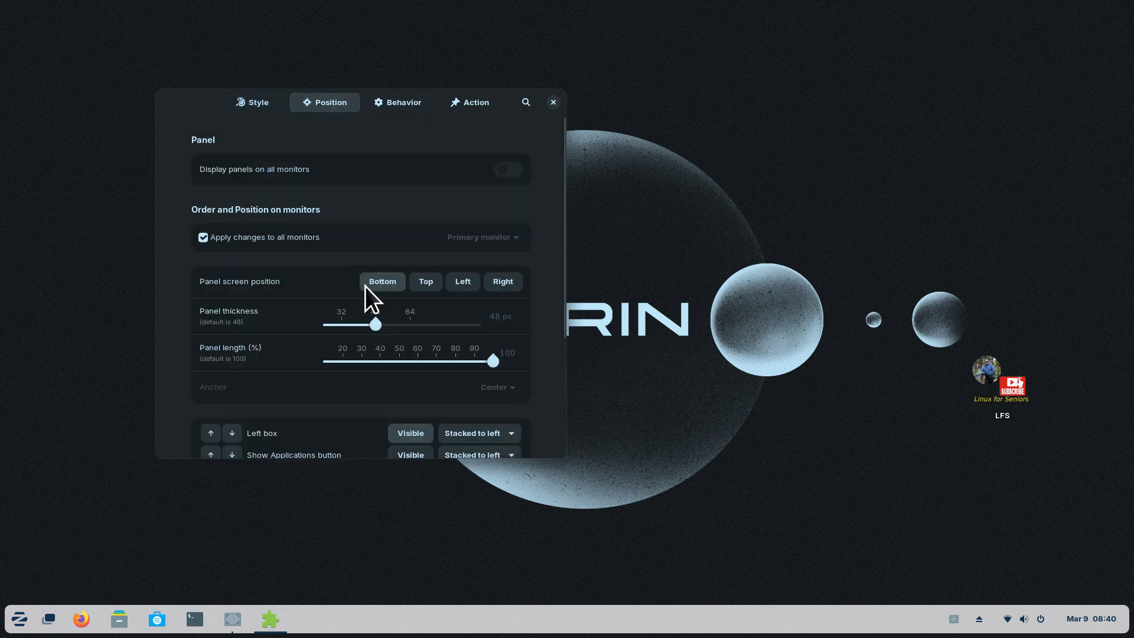
{"action": "mouse_move", "coordinate": [412, 326]}
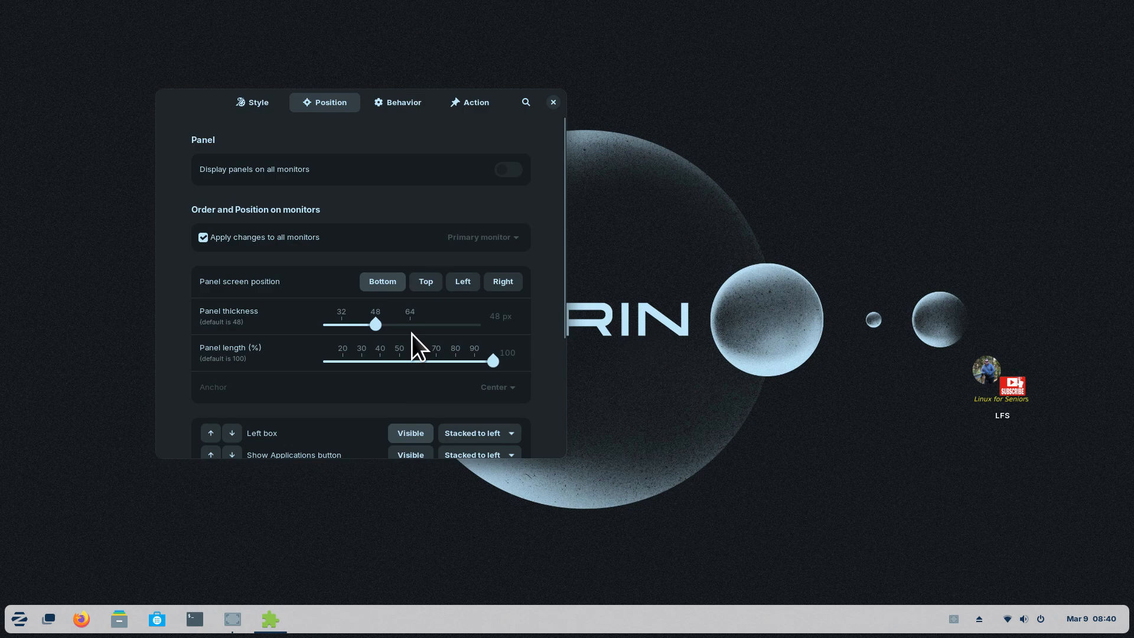
- Place the taskbar at the top, try the left edge, then settle it back on top
{"action": "left_click", "coordinate": [425, 281]}
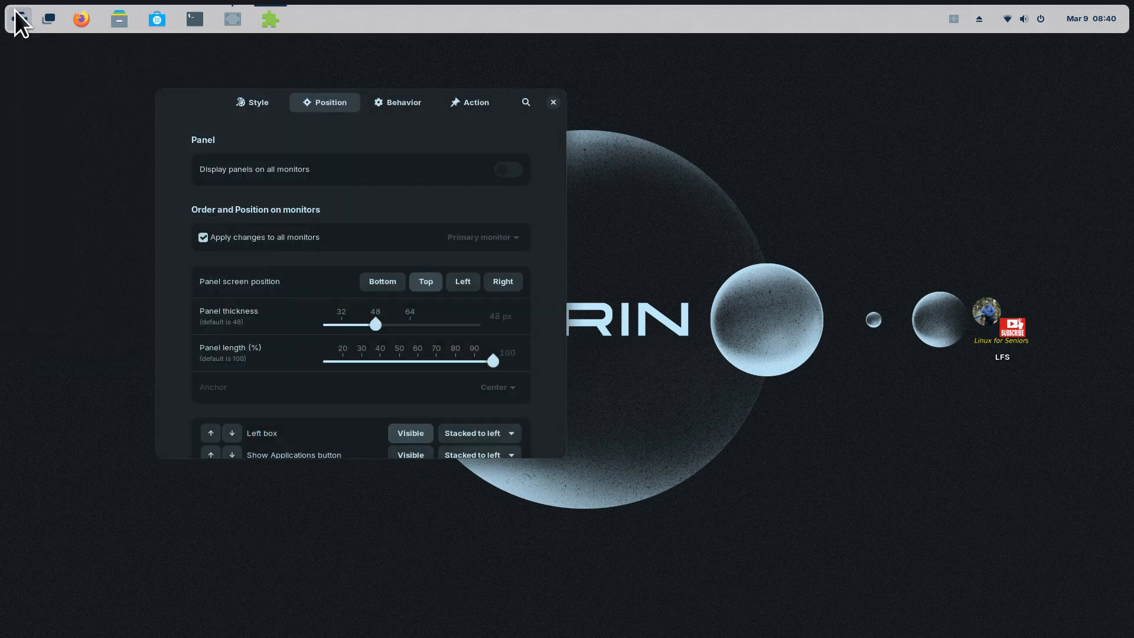
{"action": "left_click", "coordinate": [462, 281]}
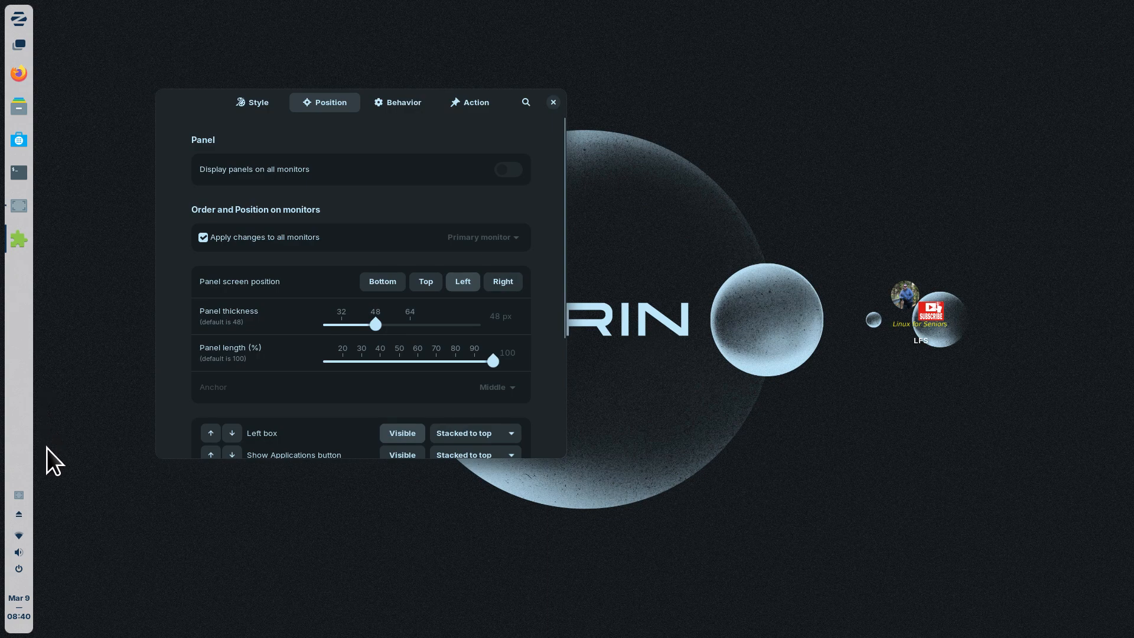
{"action": "mouse_move", "coordinate": [33, 395]}
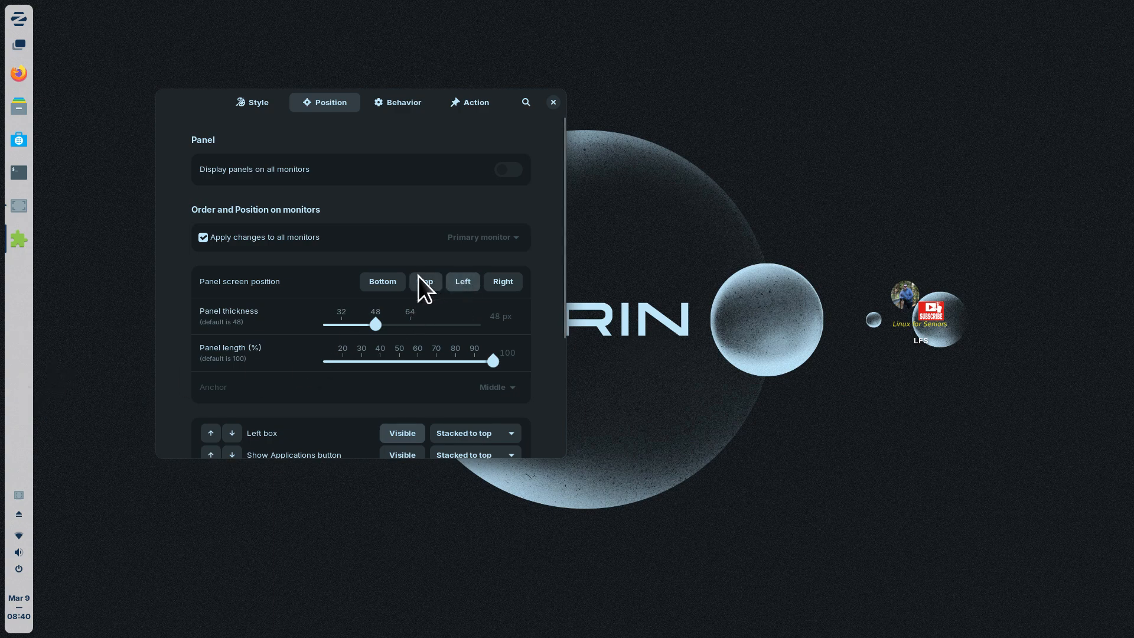
{"action": "left_click", "coordinate": [425, 281]}
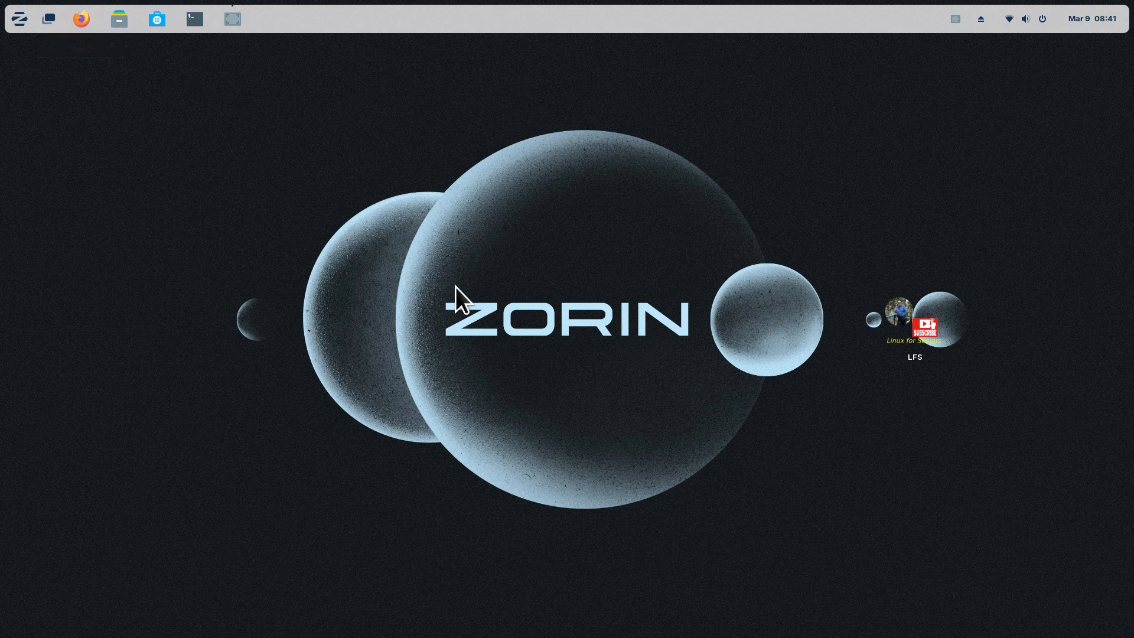
- Restore Firefox and scroll the Zorin OS 17.1 post to the Wine 9.0 and Bottles sections
{"action": "left_click", "coordinate": [80, 19]}
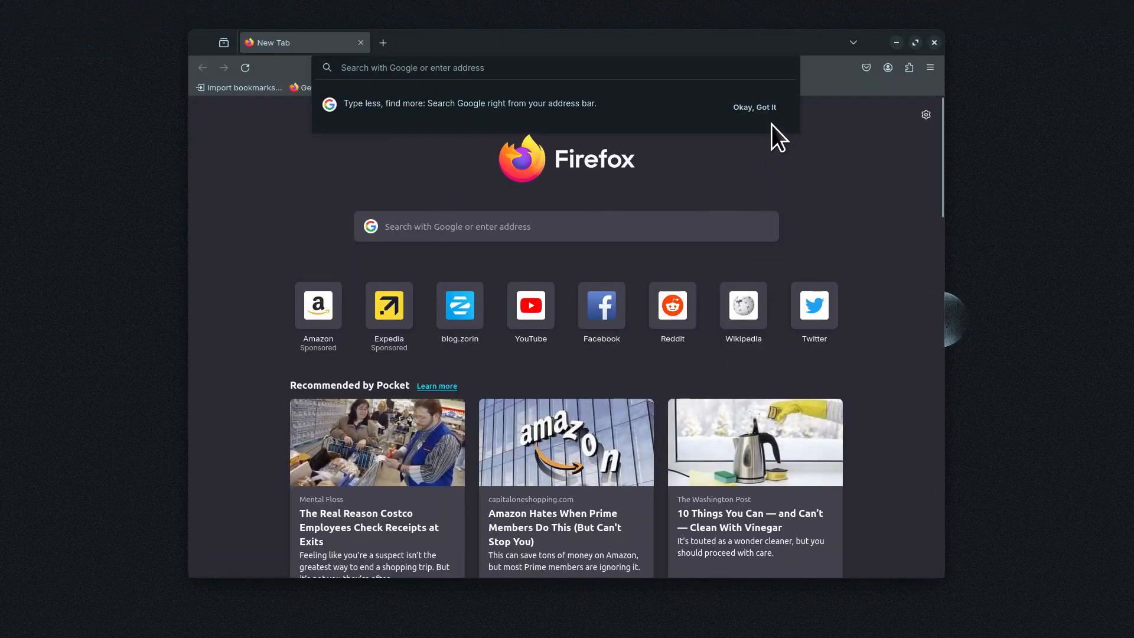
{"action": "left_click", "coordinate": [458, 303]}
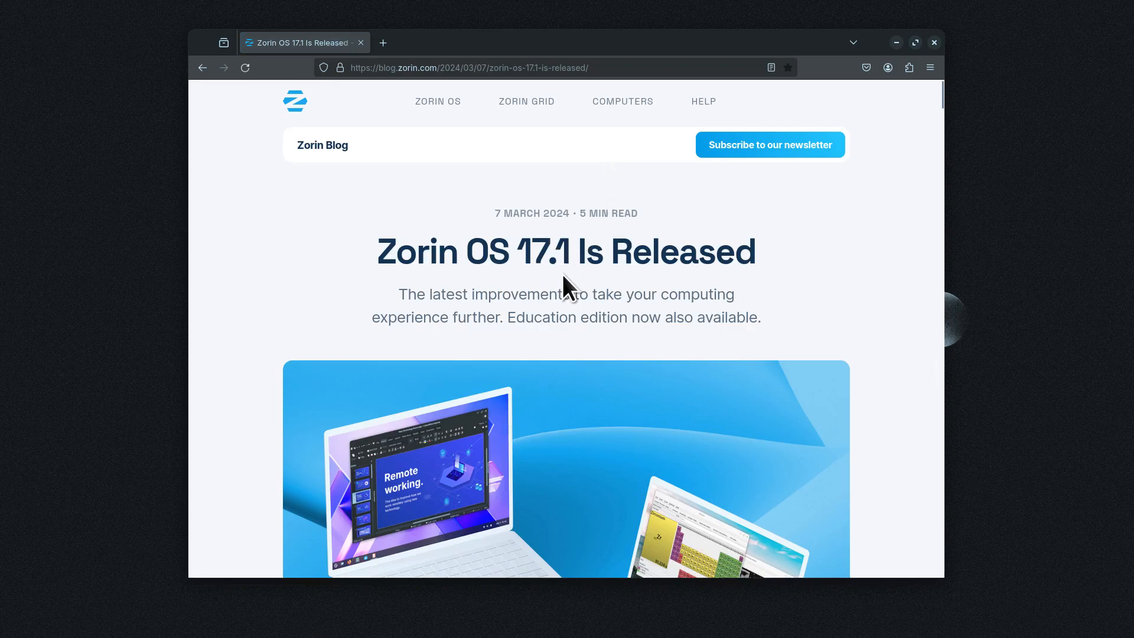
{"action": "mouse_move", "coordinate": [786, 318]}
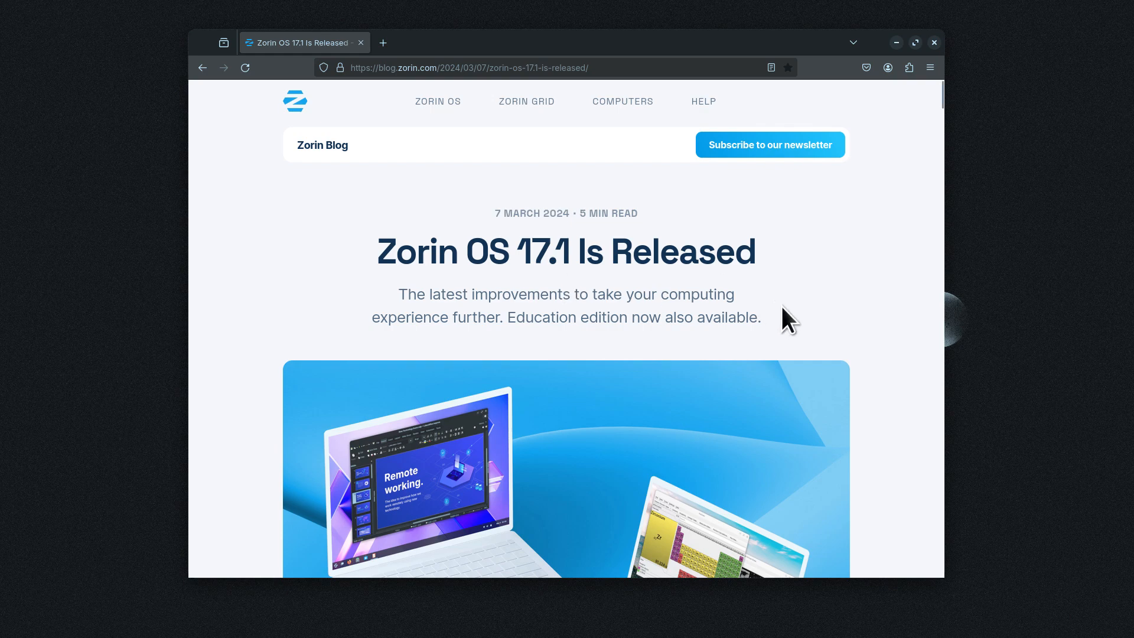
{"action": "scroll", "scroll_direction": "down", "scroll_amount": 3}
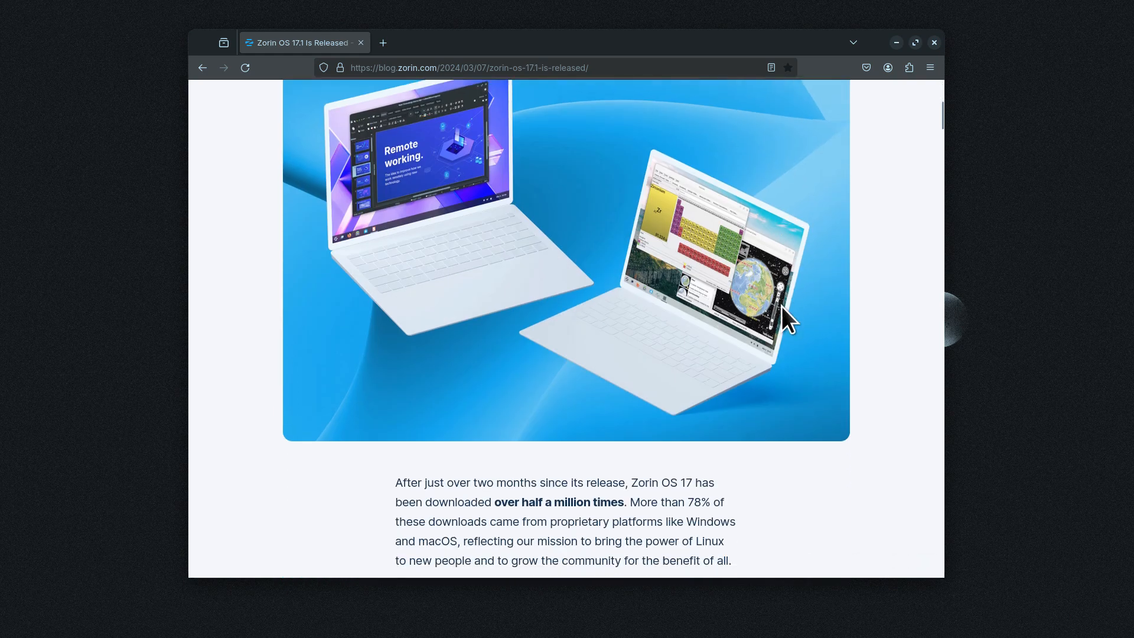
{"action": "scroll", "scroll_direction": "down", "scroll_amount": 3}
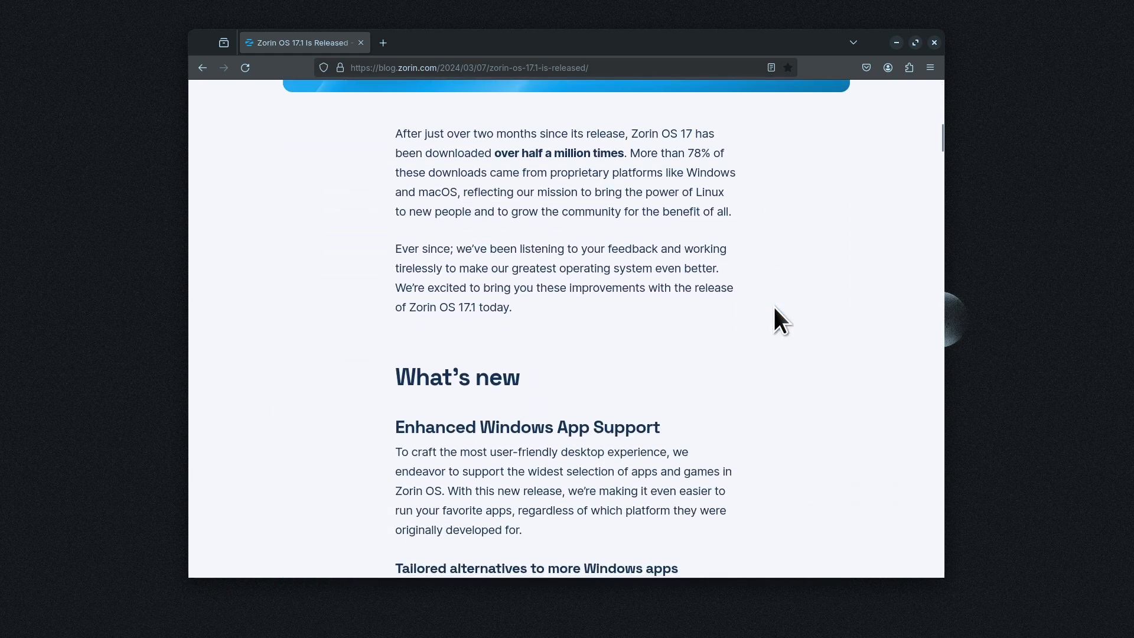
{"action": "scroll", "scroll_direction": "down", "scroll_amount": 3}
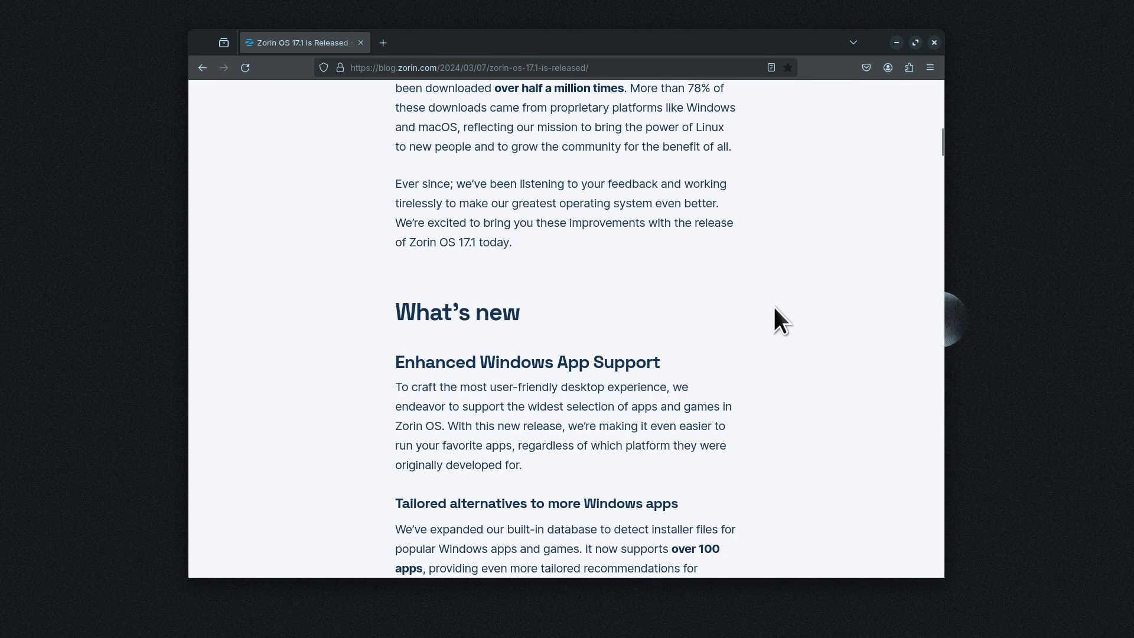
{"action": "scroll", "scroll_direction": "down", "scroll_amount": 3}
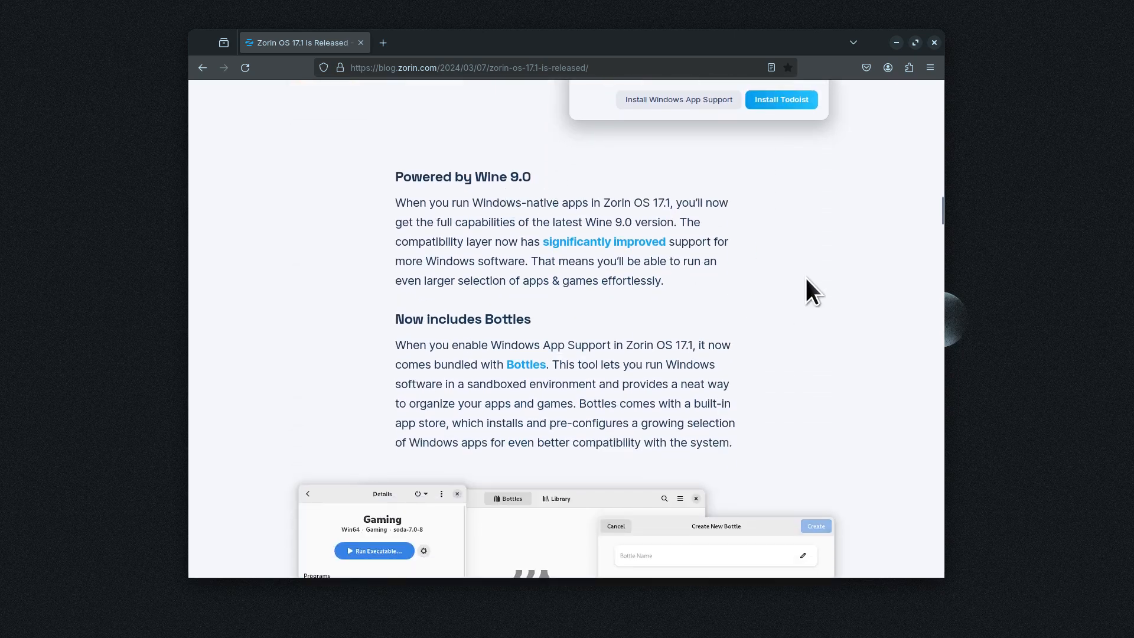
{"action": "mouse_move", "coordinate": [828, 307]}
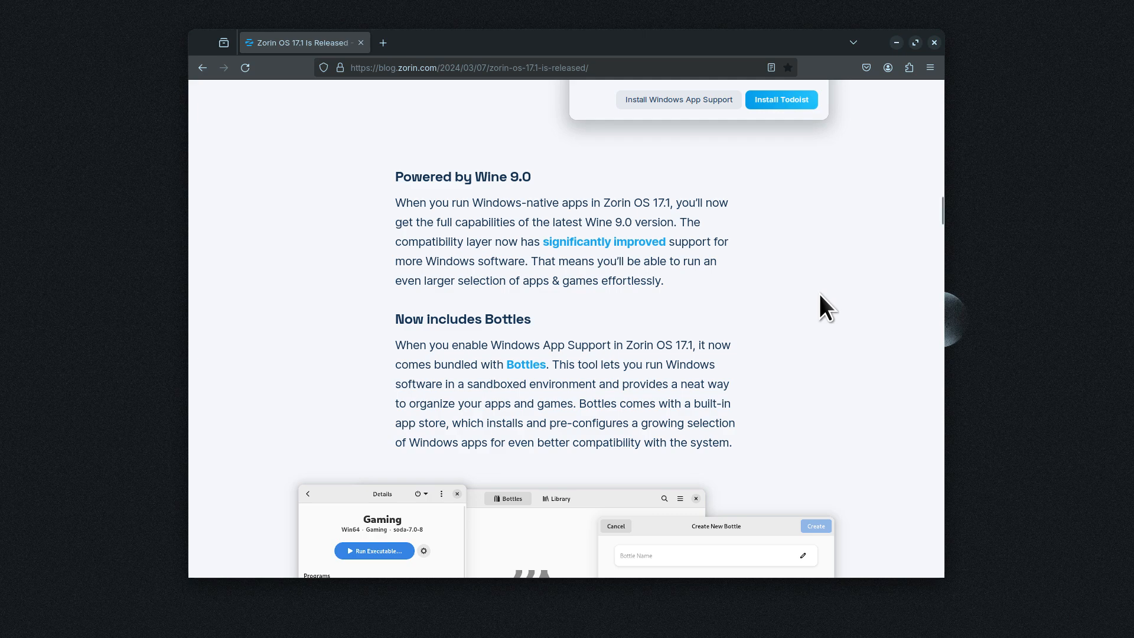
{"action": "mouse_move", "coordinate": [857, 323]}
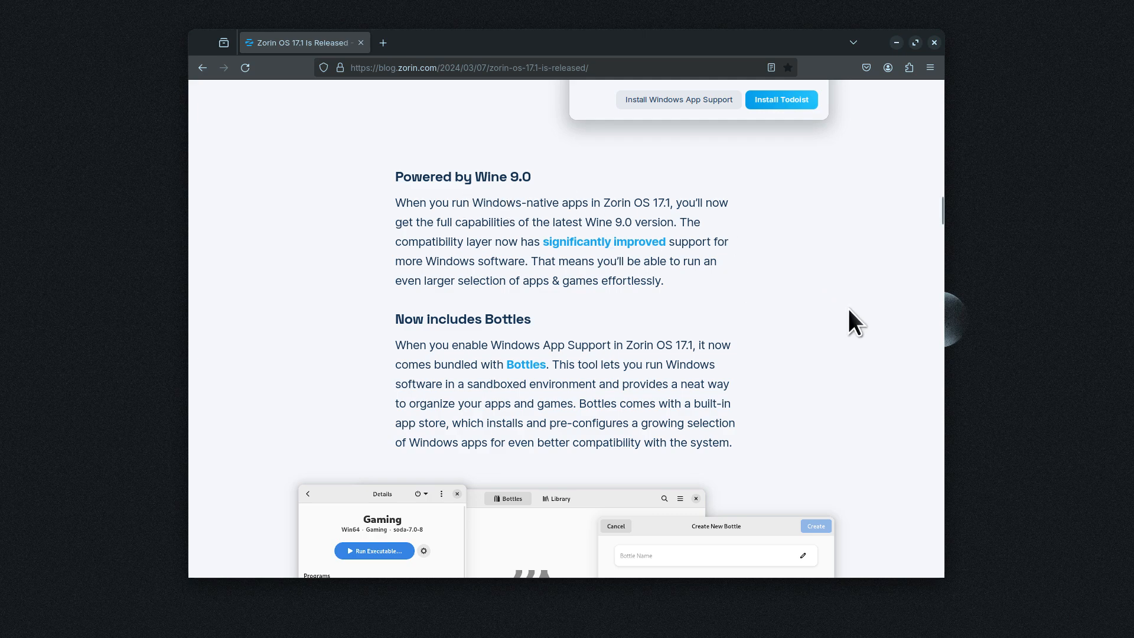
- Scroll past the Logseq section to 'The latest LibreOffice' part of the post
{"action": "scroll", "scroll_direction": "down", "scroll_amount": 3}
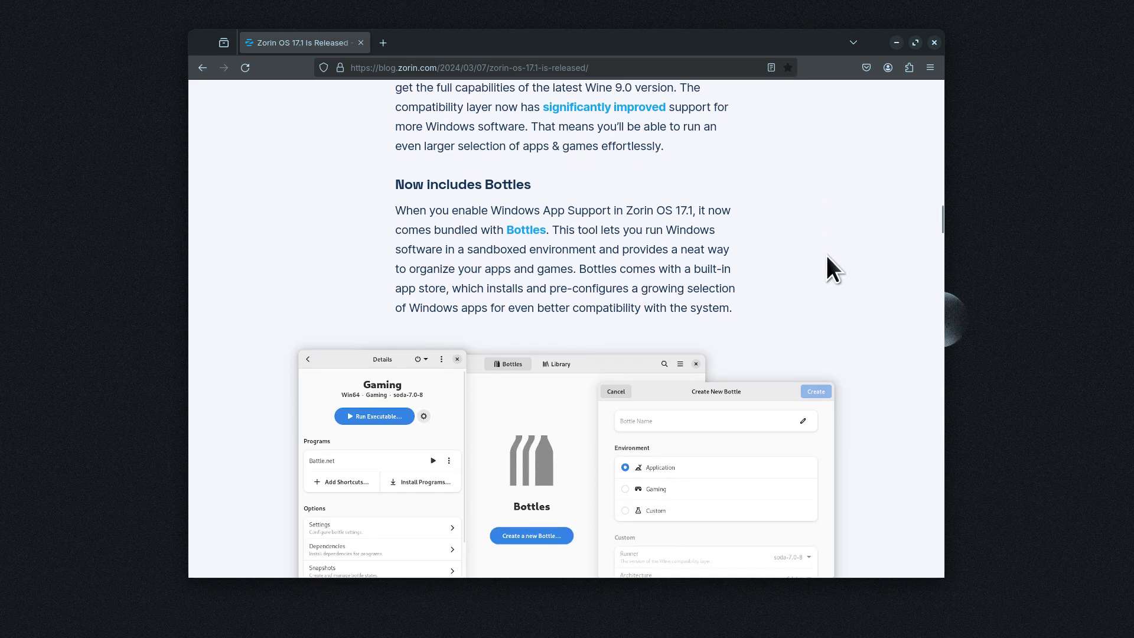
{"action": "scroll", "scroll_direction": "down", "scroll_amount": 3}
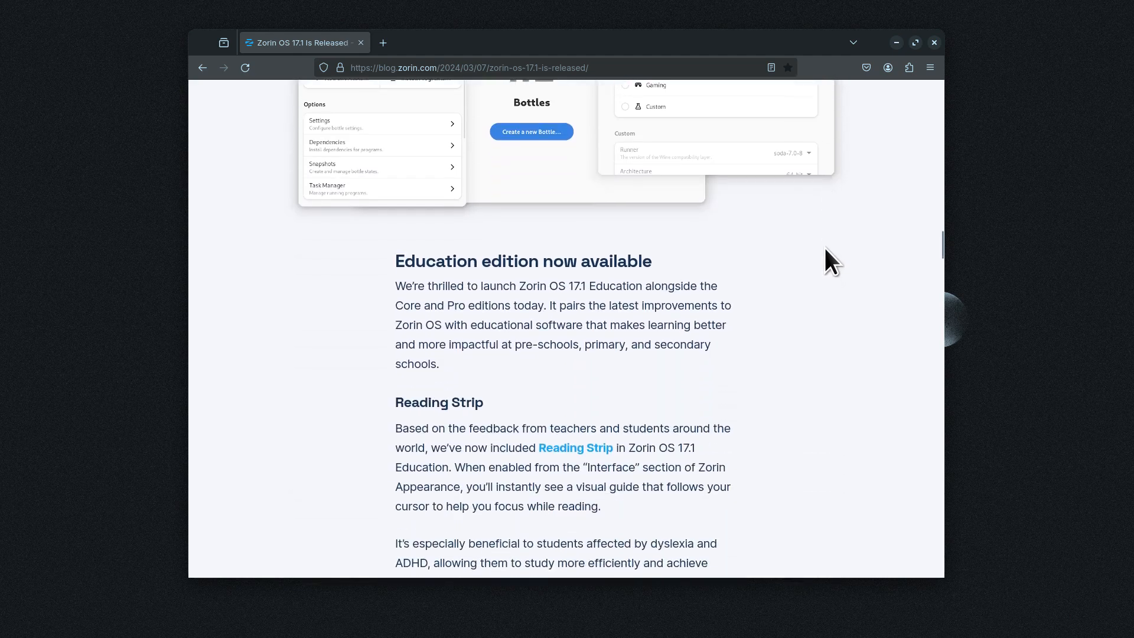
{"action": "scroll", "scroll_direction": "down", "scroll_amount": 3}
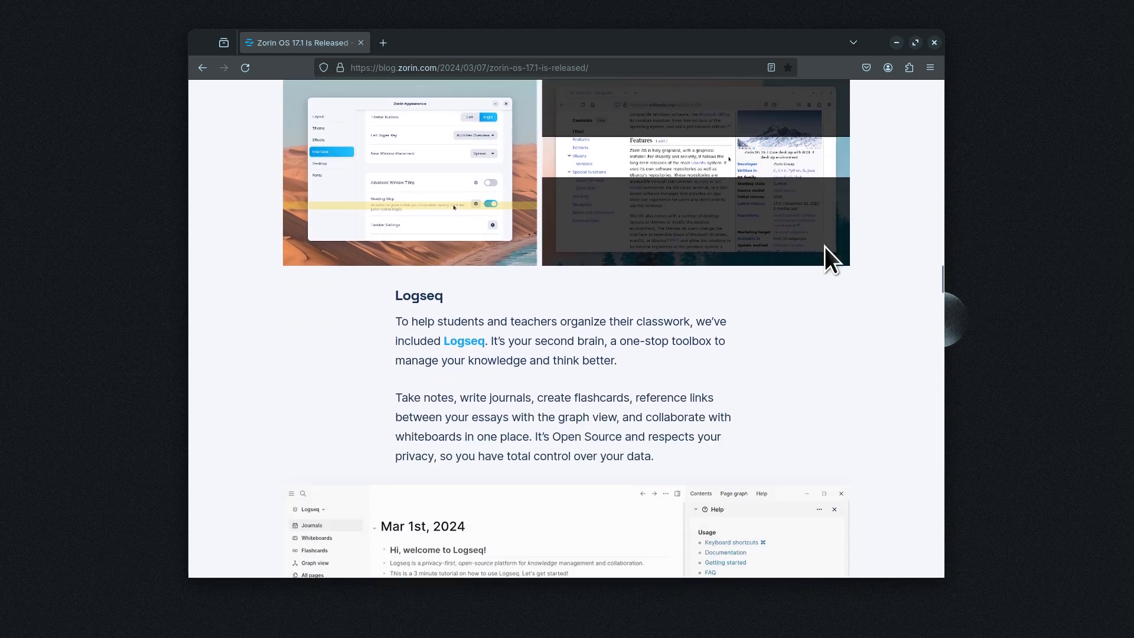
{"action": "scroll", "scroll_direction": "down", "scroll_amount": 3}
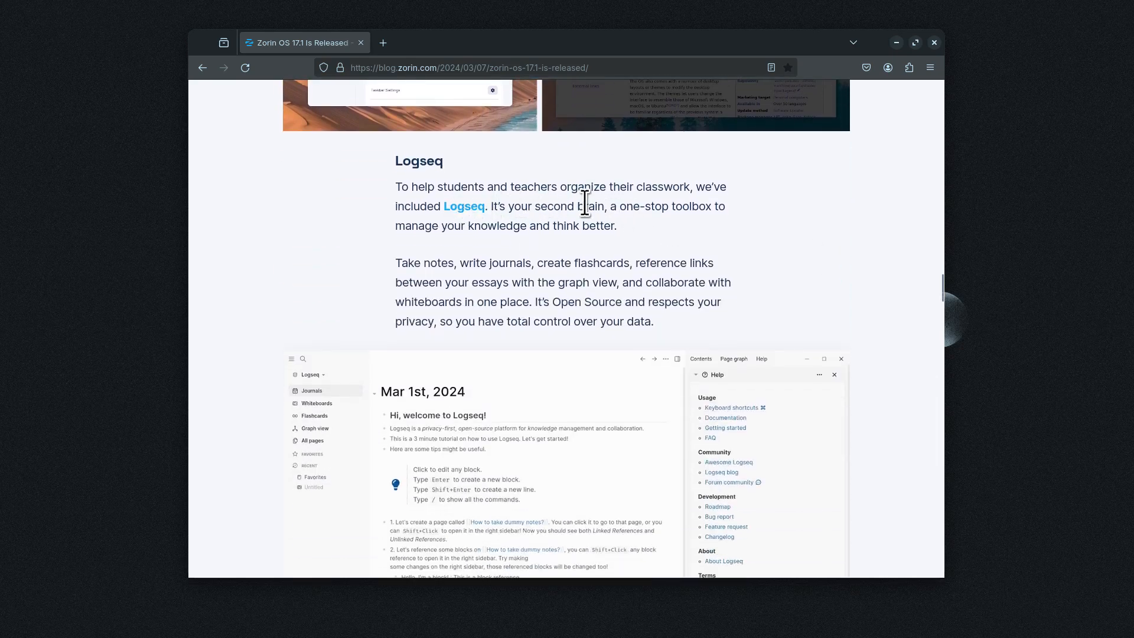
{"action": "scroll", "scroll_direction": "down", "scroll_amount": 3}
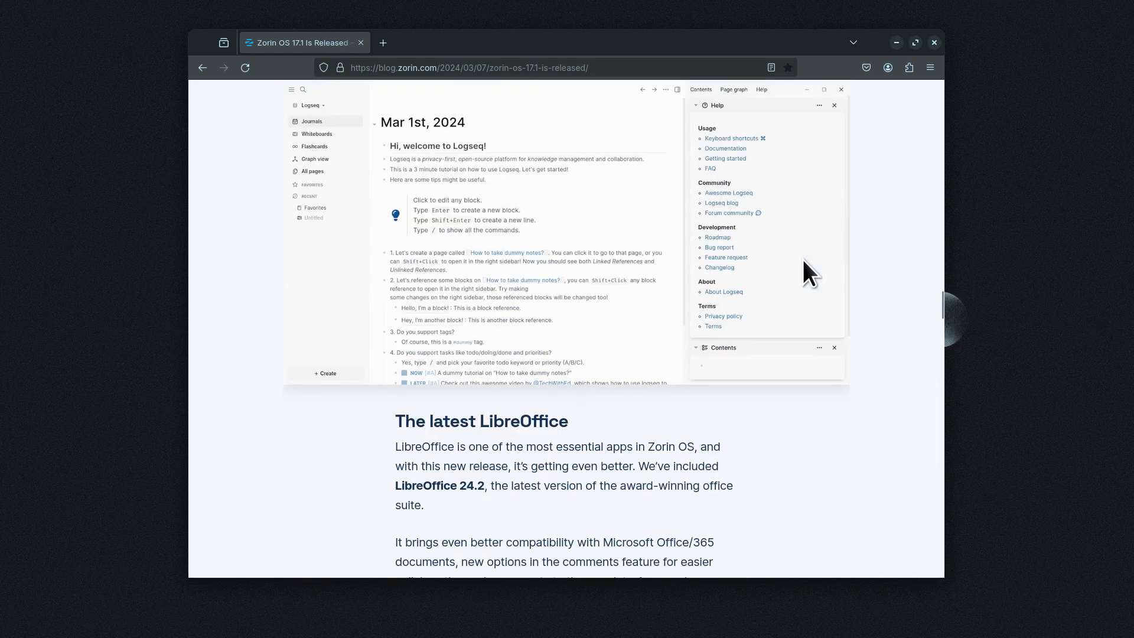
{"action": "scroll", "scroll_direction": "down", "scroll_amount": 3}
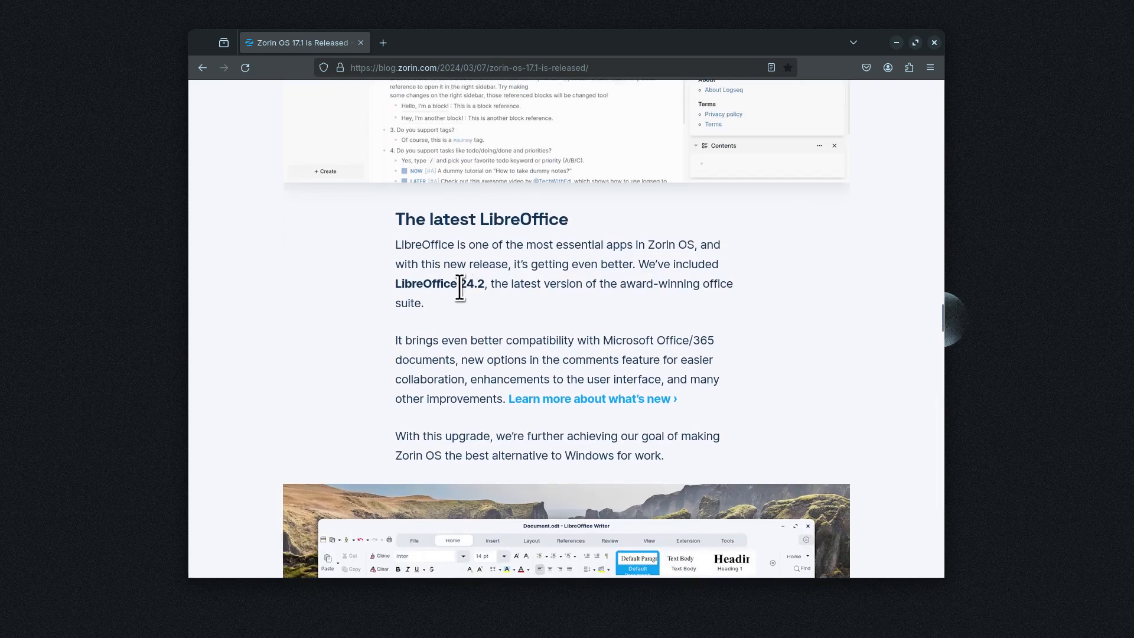
- Highlight the terms 24.2, Microsoft Office/365 and LibreOffice in that section
{"action": "double_click", "coordinate": [472, 283]}
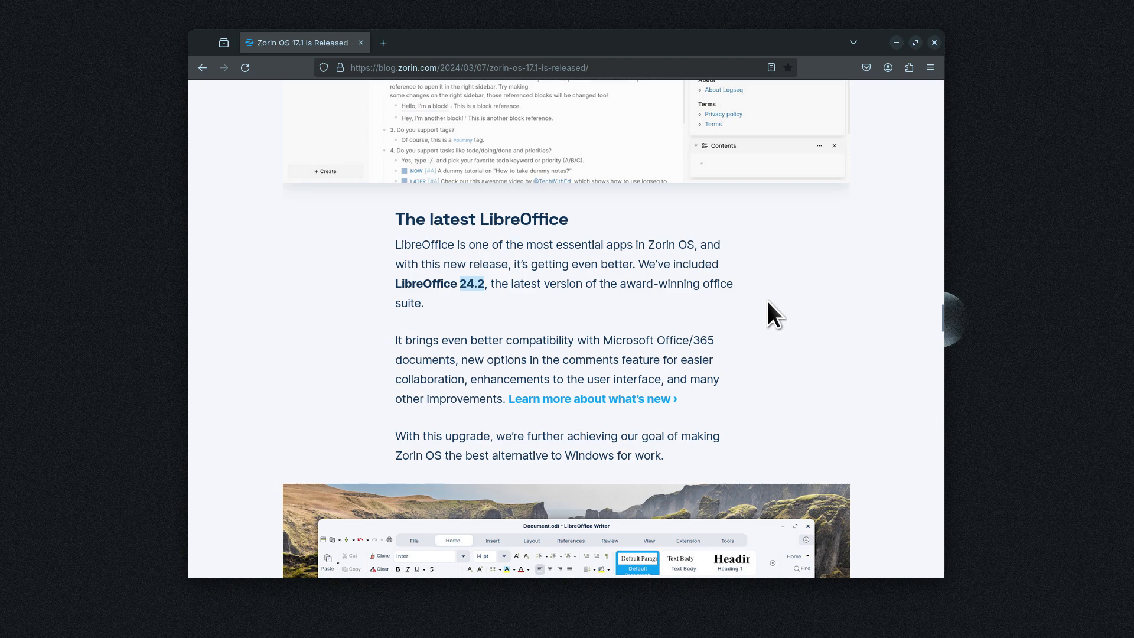
{"action": "mouse_move", "coordinate": [827, 325]}
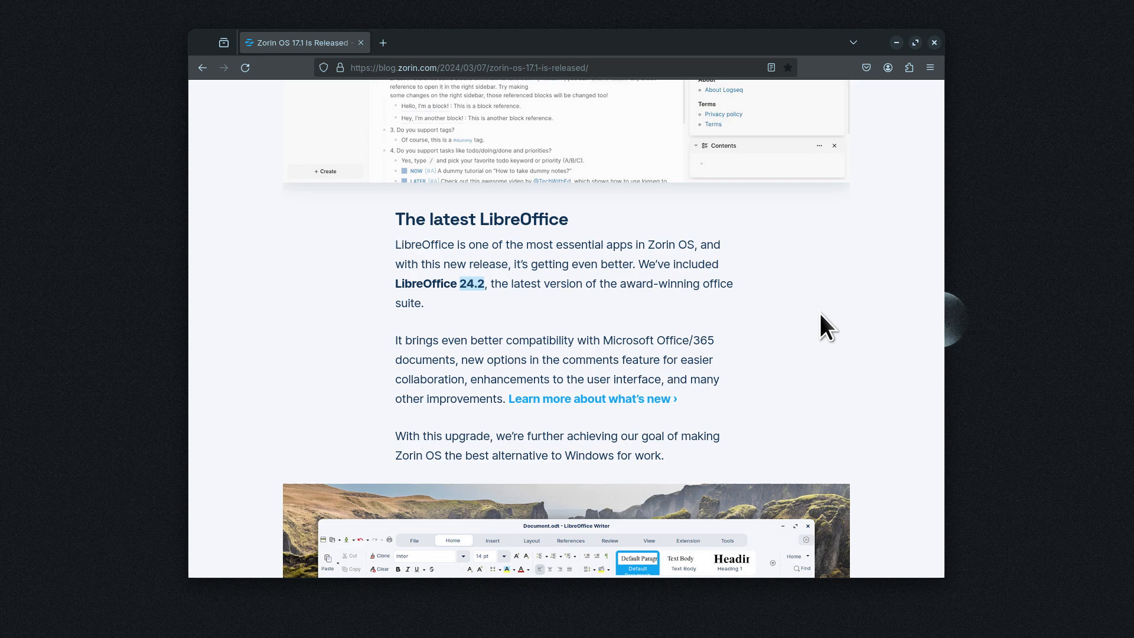
{"action": "double_click", "coordinate": [664, 340]}
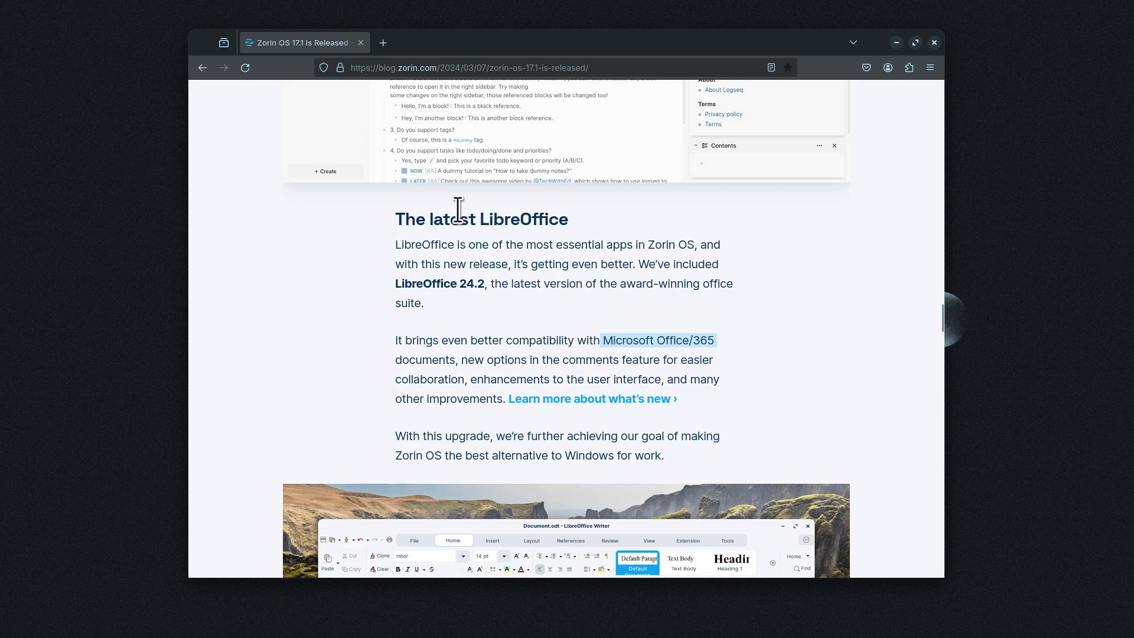
{"action": "double_click", "coordinate": [522, 219]}
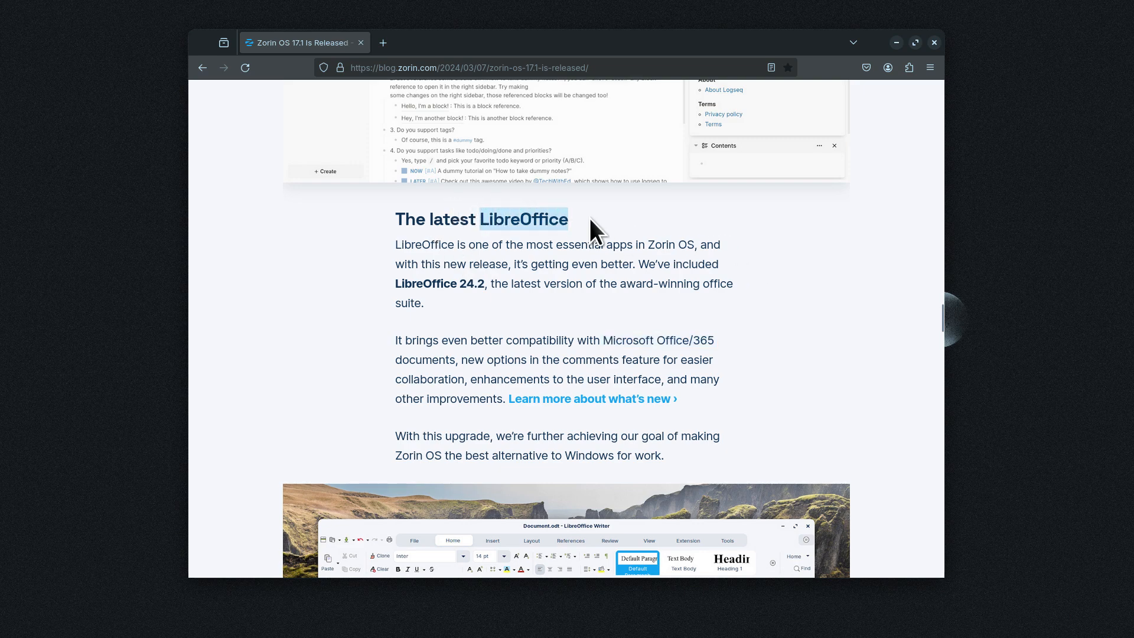
{"action": "mouse_move", "coordinate": [818, 330]}
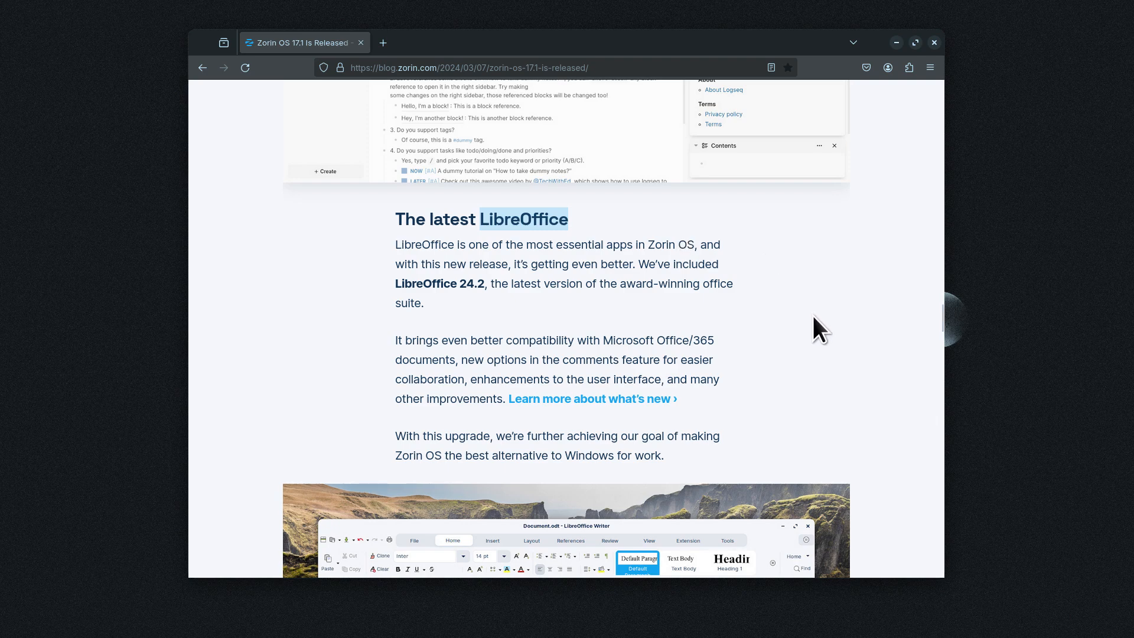
{"action": "mouse_move", "coordinate": [782, 334]}
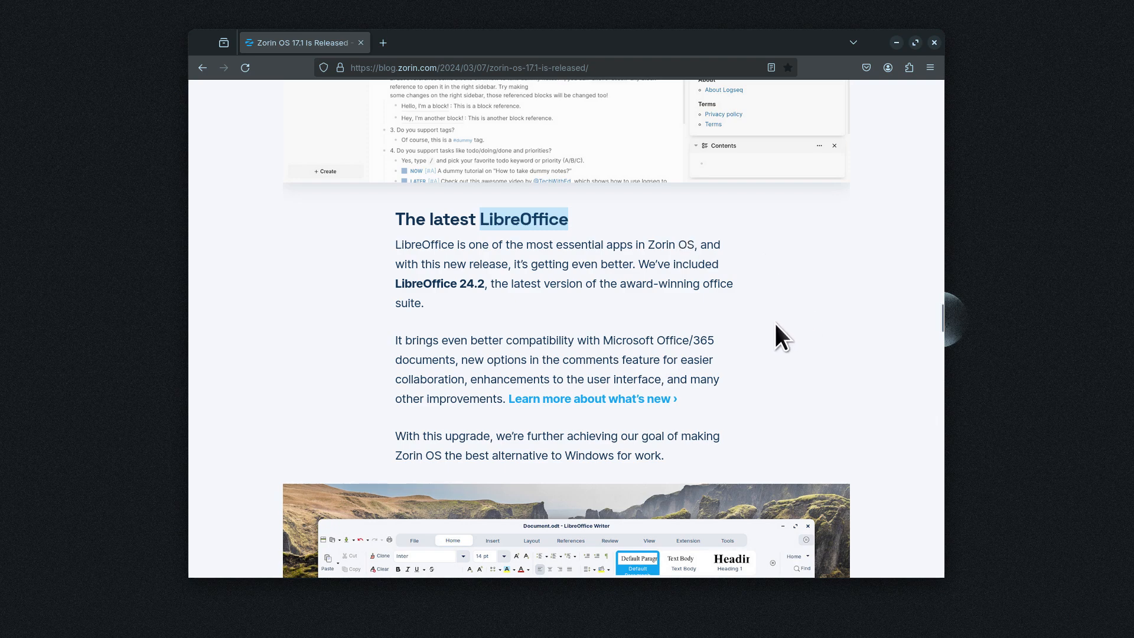
- Scroll past the apps, thumbnails and hardware sections to 'How to get Zorin OS 17.1'
{"action": "scroll", "scroll_direction": "down", "scroll_amount": 3}
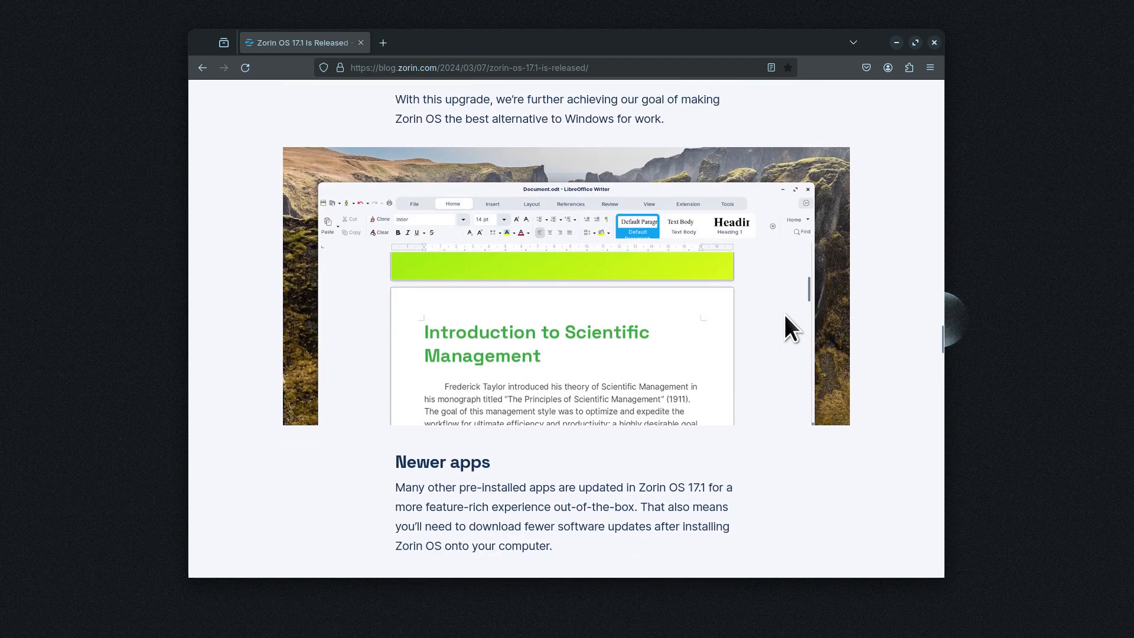
{"action": "scroll", "scroll_direction": "down", "scroll_amount": 3}
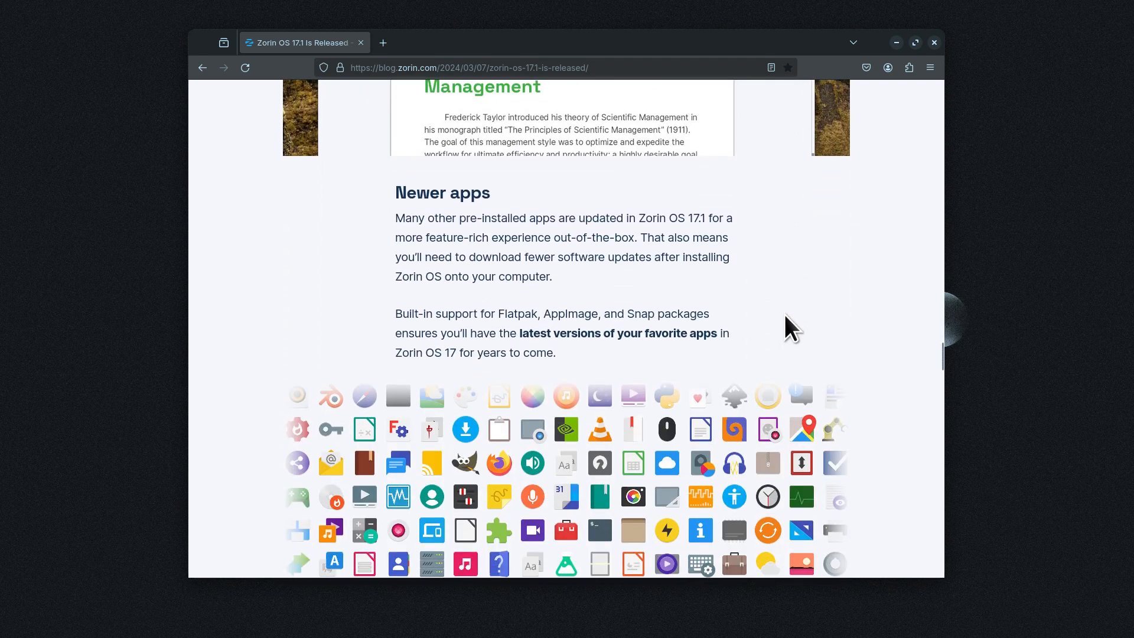
{"action": "scroll", "scroll_direction": "down", "scroll_amount": 3}
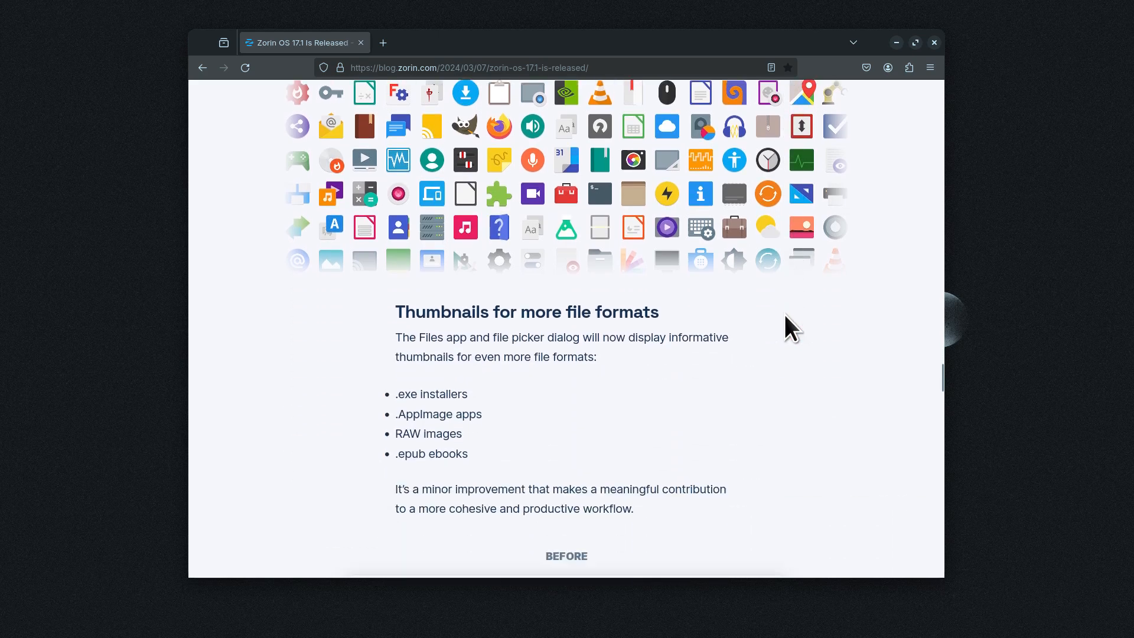
{"action": "scroll", "scroll_direction": "down", "scroll_amount": 3}
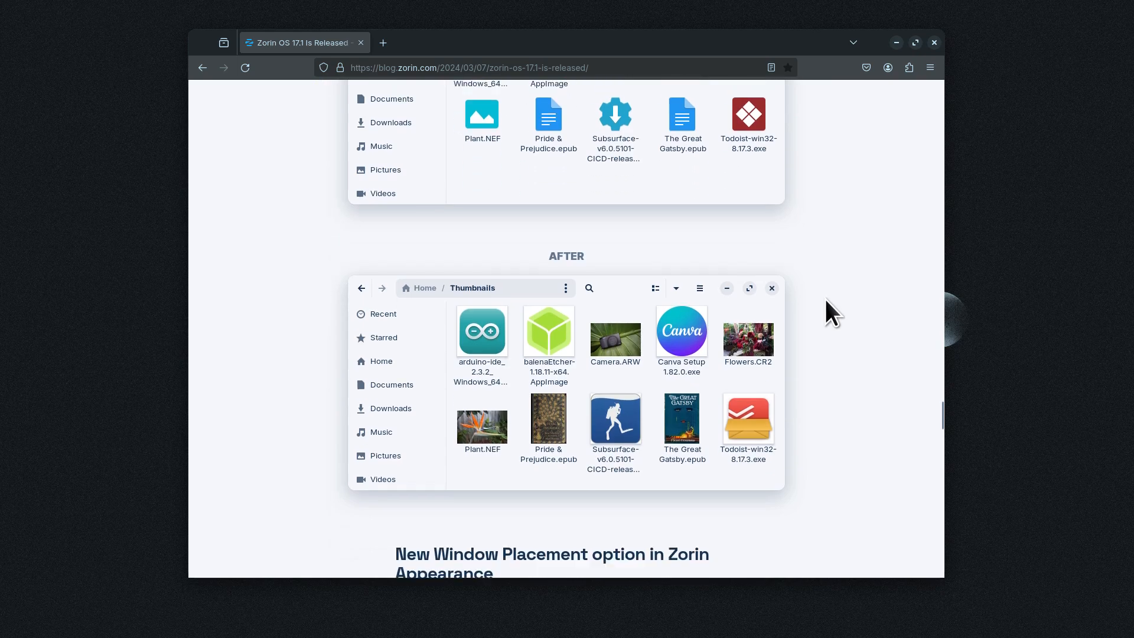
{"action": "scroll", "scroll_direction": "down", "scroll_amount": 3}
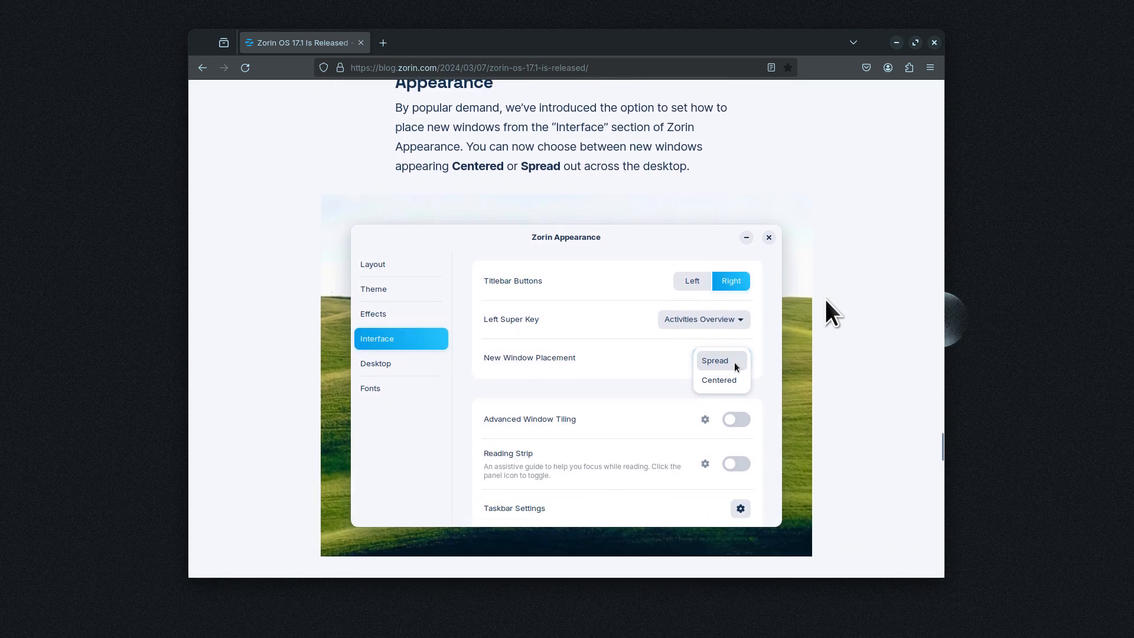
{"action": "scroll", "scroll_direction": "down", "scroll_amount": 3}
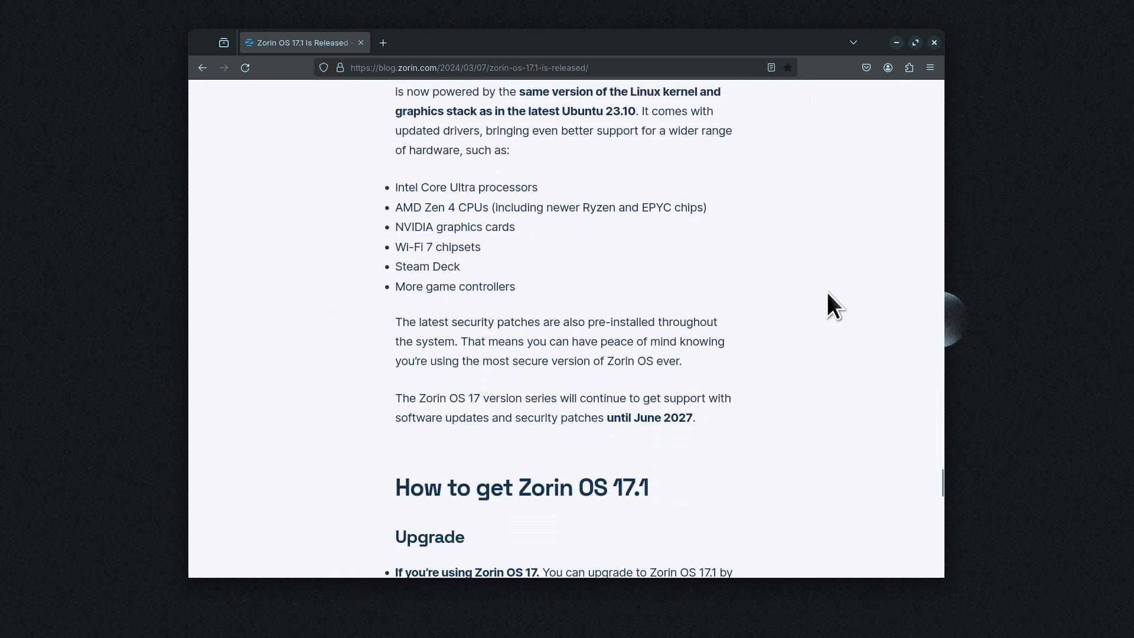
{"action": "scroll", "scroll_direction": "down", "scroll_amount": 3}
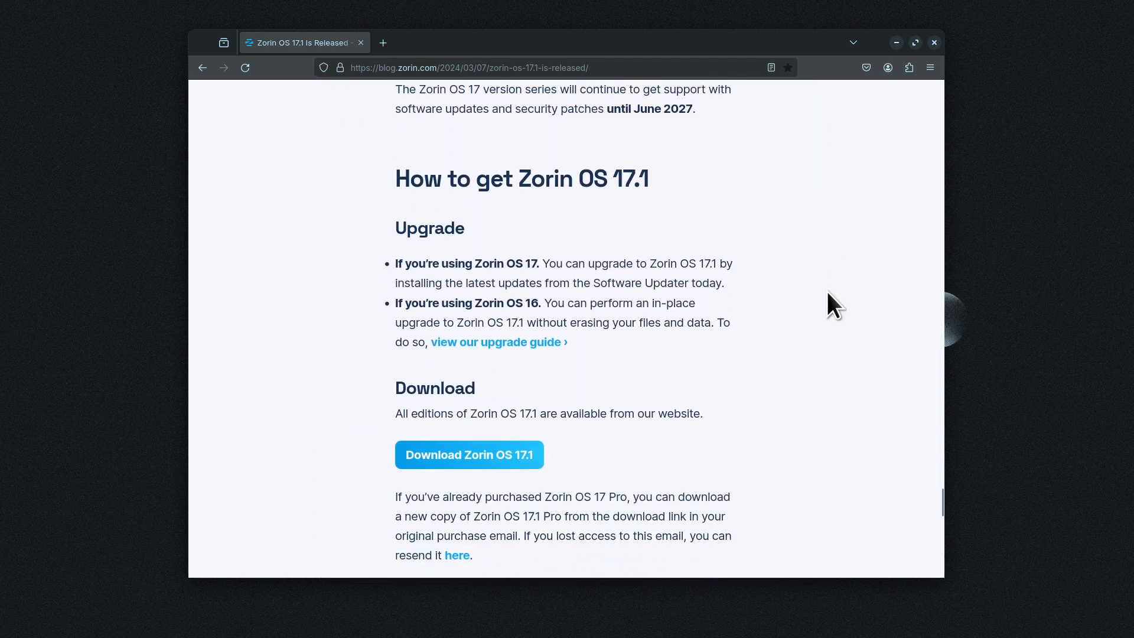
{"action": "mouse_move", "coordinate": [825, 263]}
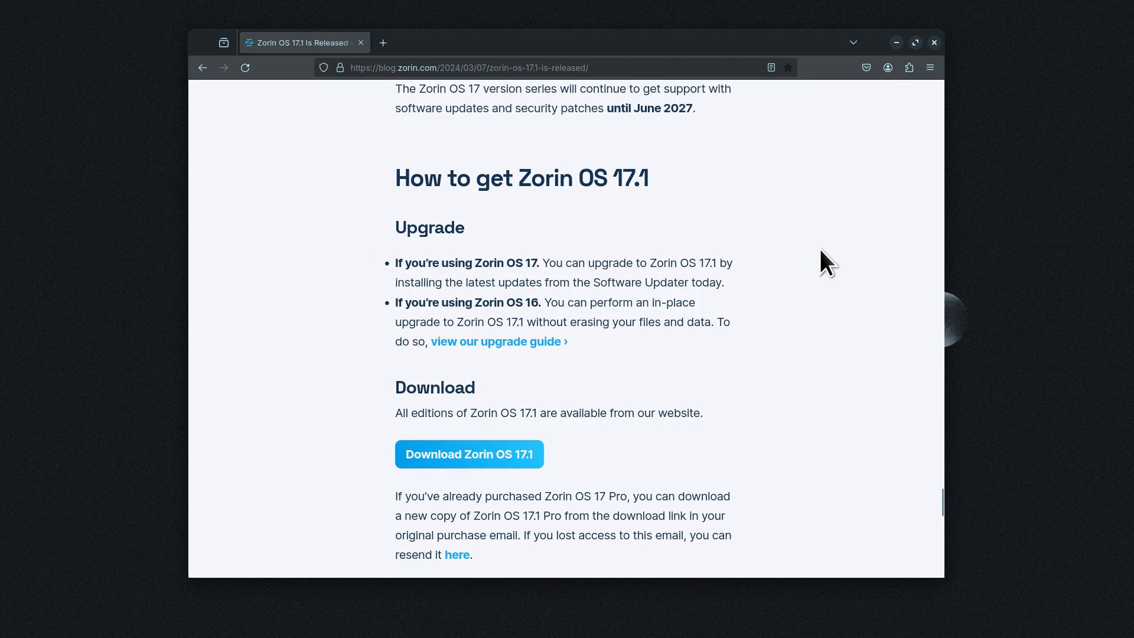
{"action": "mouse_move", "coordinate": [846, 330]}
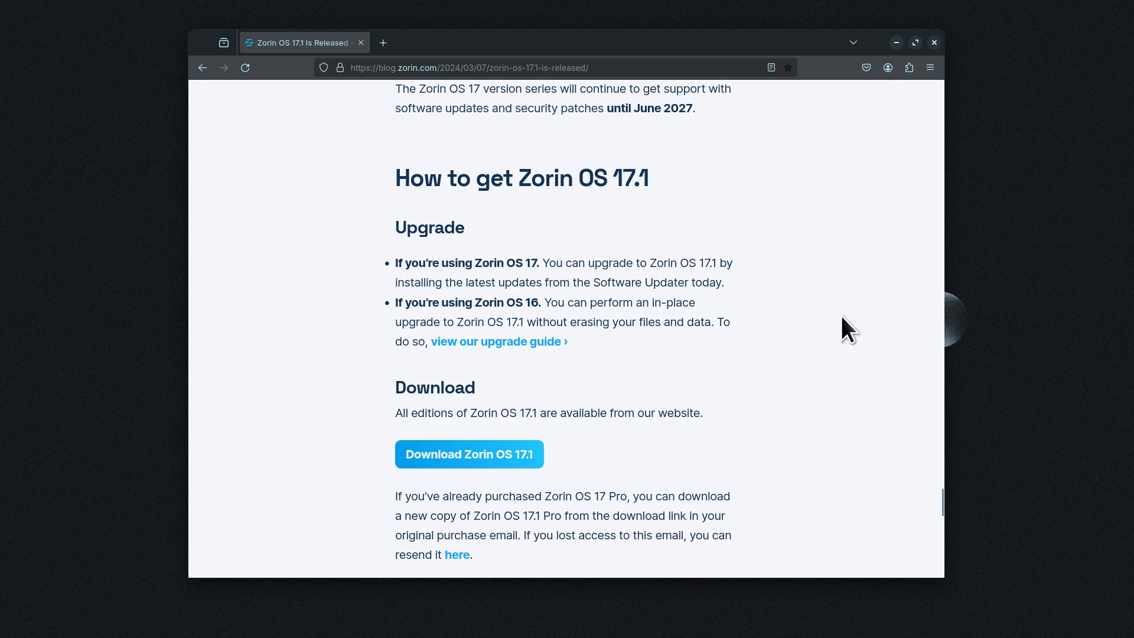
{"action": "mouse_move", "coordinate": [852, 347]}
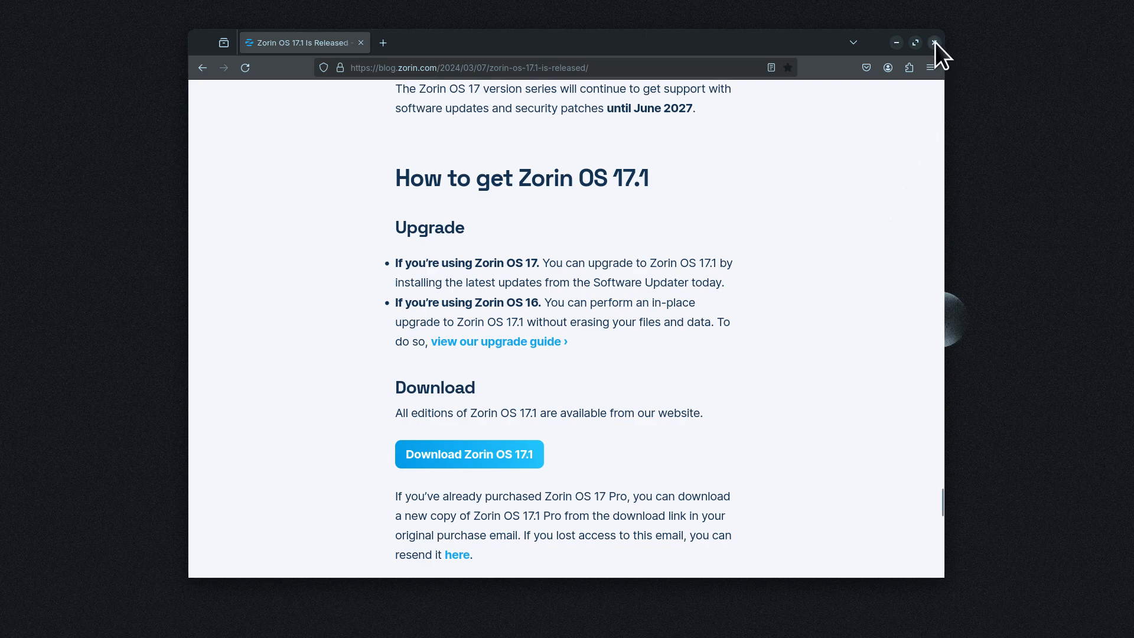
- Close the Firefox window, leaving the empty desktop with its top taskbar
{"action": "left_click", "coordinate": [933, 43]}
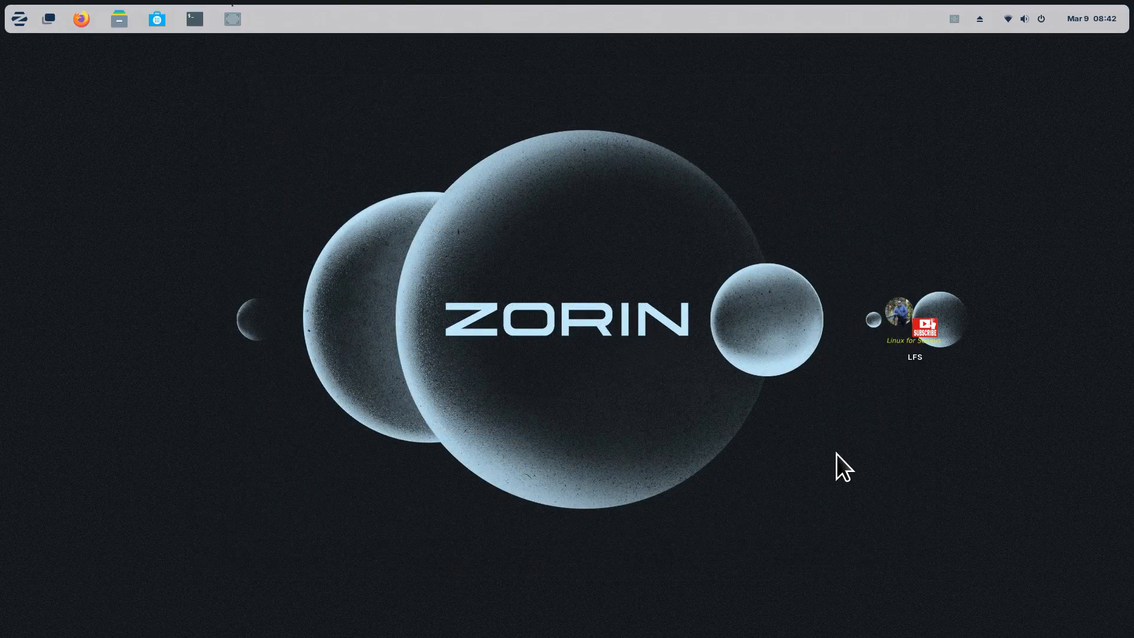
{"action": "mouse_move", "coordinate": [1063, 575]}
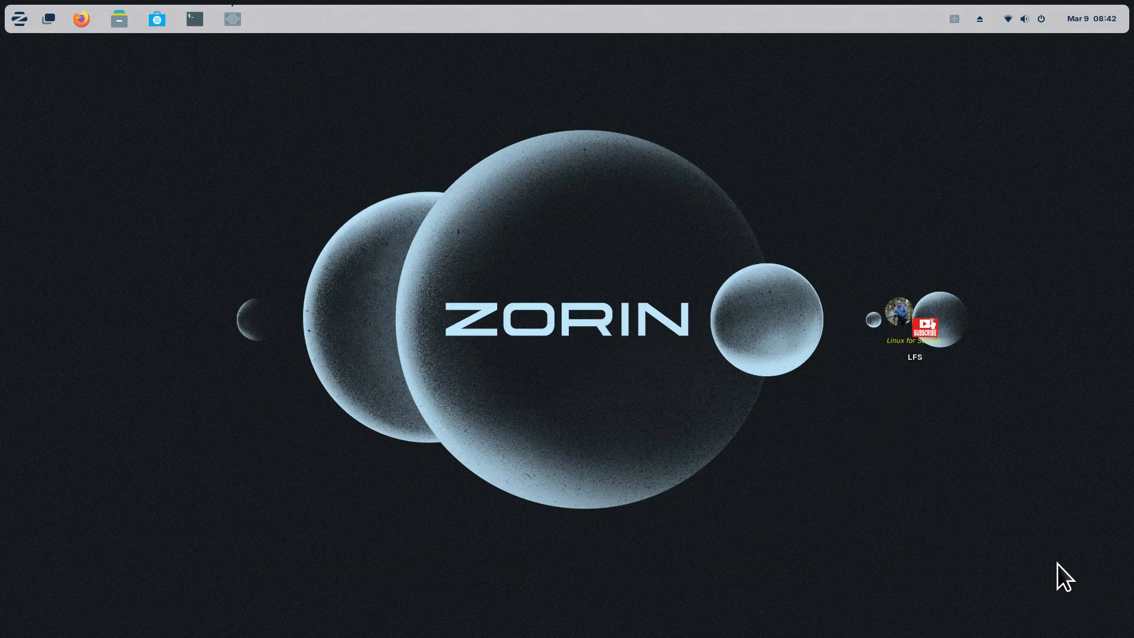
{"action": "mouse_move", "coordinate": [846, 569]}
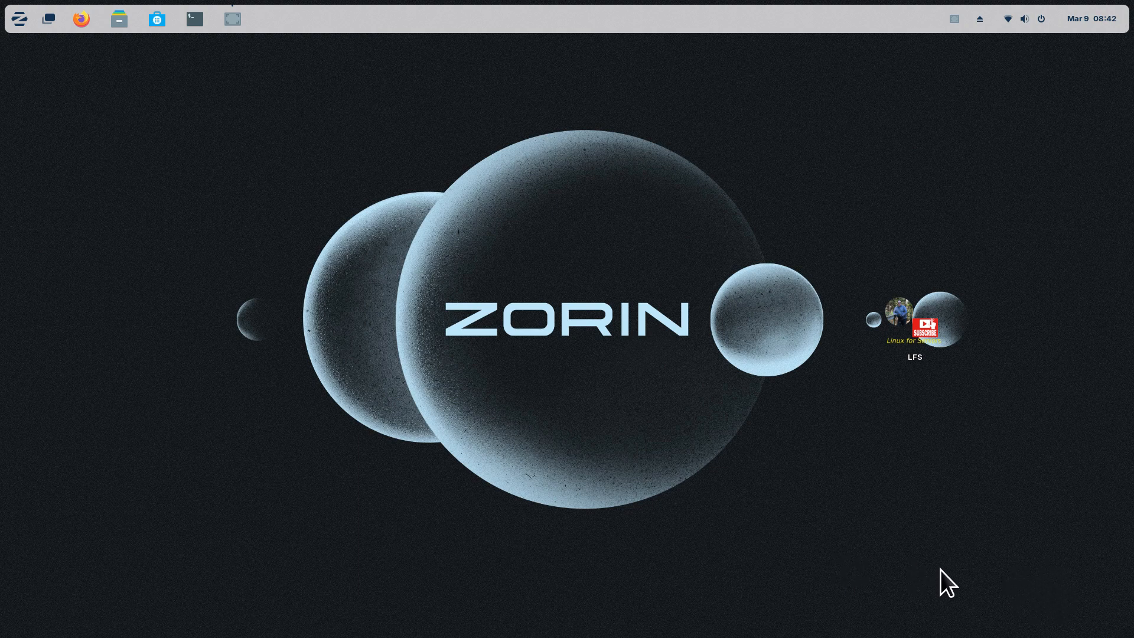
{"action": "mouse_move", "coordinate": [471, 555]}
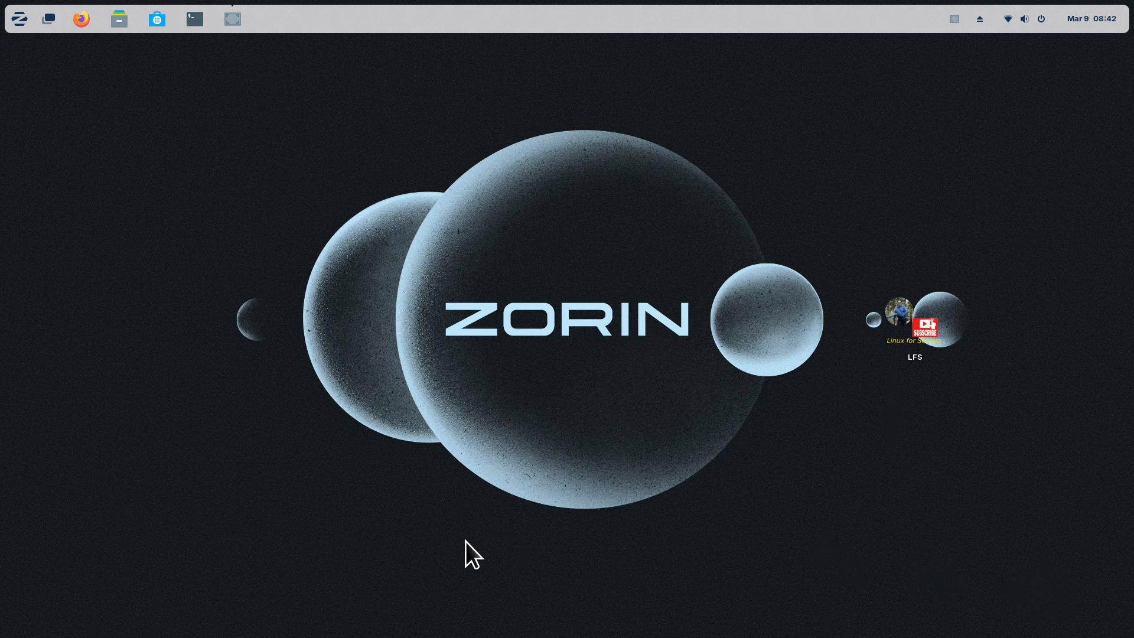